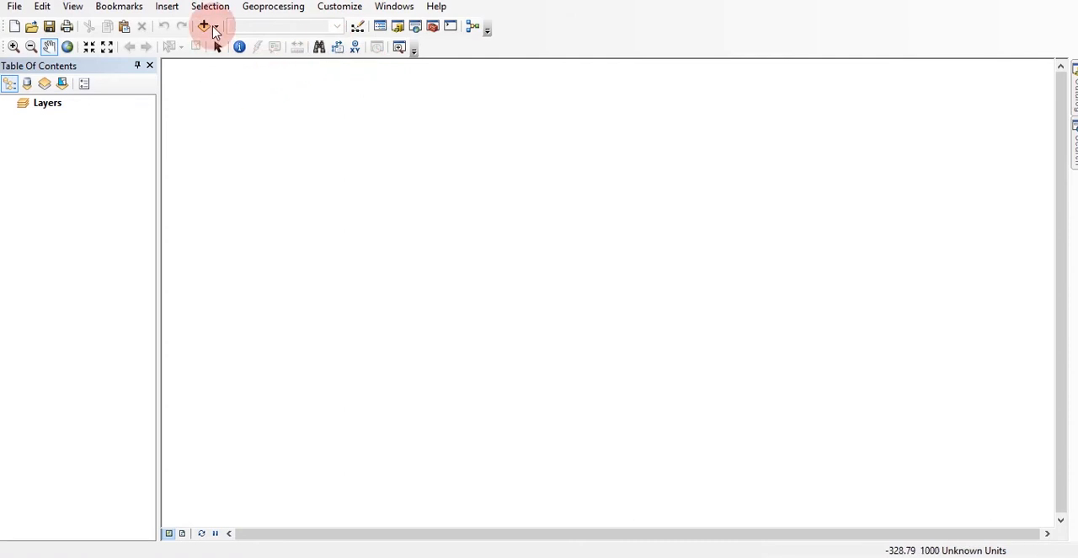
Add Dem_rwa.tif, Interest_Area and River1, then hide Interest_Area and River1 so only the DEM shows.
left_click(204, 27)
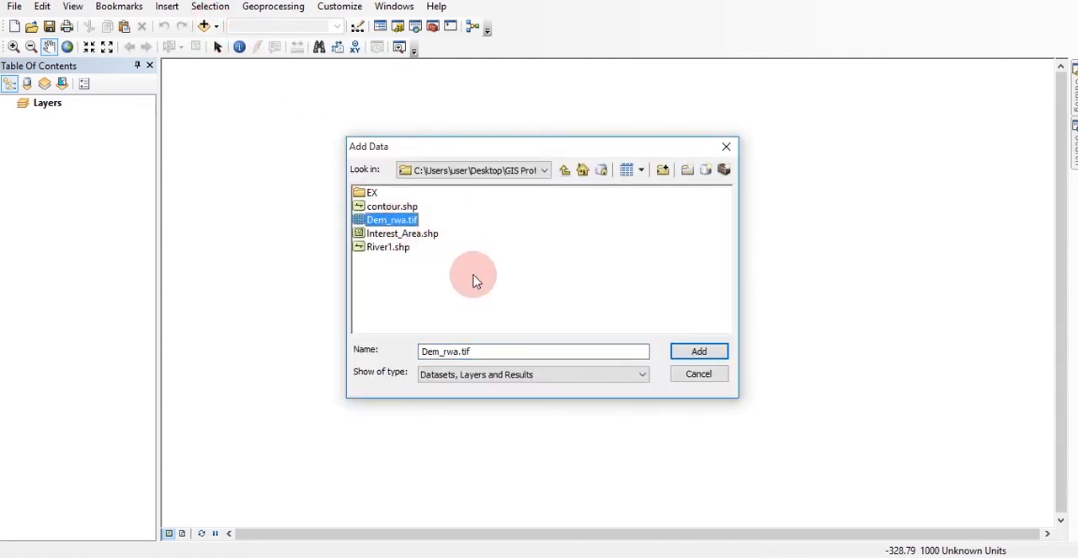
mouse_move(480, 293)
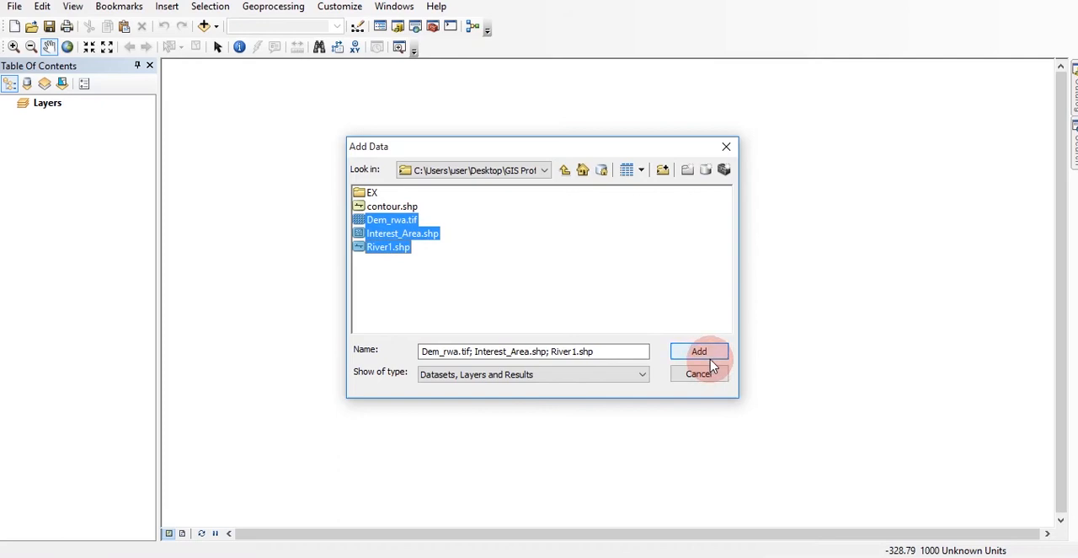
left_click(700, 350)
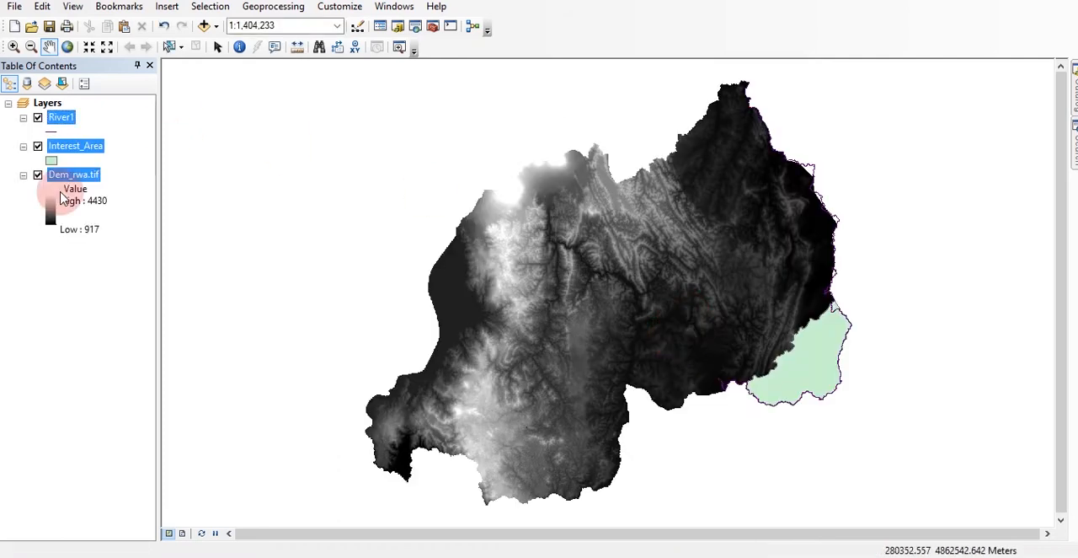
left_click(37, 145)
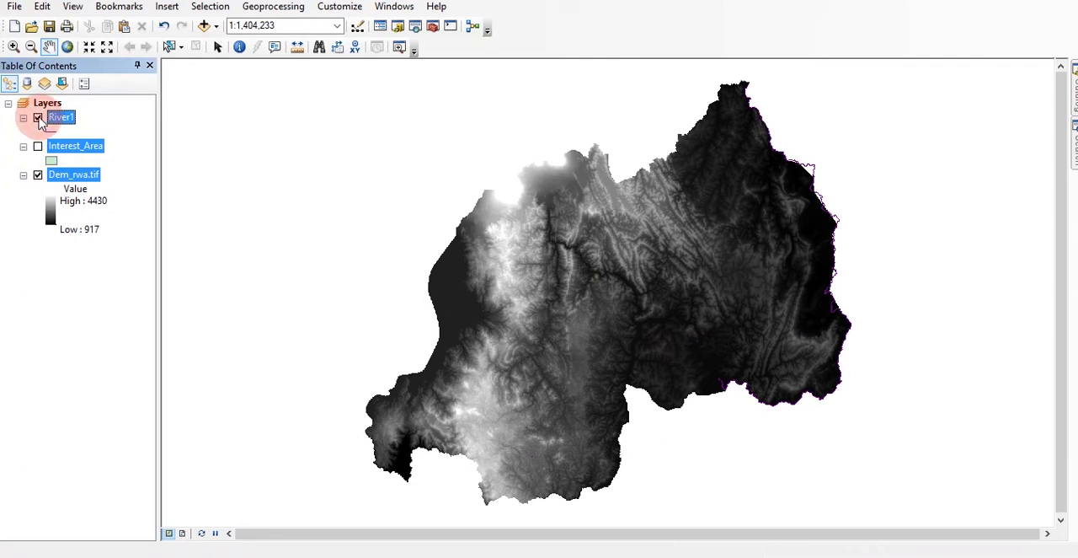
left_click(37, 118)
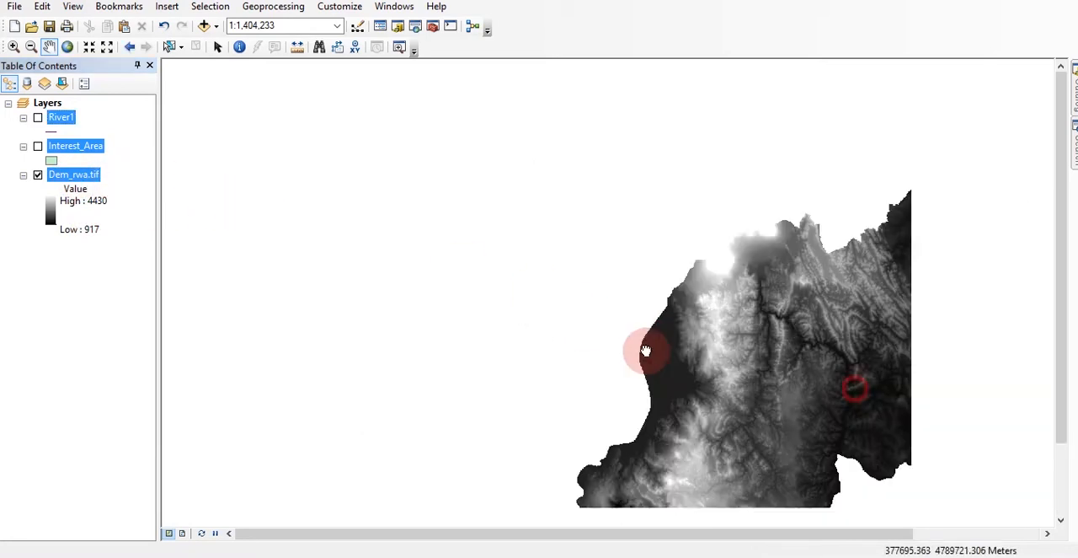
Zoom to full extent and enable the 3D Analyst extension in Customize > Extensions.
left_click(296, 48)
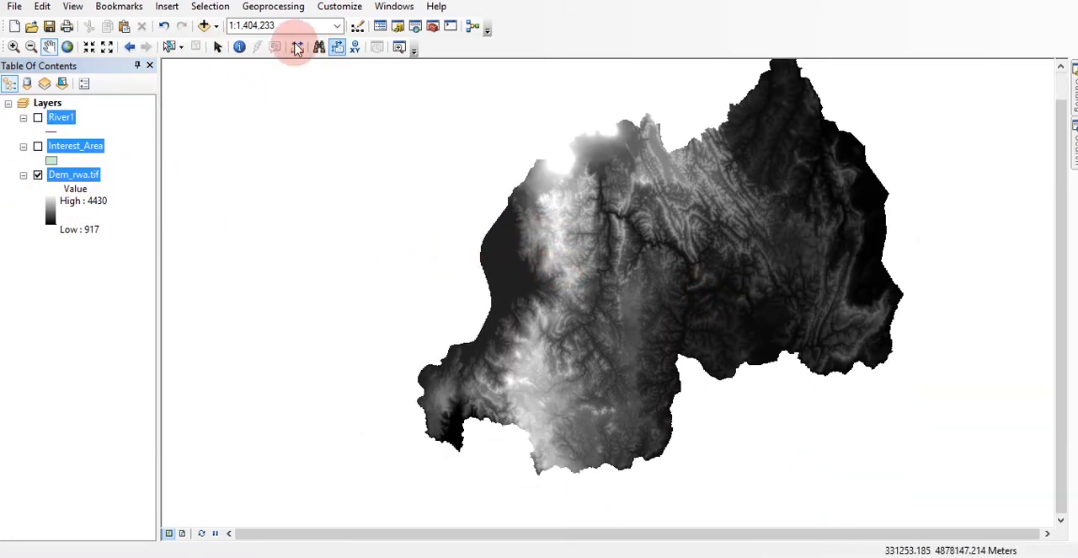
left_click(340, 7)
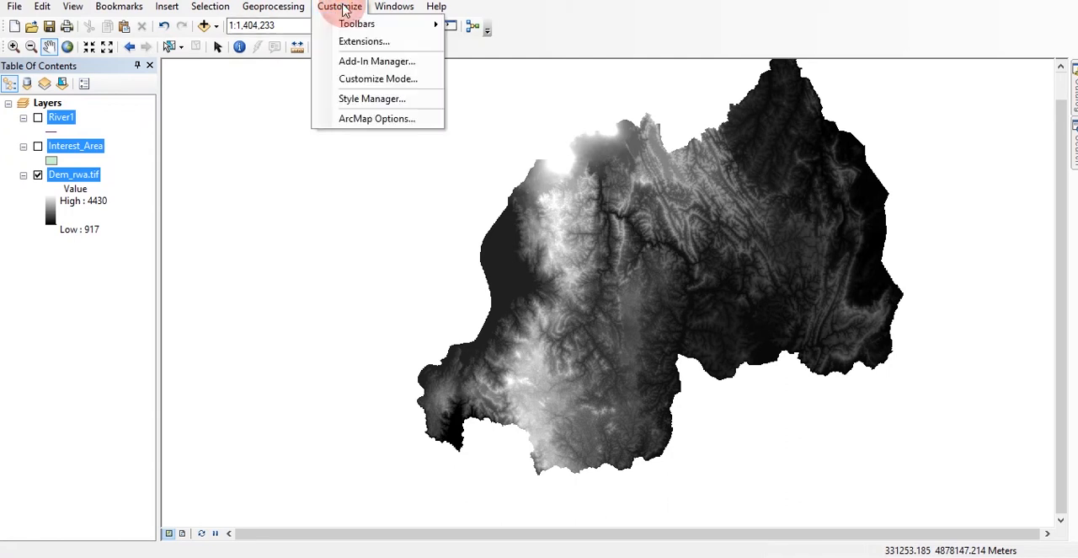
left_click(364, 41)
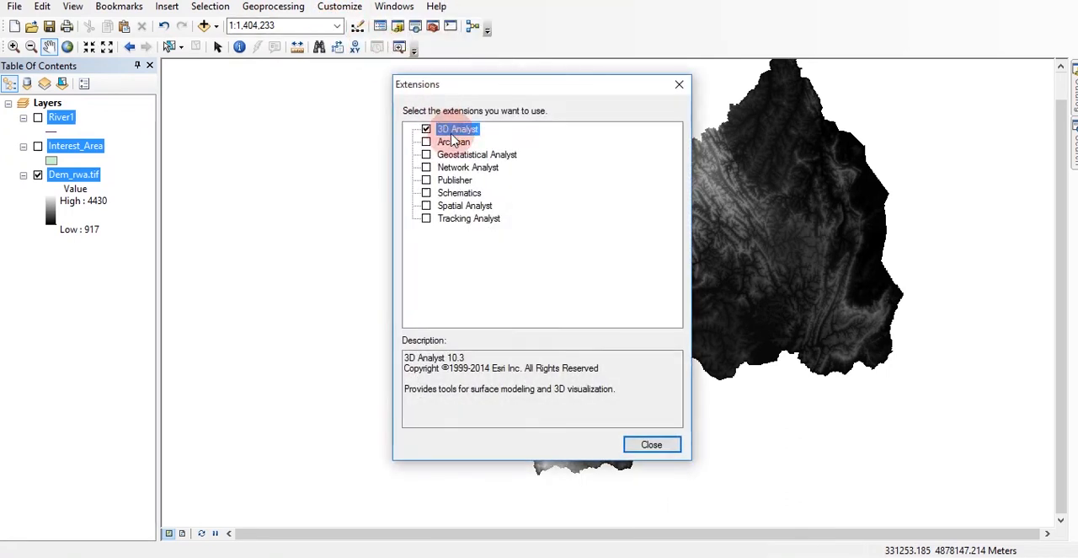
left_click(426, 128)
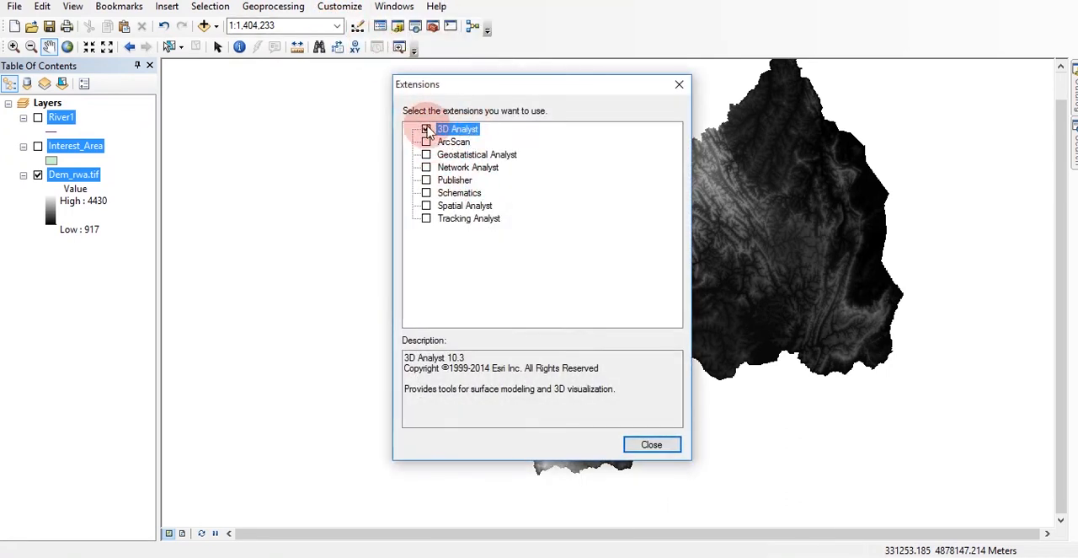
left_click(426, 128)
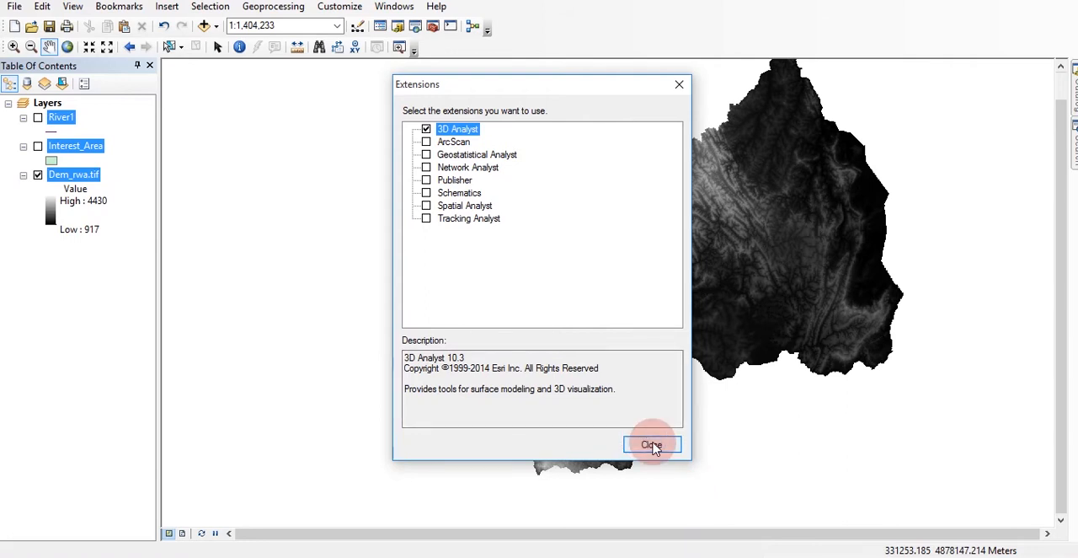
left_click(651, 445)
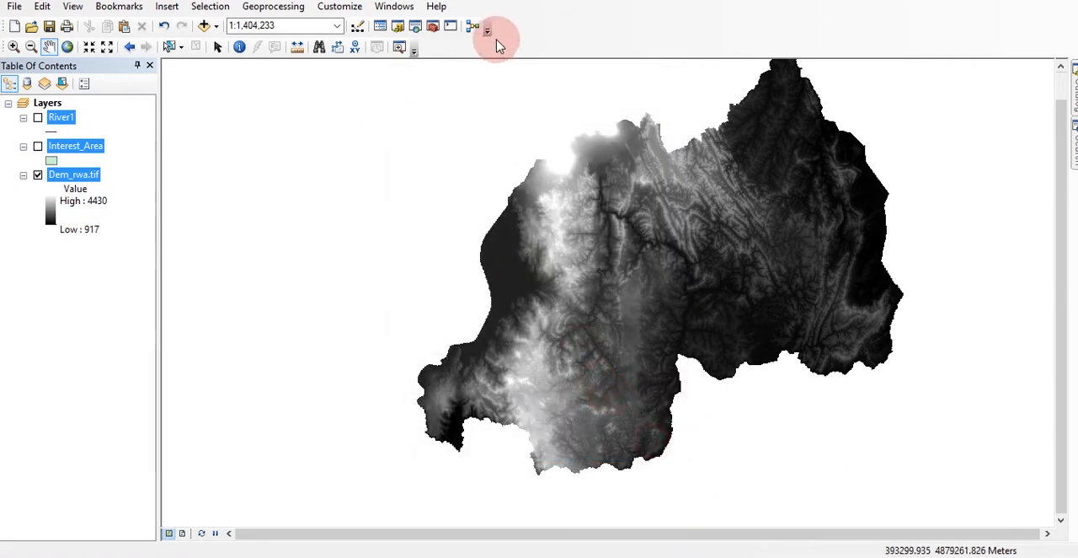
Show the 3D Analyst toolbar and dock it in the top toolbar row.
left_click(487, 31)
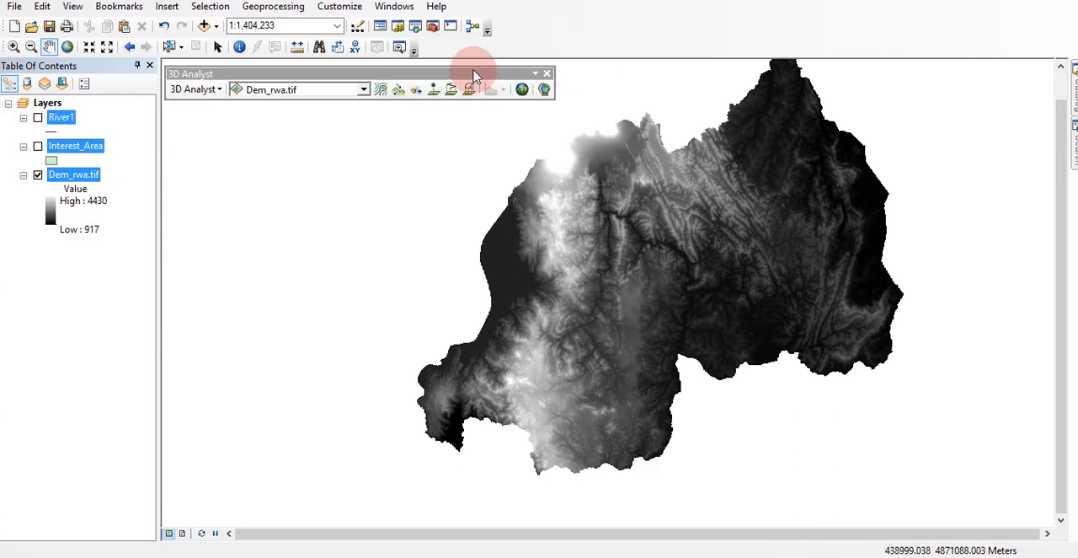
left_click_drag(472, 74, 644, 47)
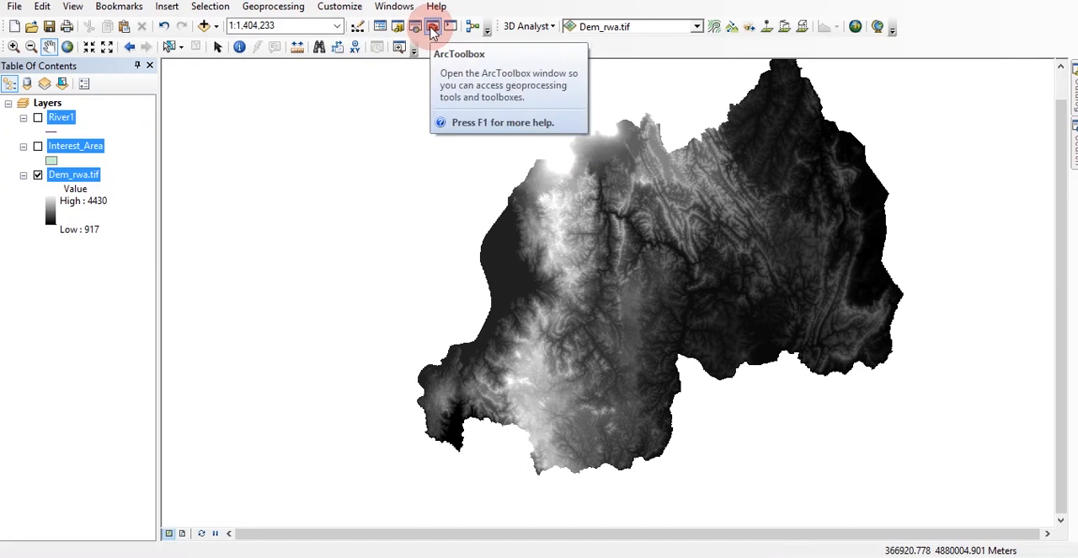
Launch the Contour tool from ArcToolbox under 3D Analyst Tools > Raster Surface.
left_click(432, 27)
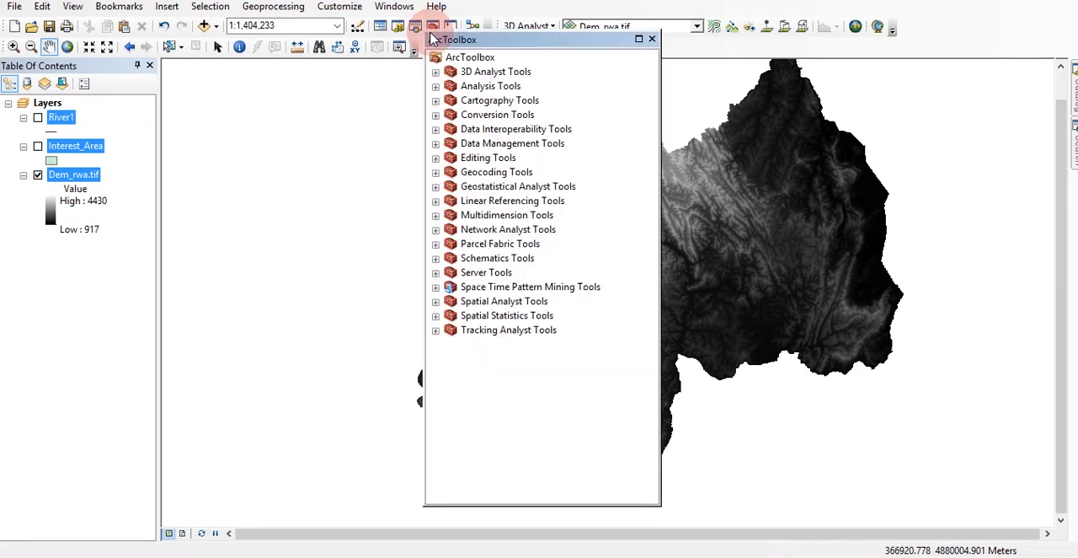
left_click(435, 70)
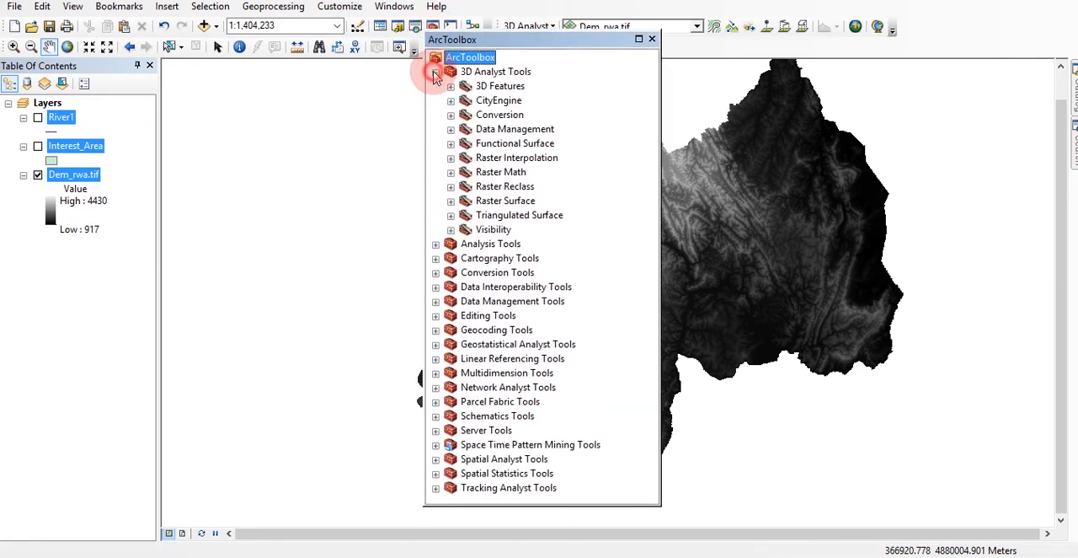
left_click(451, 71)
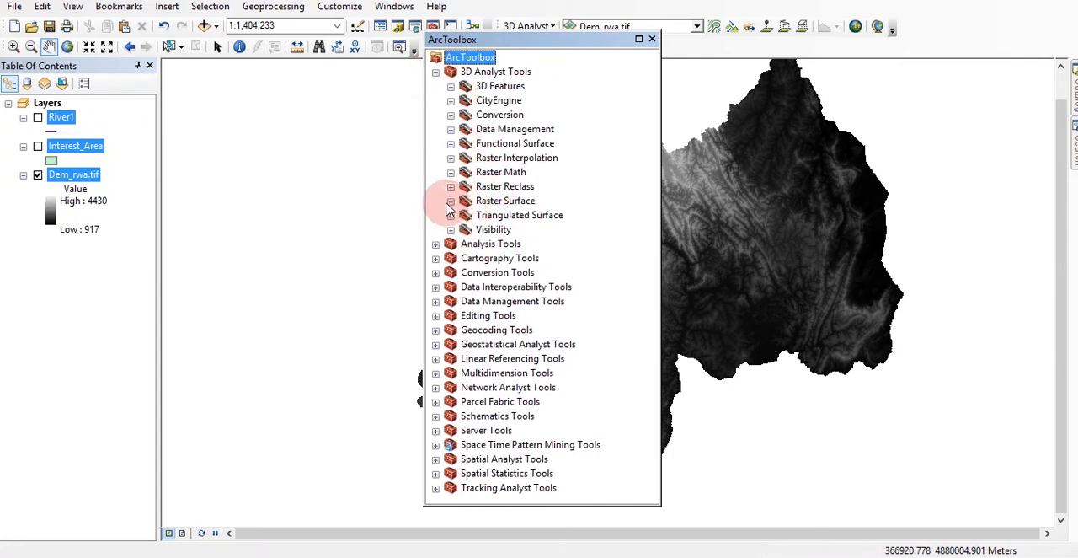
left_click(451, 200)
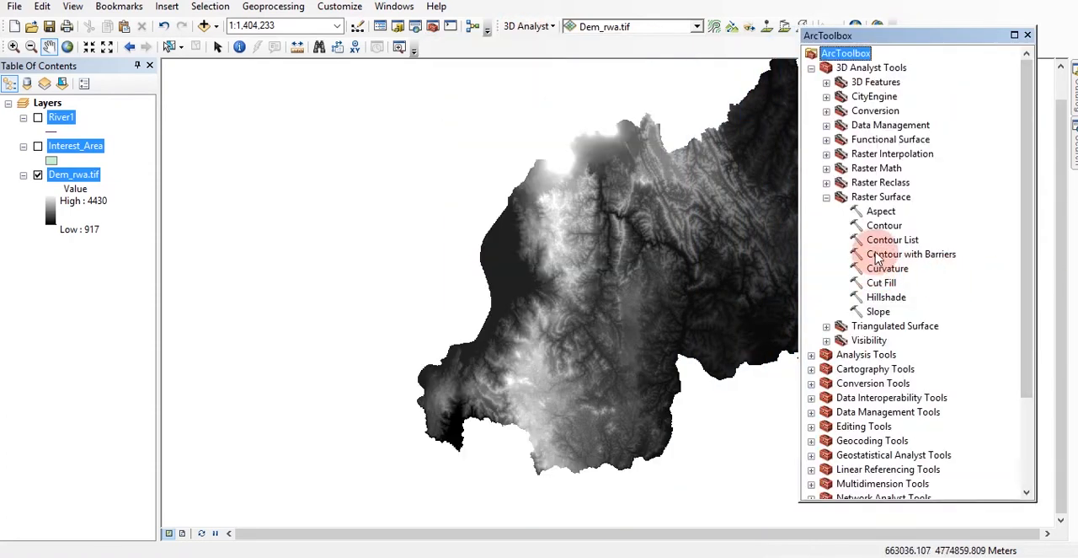
left_click(883, 225)
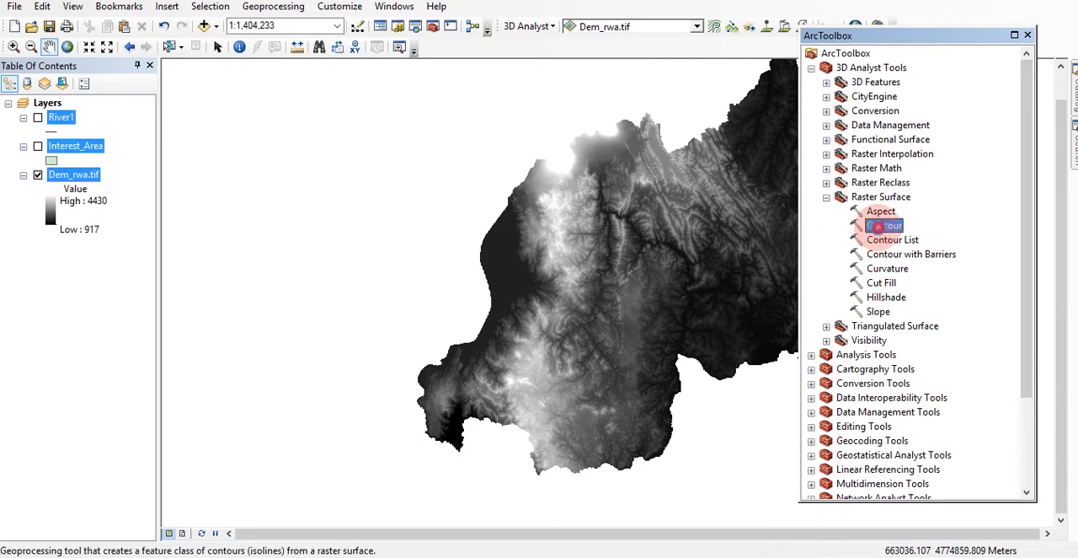
double_click(885, 226)
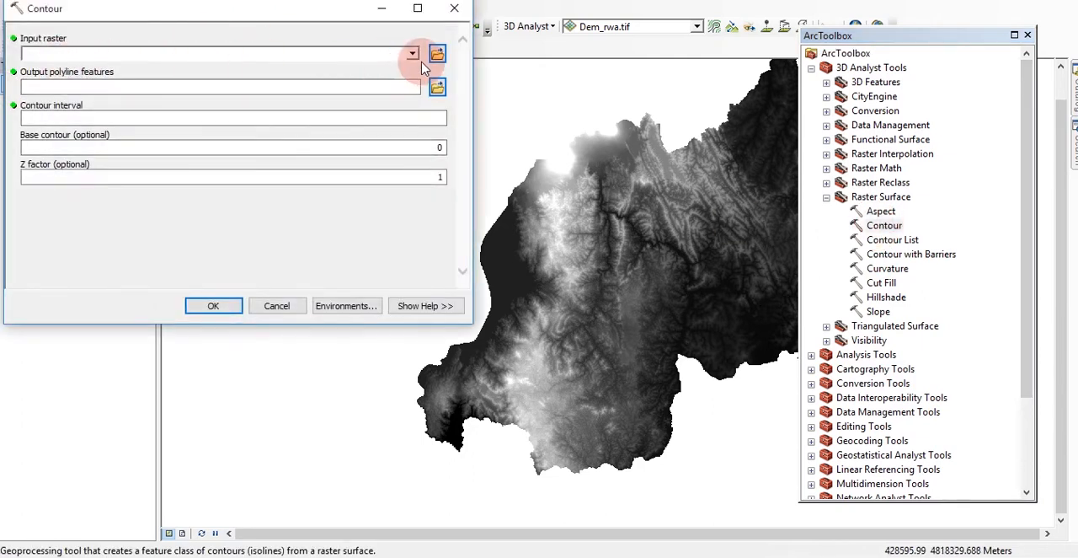
Run Contour on Dem_rwa.tif with interval 200 and the default Contour_tif2 output.
left_click(411, 54)
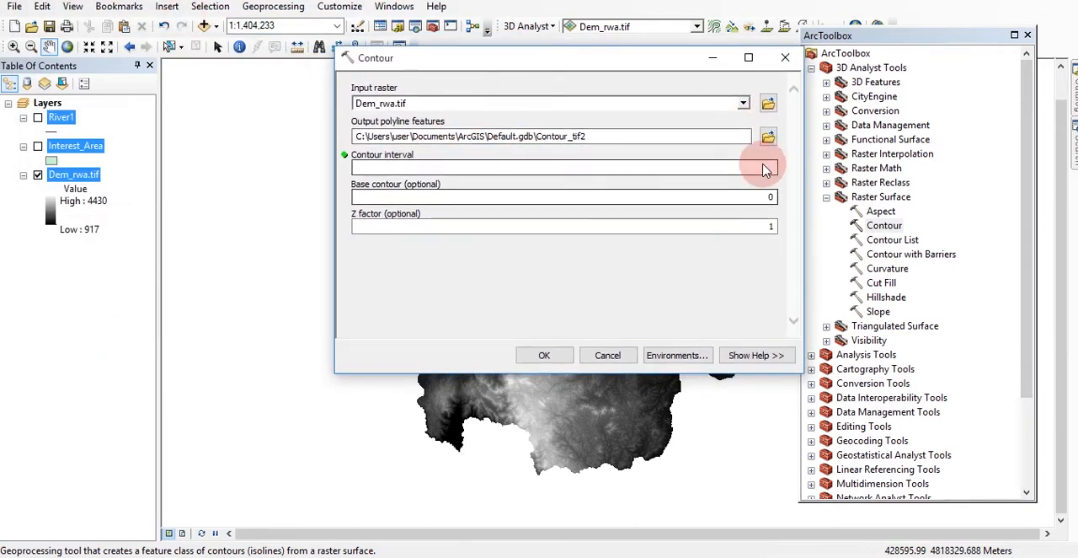
mouse_move(728, 169)
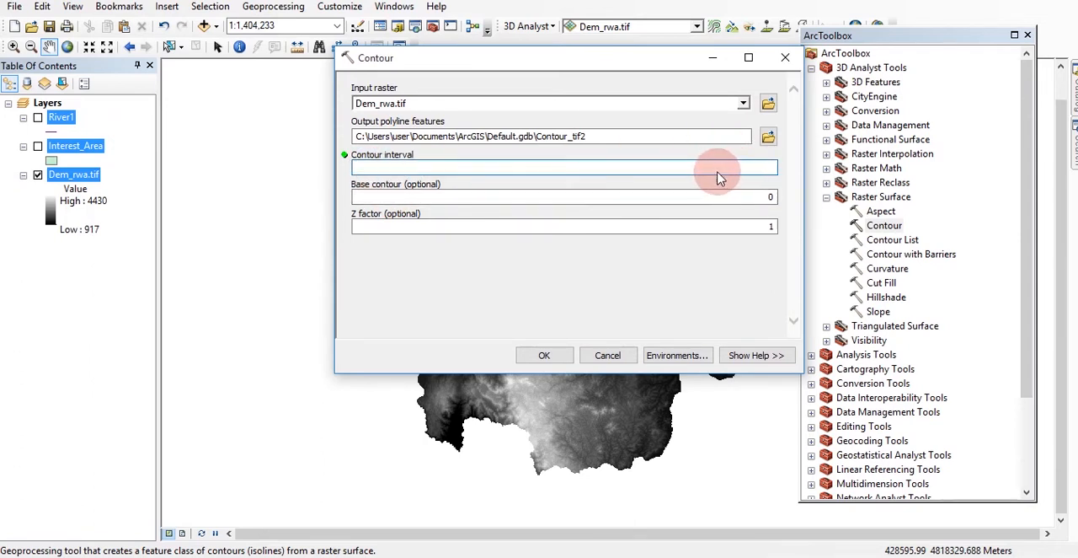
left_click(565, 167)
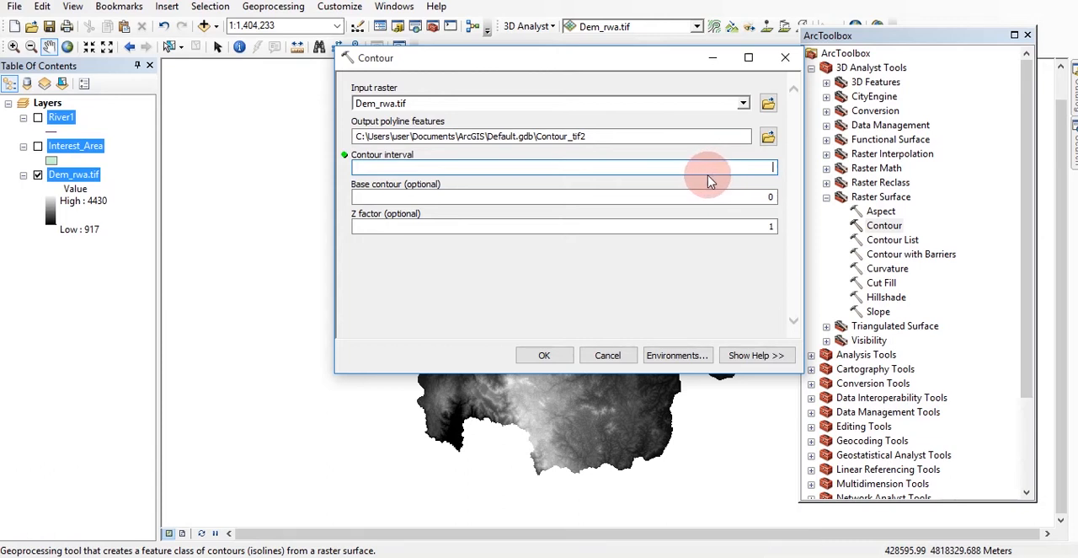
type("200")
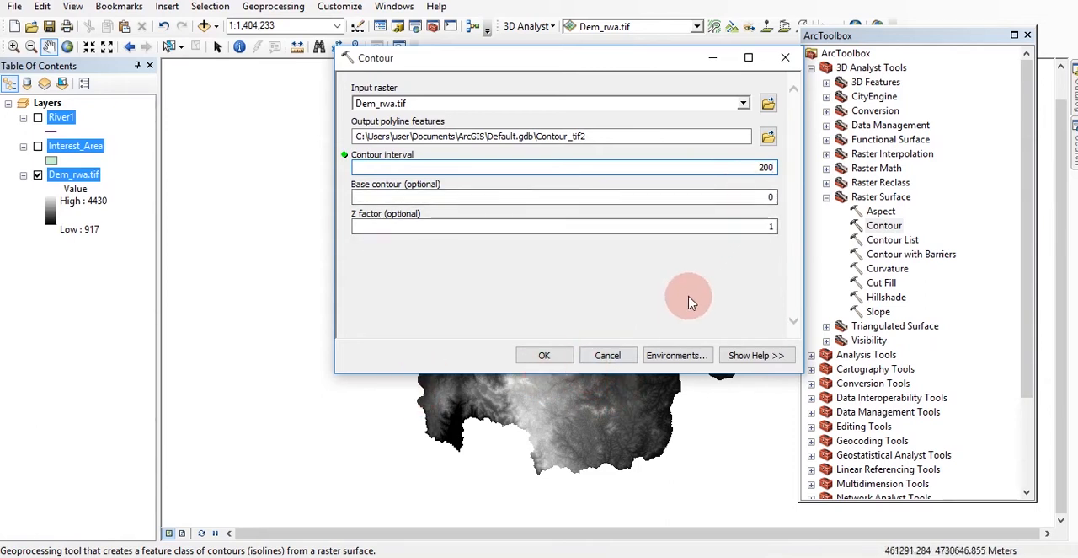
left_click(563, 167)
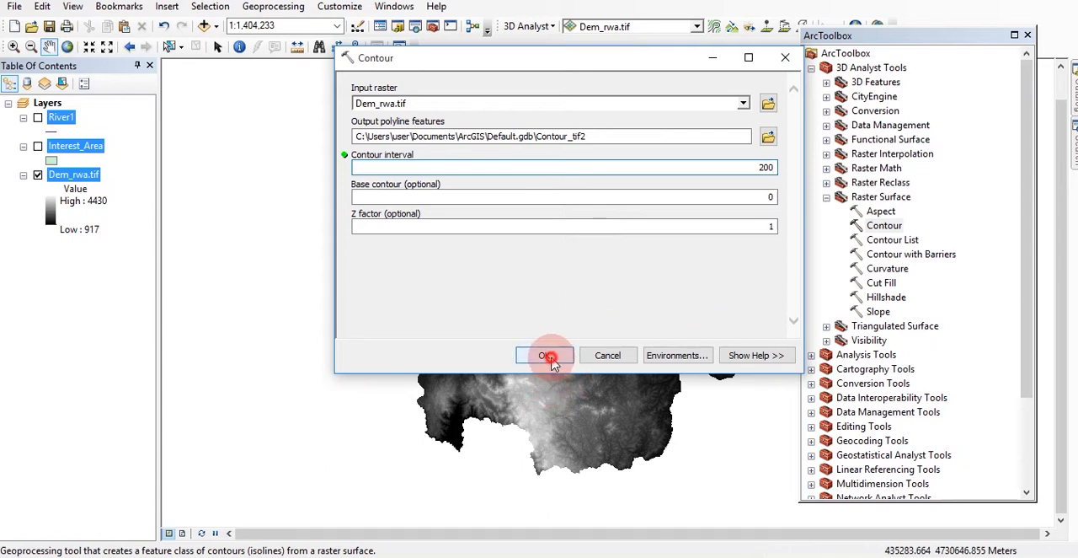
left_click(545, 354)
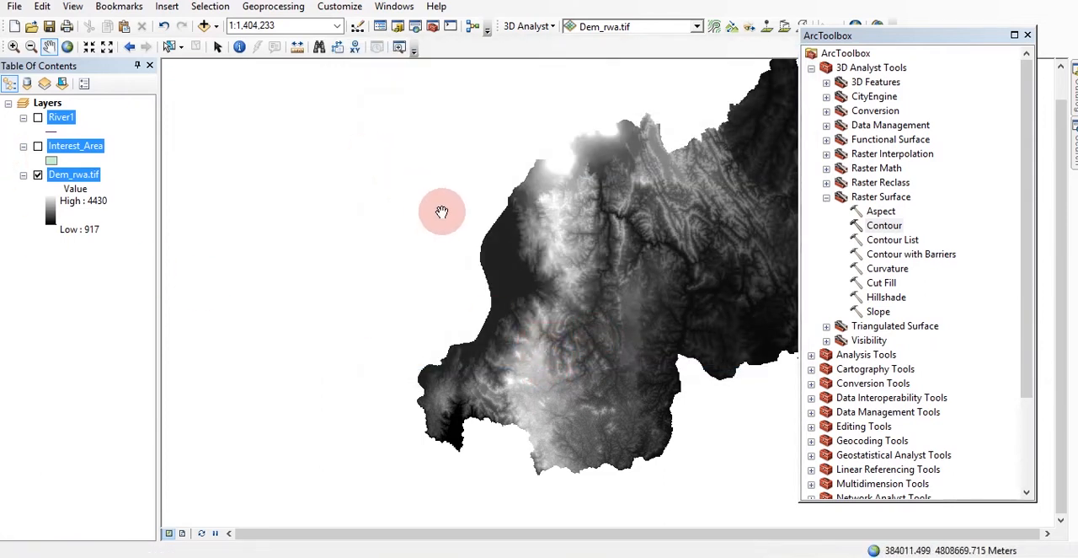
Pan and zoom in to inspect the new Contour_tif2 lines over the DEM.
left_click_drag(441, 212, 447, 209)
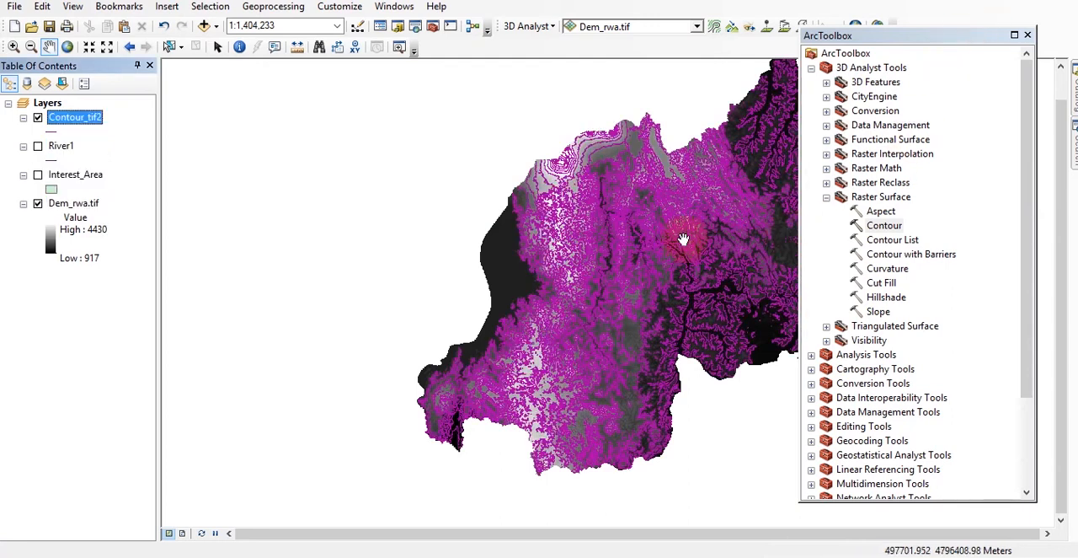
scroll("down", 3)
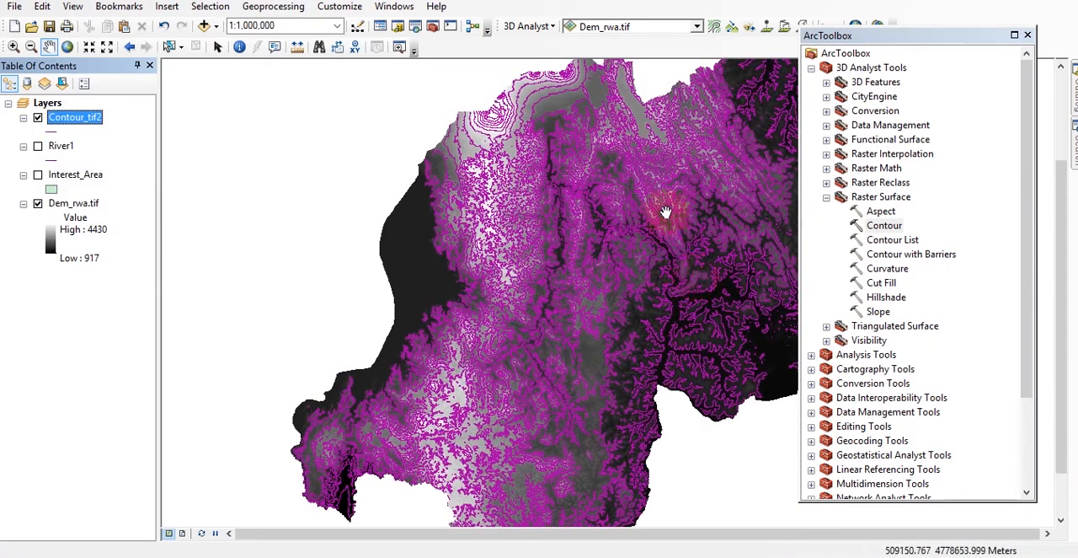
left_click_drag(666, 211, 637, 297)
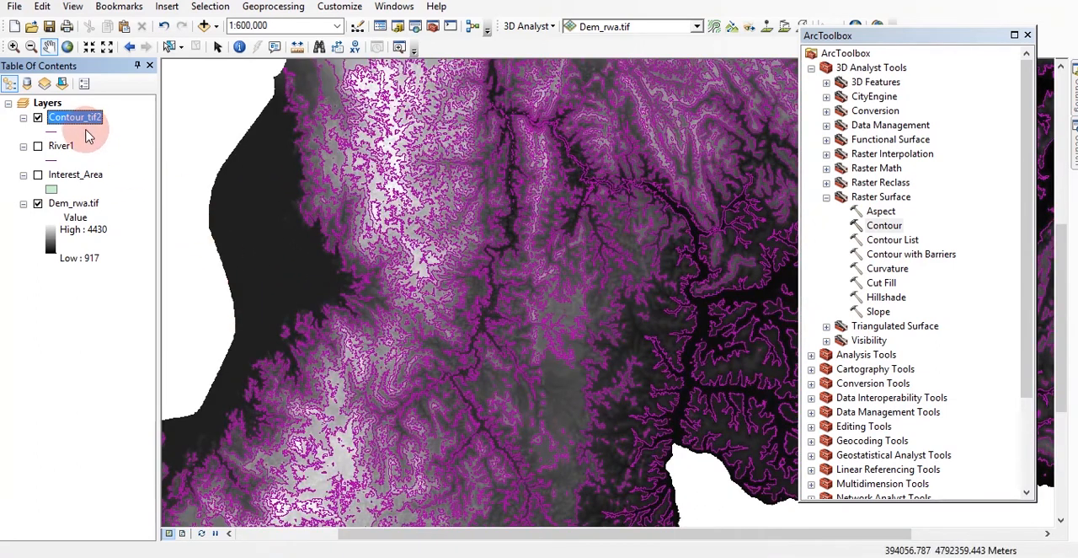
Label Contour_tif2 features by the Contour field in Times New Roman size 14 and apply.
right_click(74, 118)
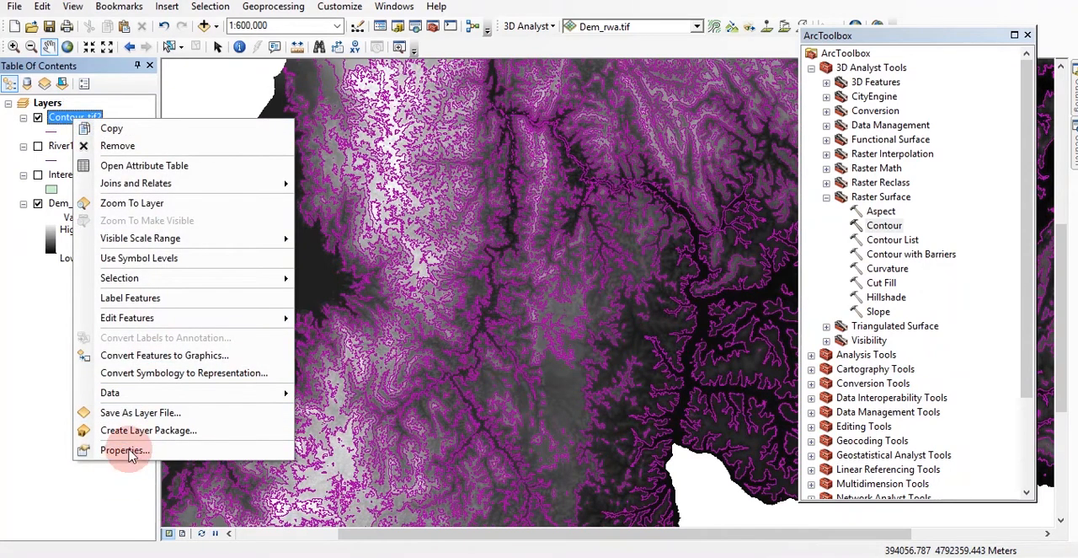
left_click(125, 448)
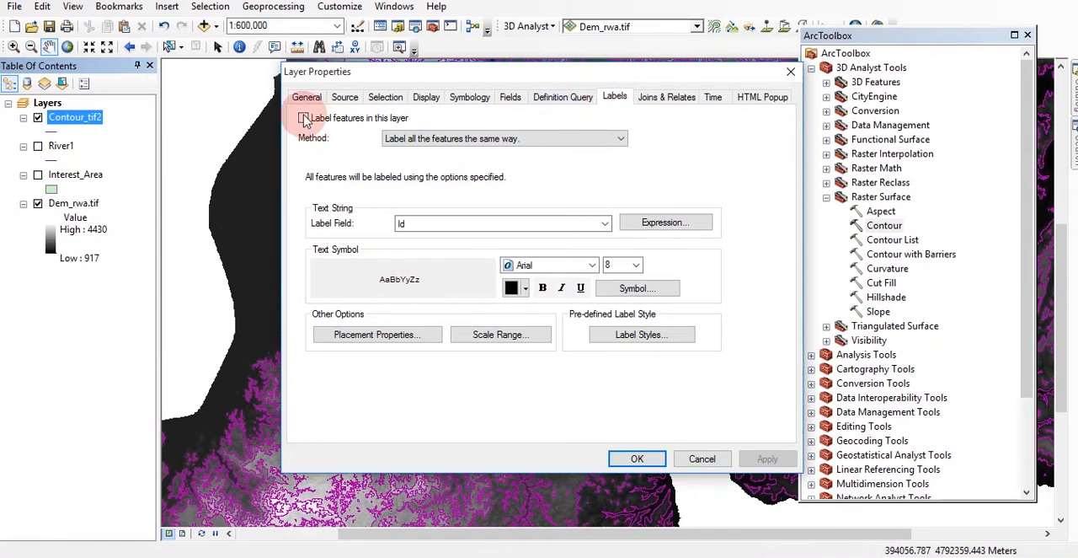
left_click(303, 118)
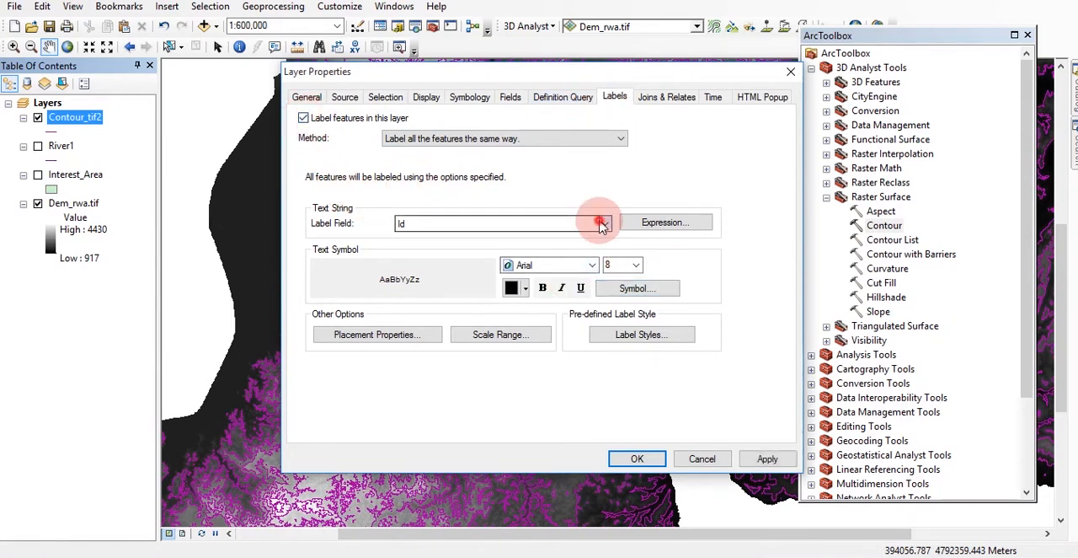
left_click(604, 222)
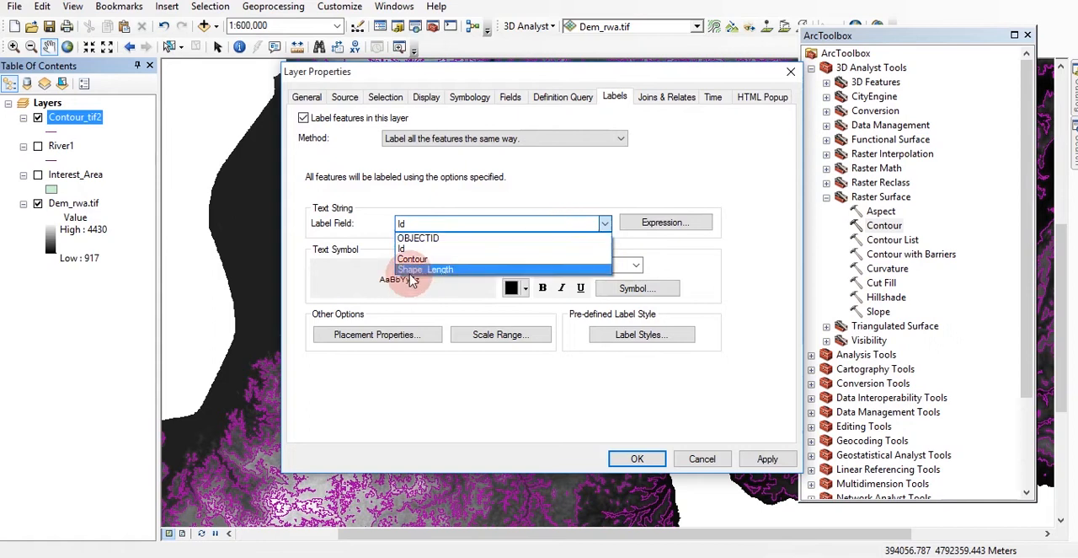
left_click(411, 259)
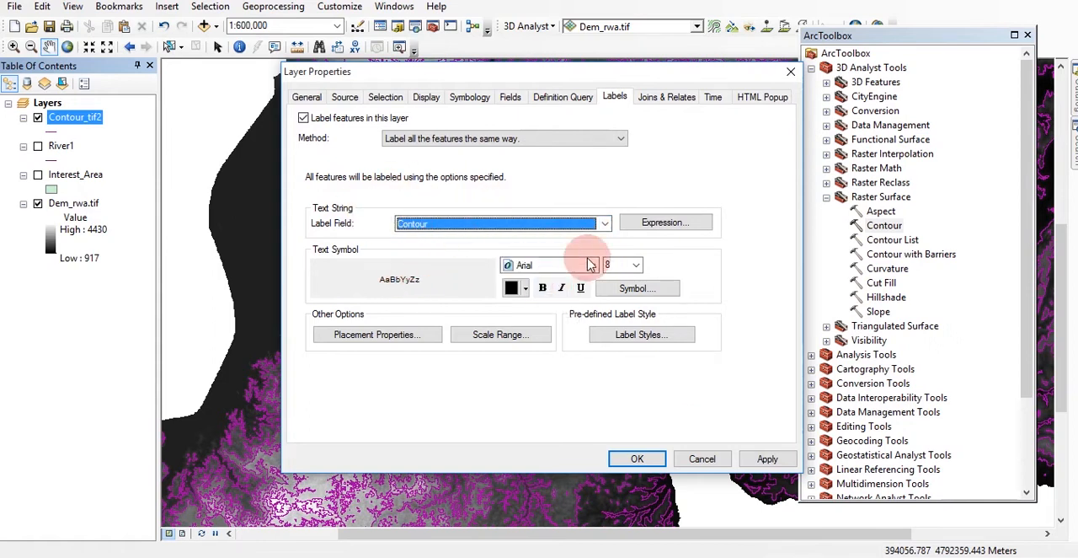
left_click(573, 265)
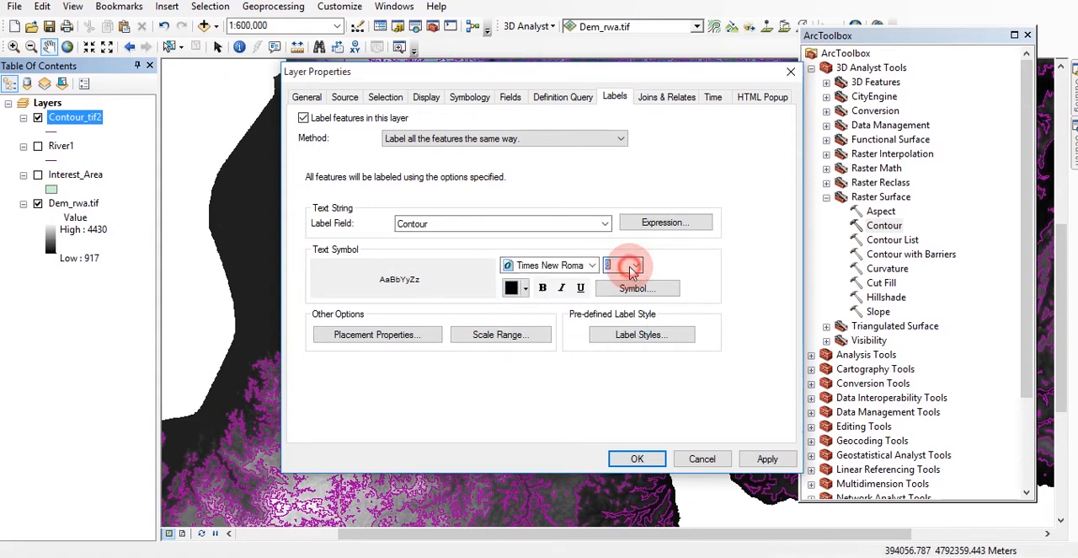
left_click(633, 264)
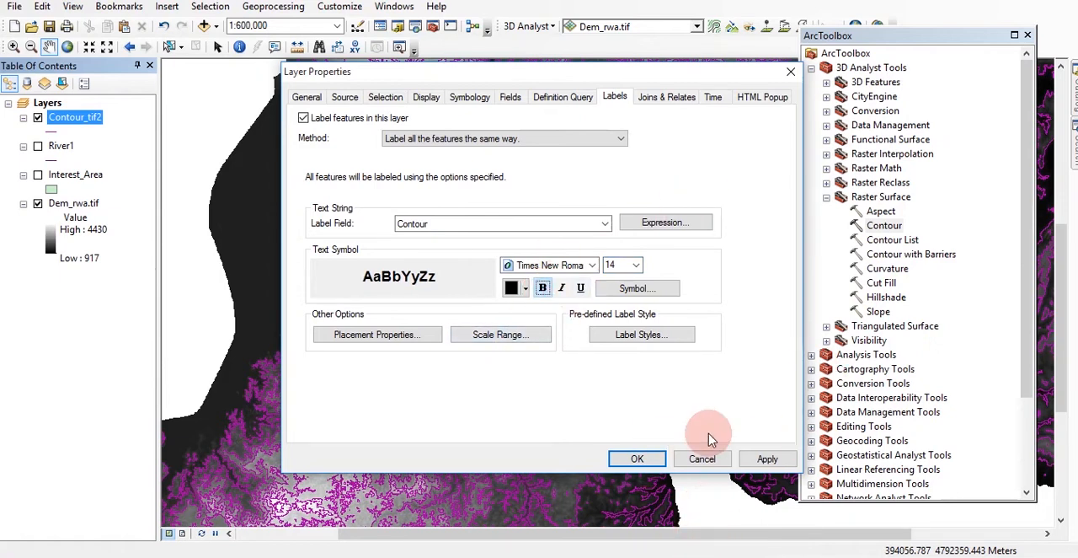
left_click(767, 459)
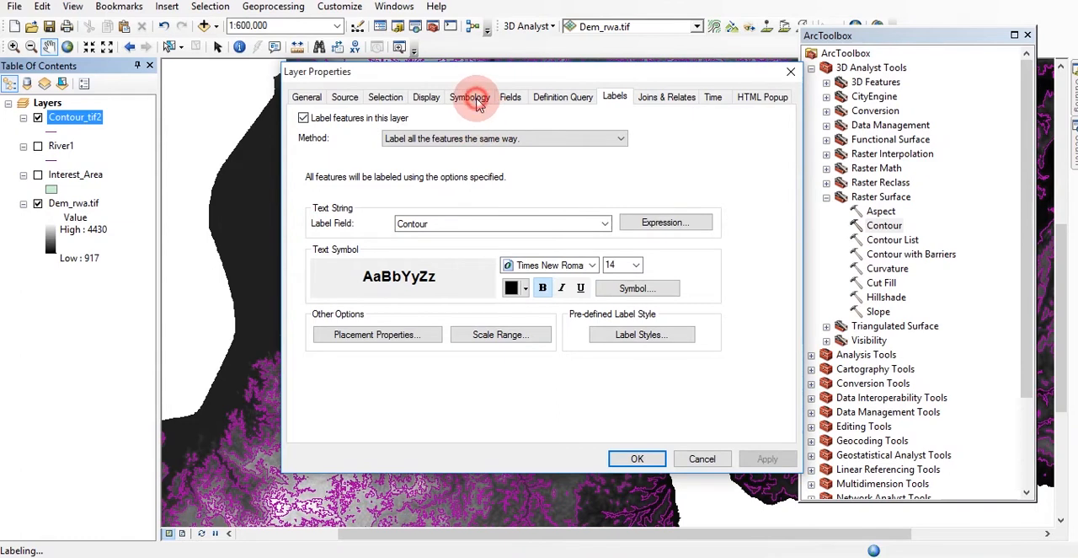
Symbolise the contours as unique values on Contour with all values added and a colour ramp.
left_click(468, 96)
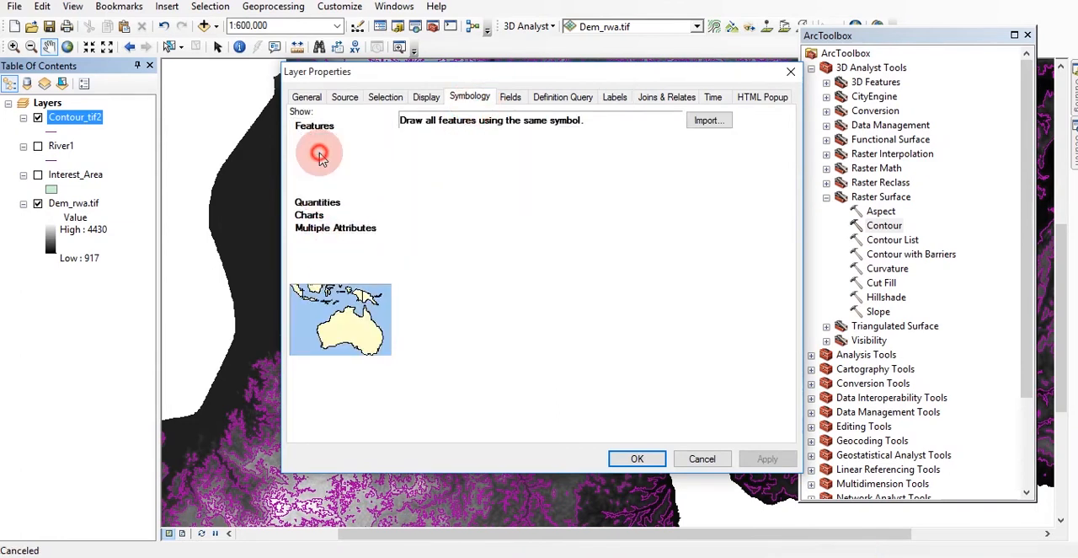
left_click(337, 152)
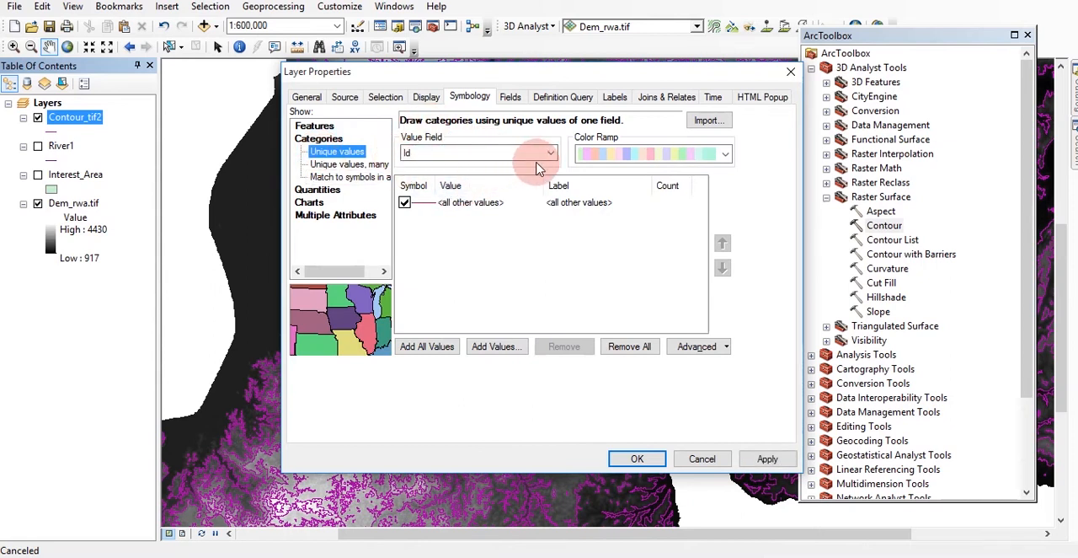
left_click(551, 152)
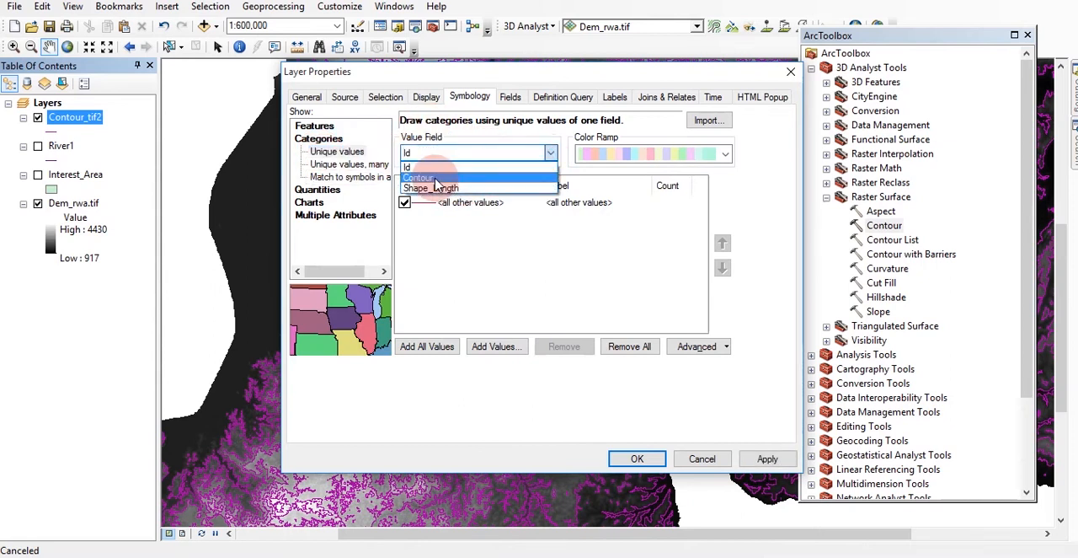
left_click(417, 179)
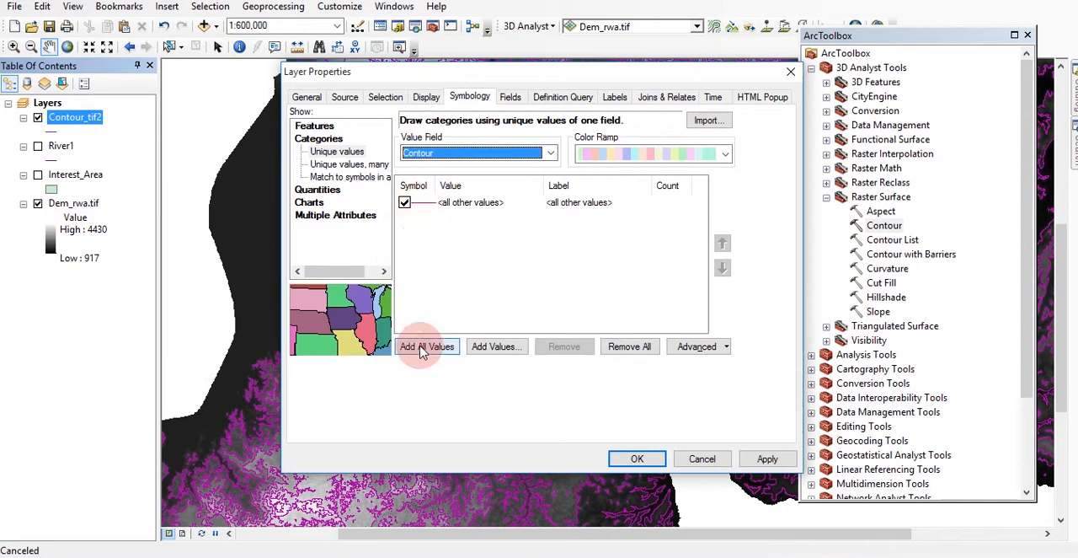
left_click(428, 347)
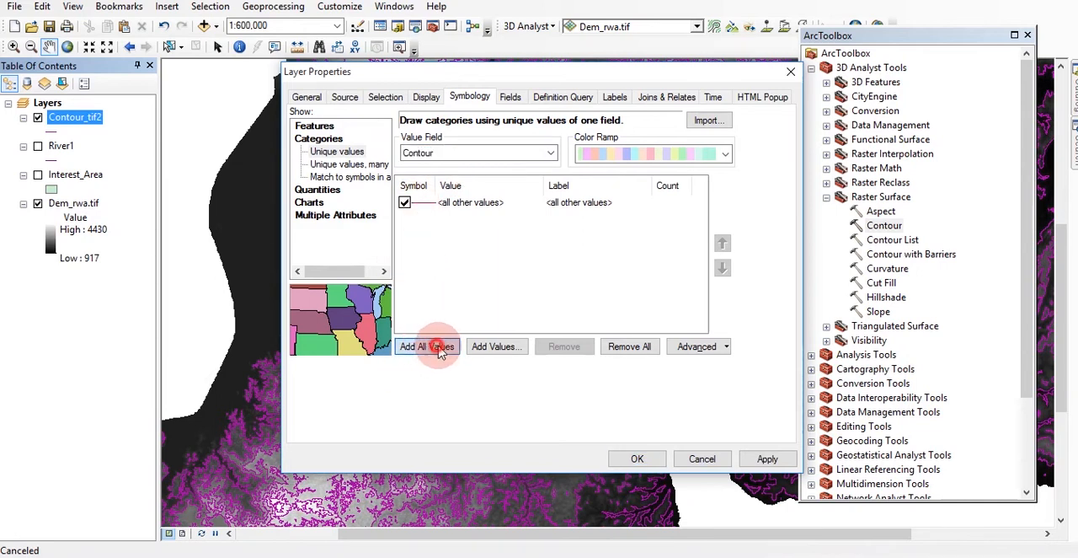
left_click(428, 347)
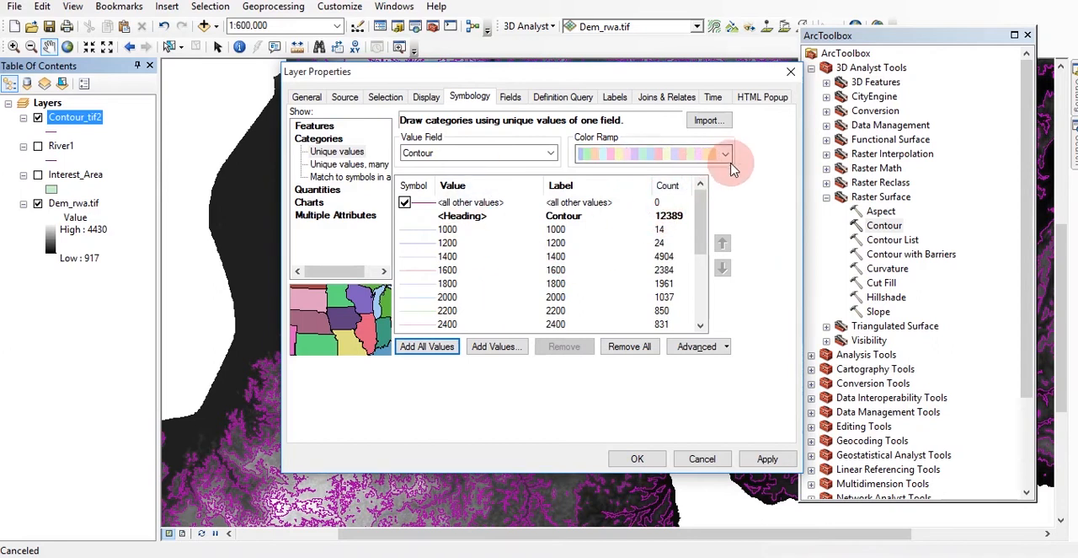
left_click(723, 153)
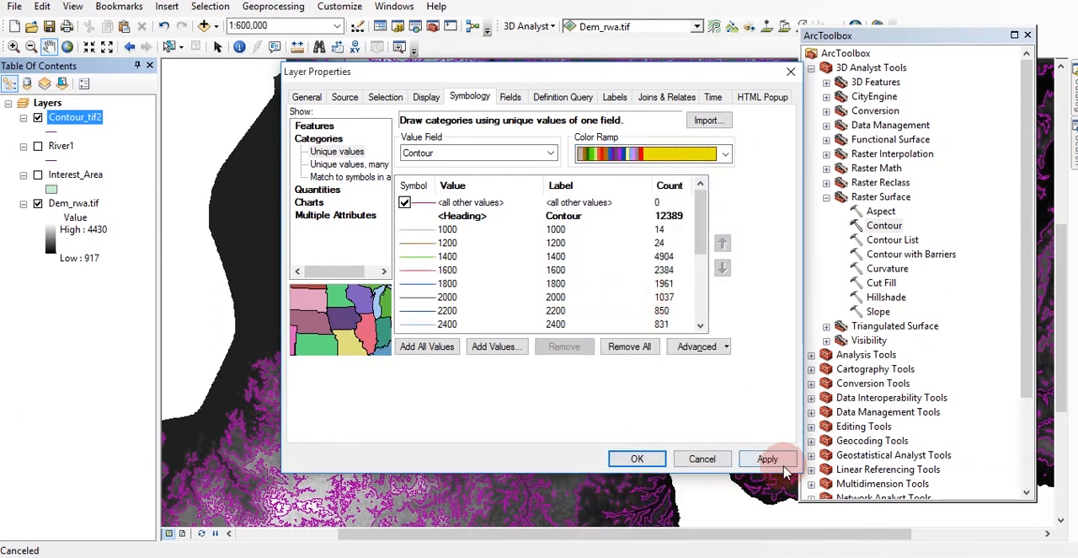
left_click(767, 458)
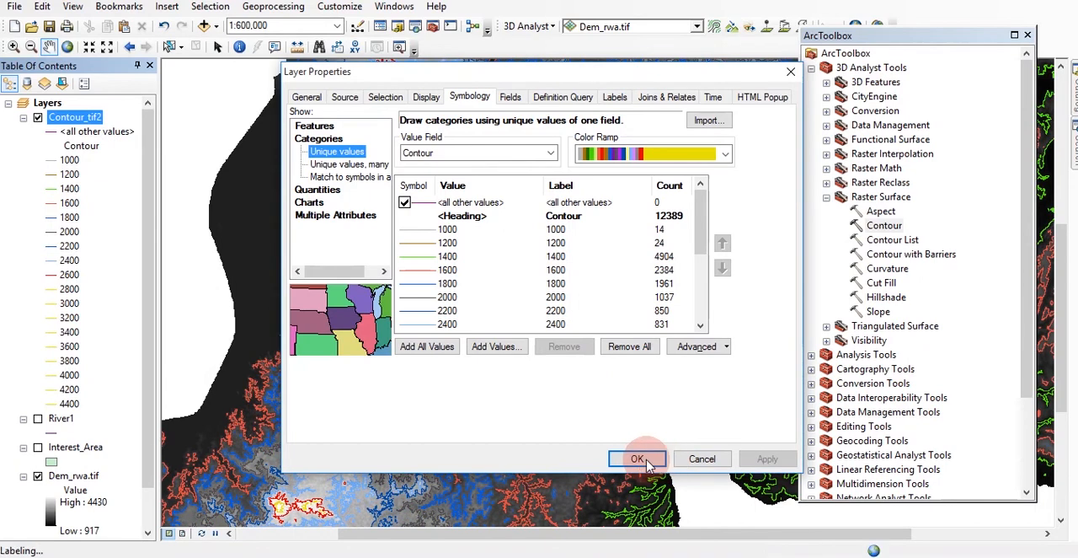
Close Layer Properties and pan and zoom to check labels such as 1800 and 2000 on the contours.
left_click(637, 459)
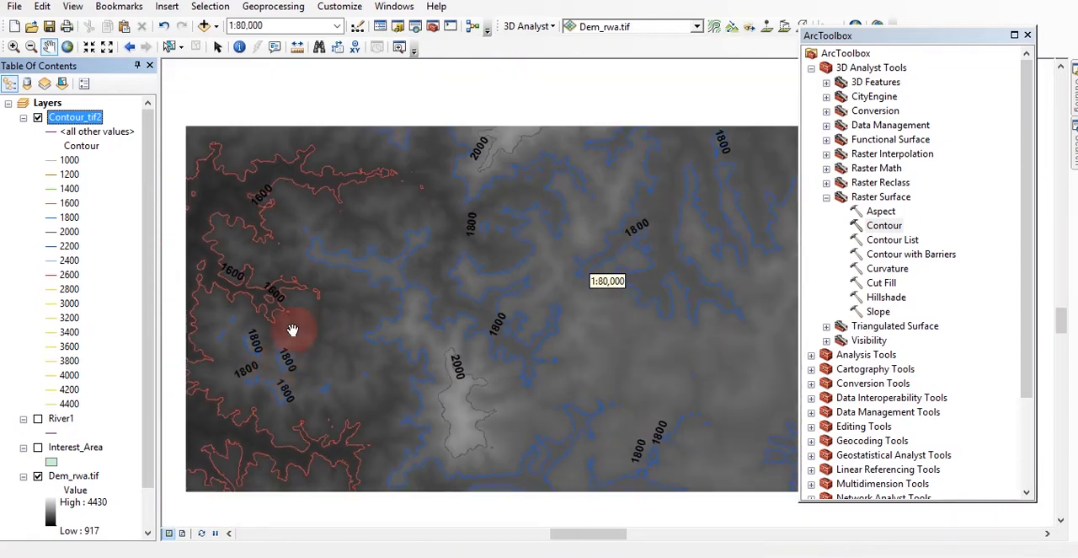
left_click_drag(294, 329, 497, 377)
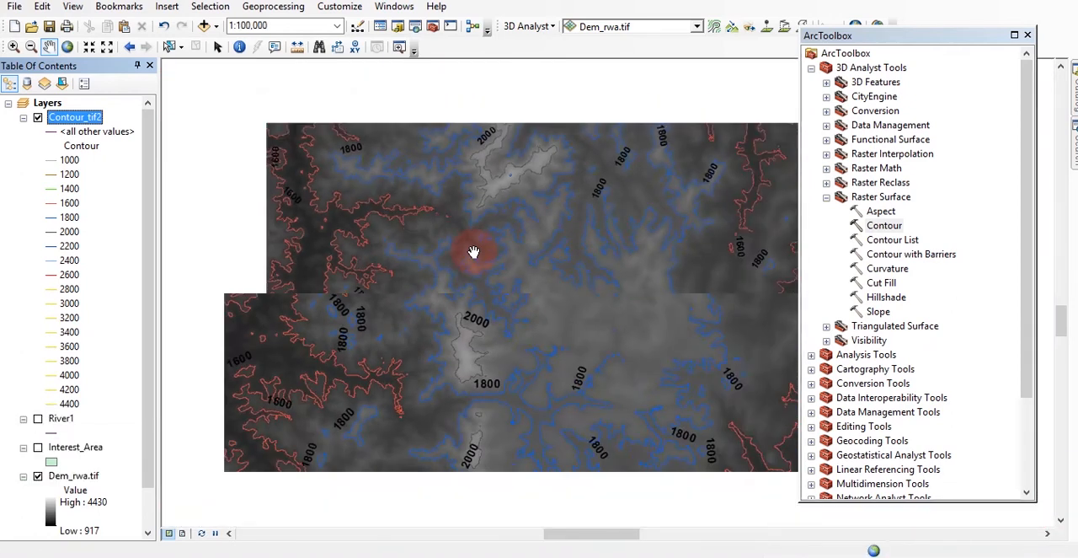
scroll("down", 3)
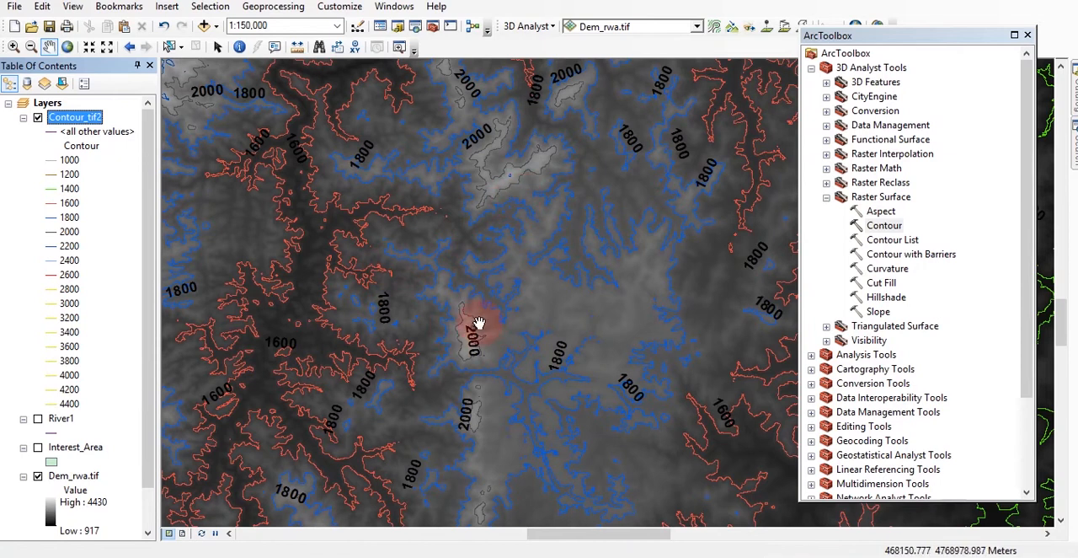
scroll("down", 3)
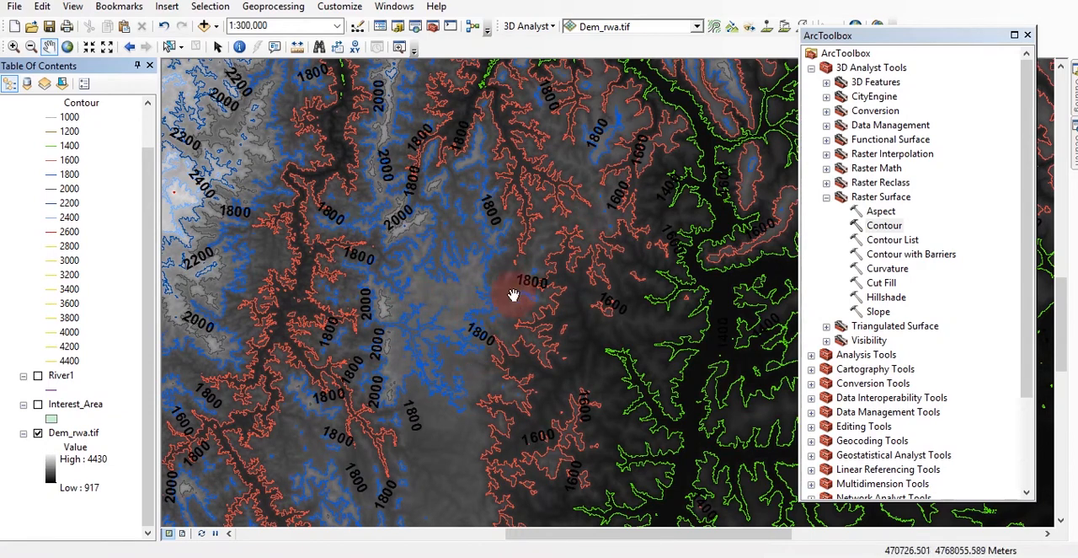
scroll("down", 3)
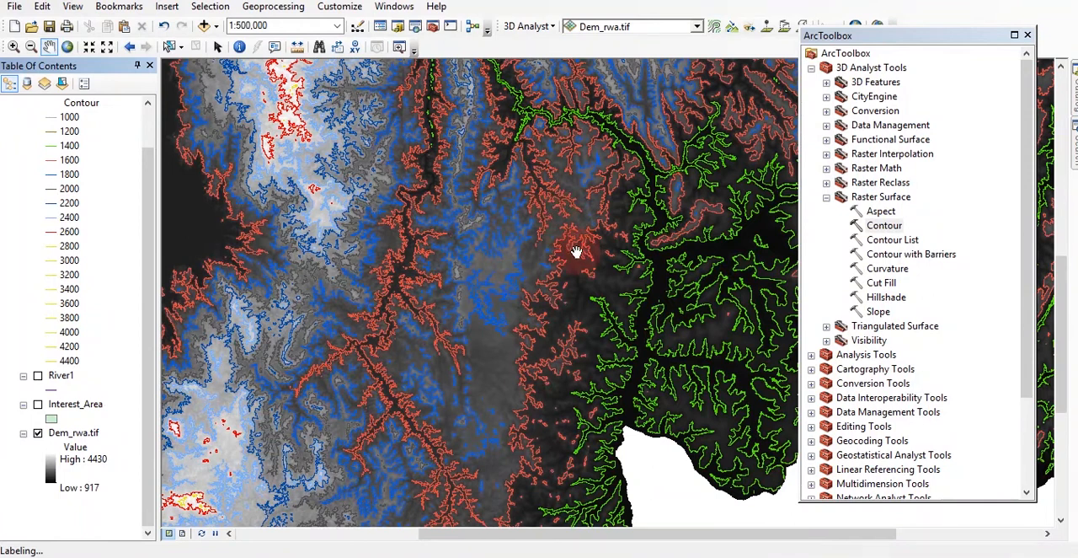
mouse_move(489, 233)
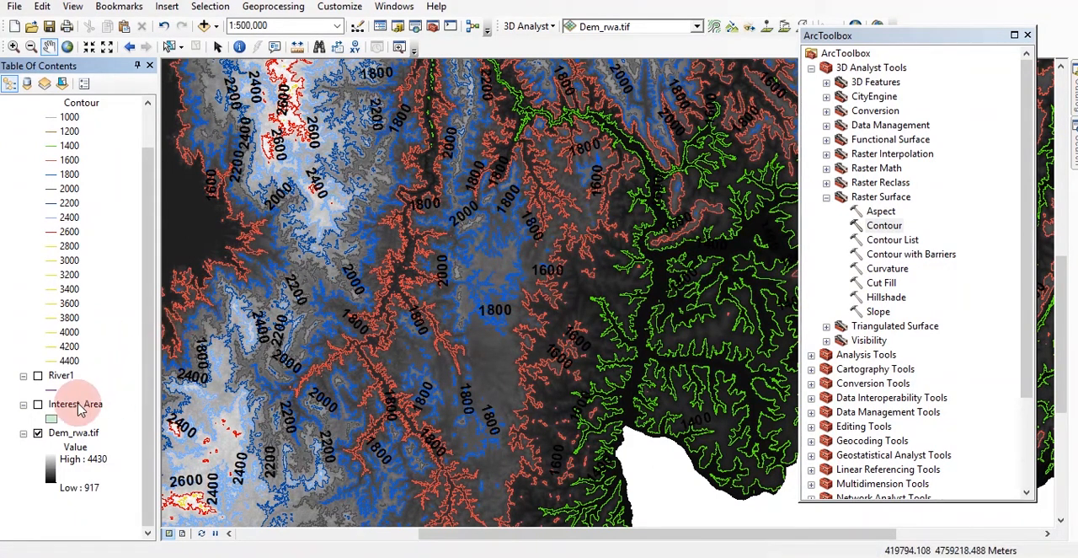
Turn on River1 and give it the blue River line symbol from the Symbol Selector.
left_click(37, 374)
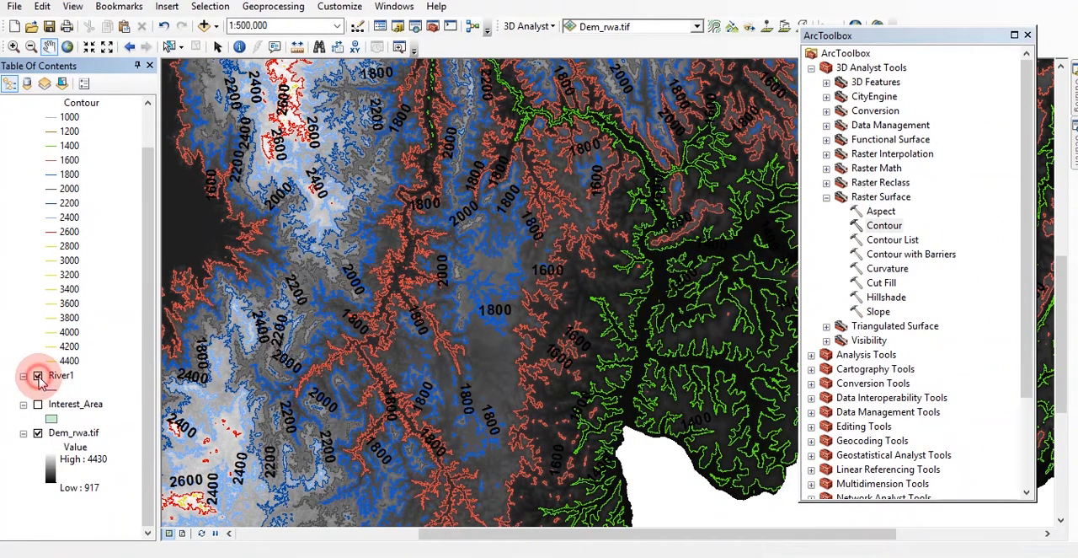
left_click(37, 375)
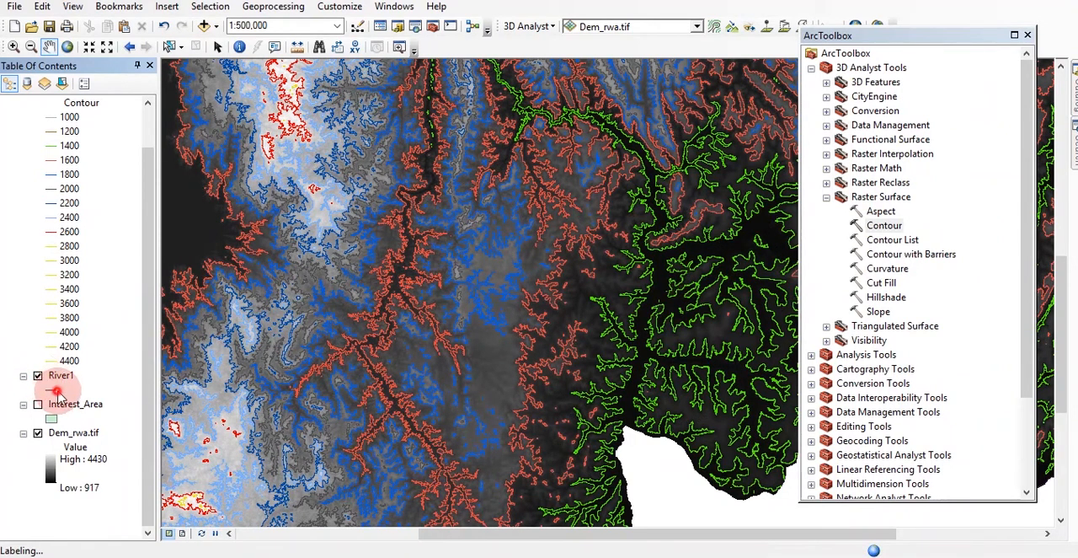
left_click(47, 388)
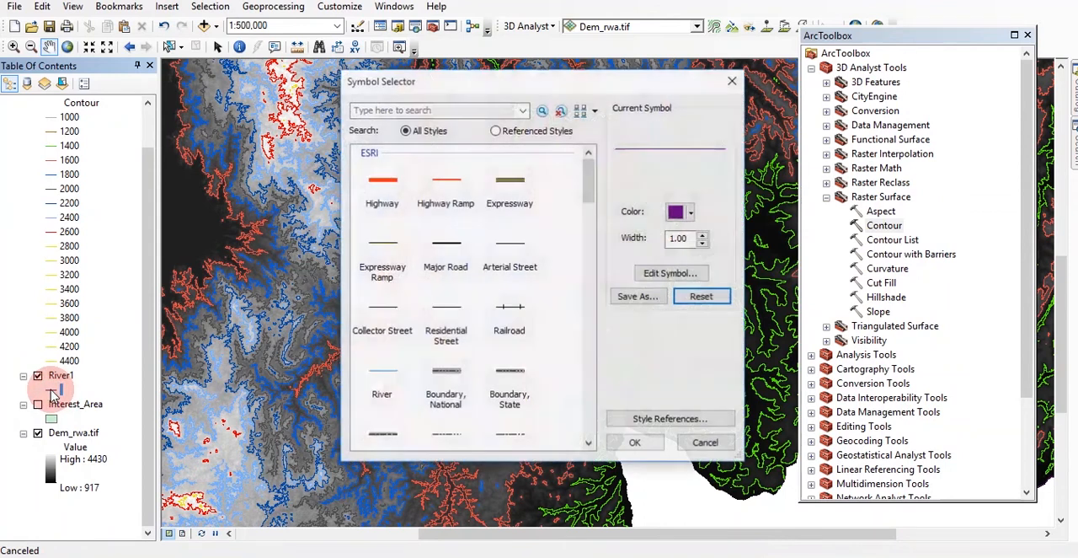
left_click(381, 182)
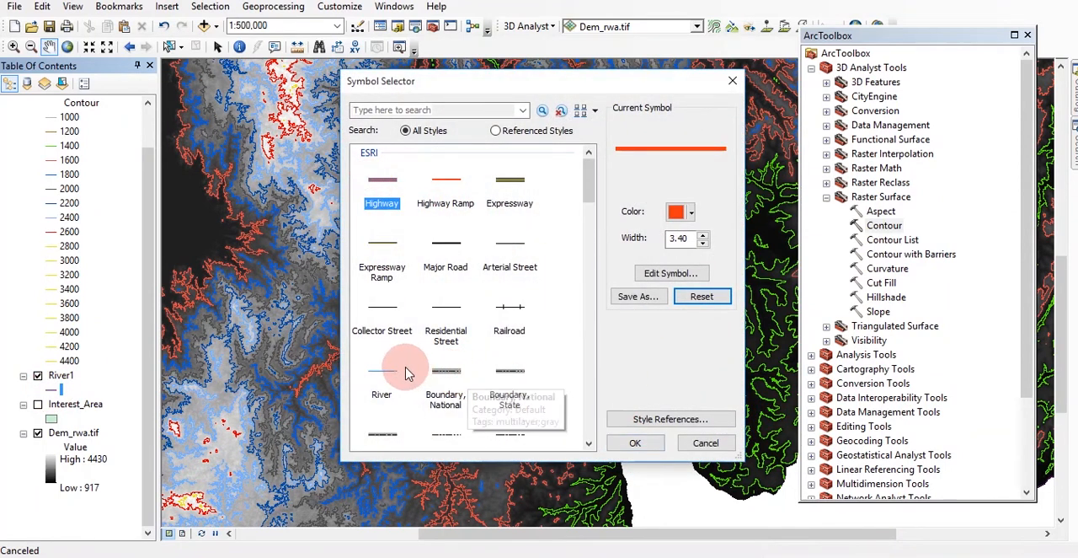
left_click(381, 371)
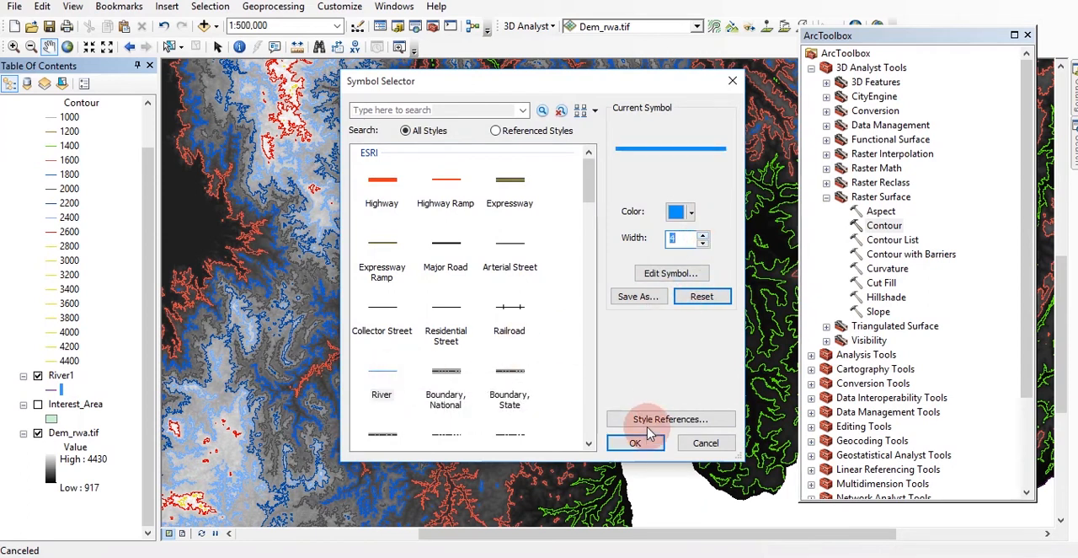
left_click(635, 441)
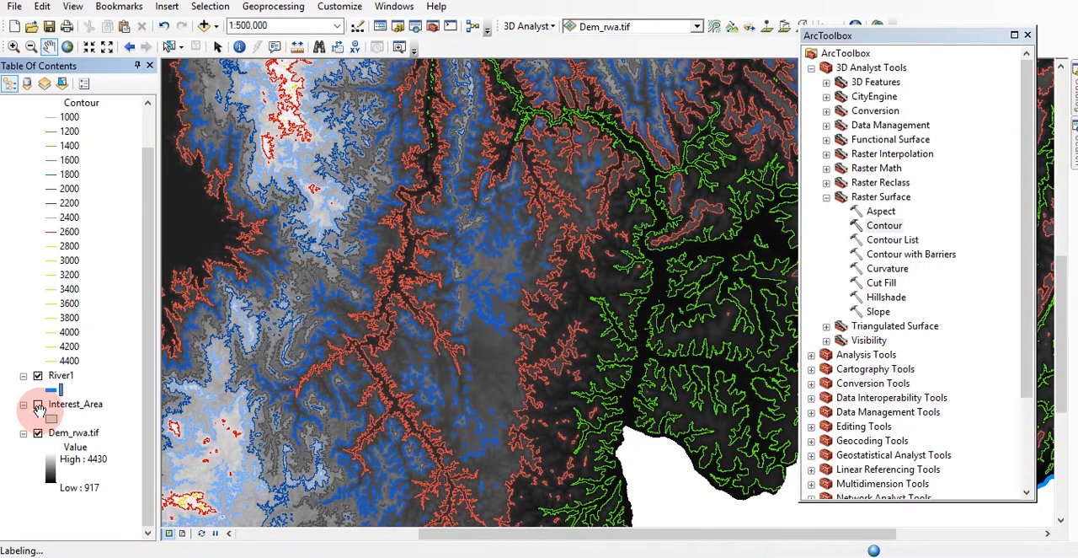
Turn on Interest_Area and give it a hollow fill with a dark red outline of width 2.
left_click(37, 404)
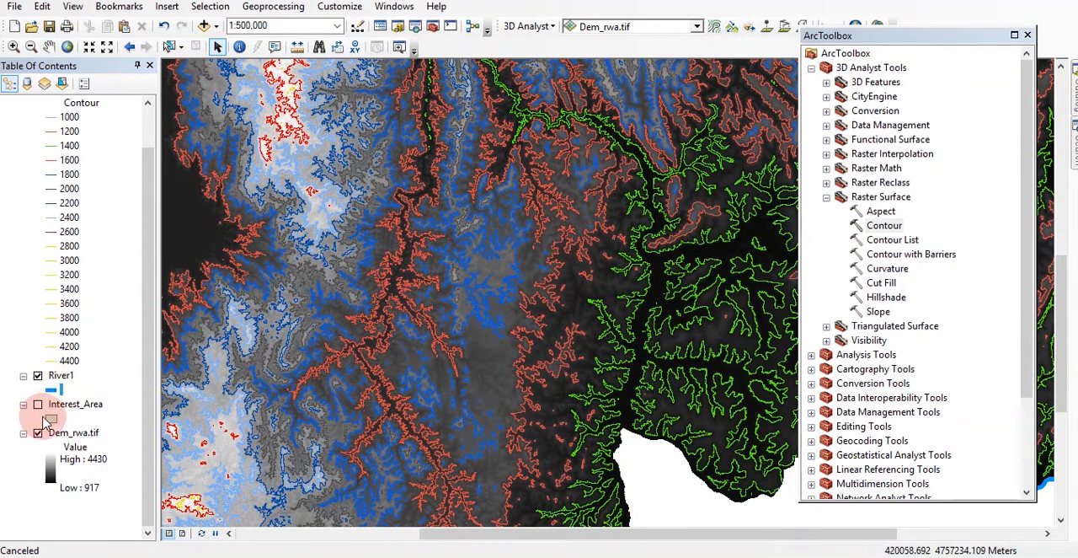
left_click(50, 418)
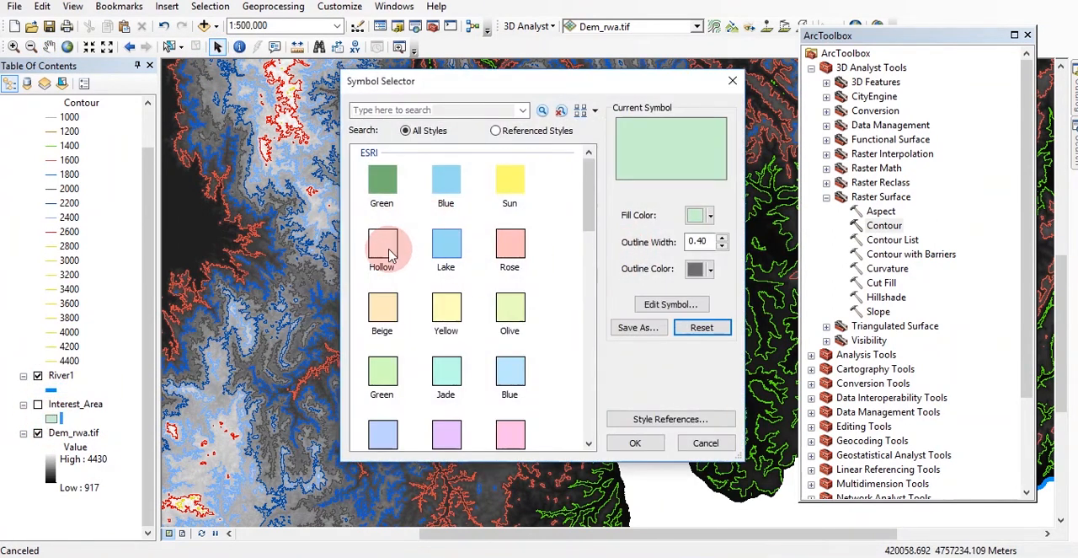
left_click(381, 250)
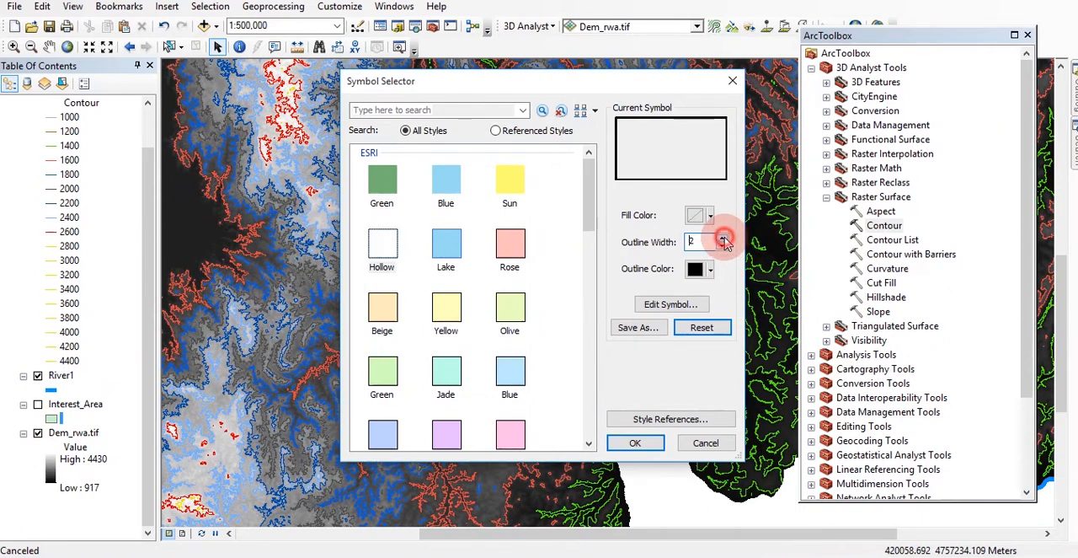
left_click(695, 269)
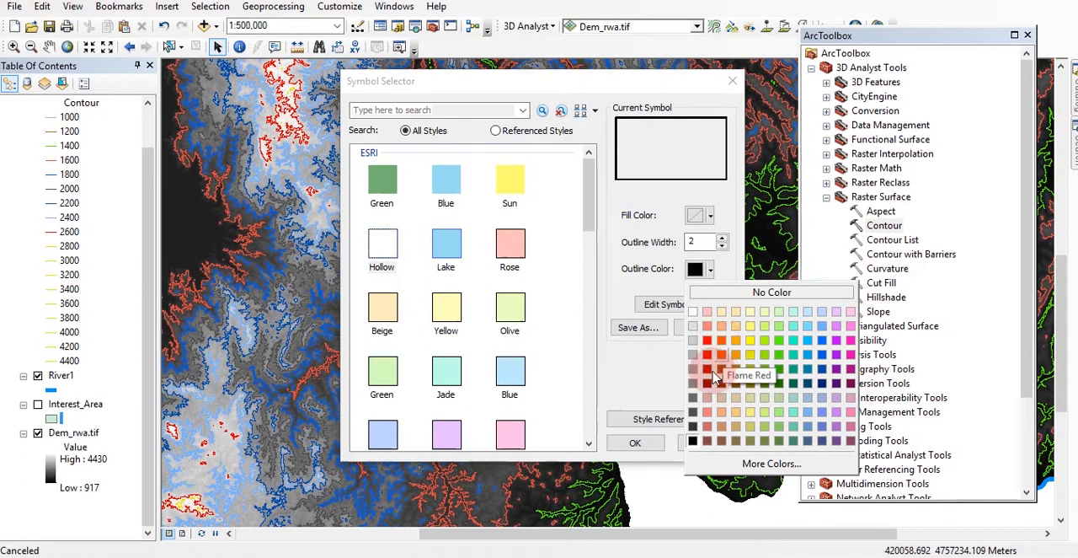
mouse_move(851, 404)
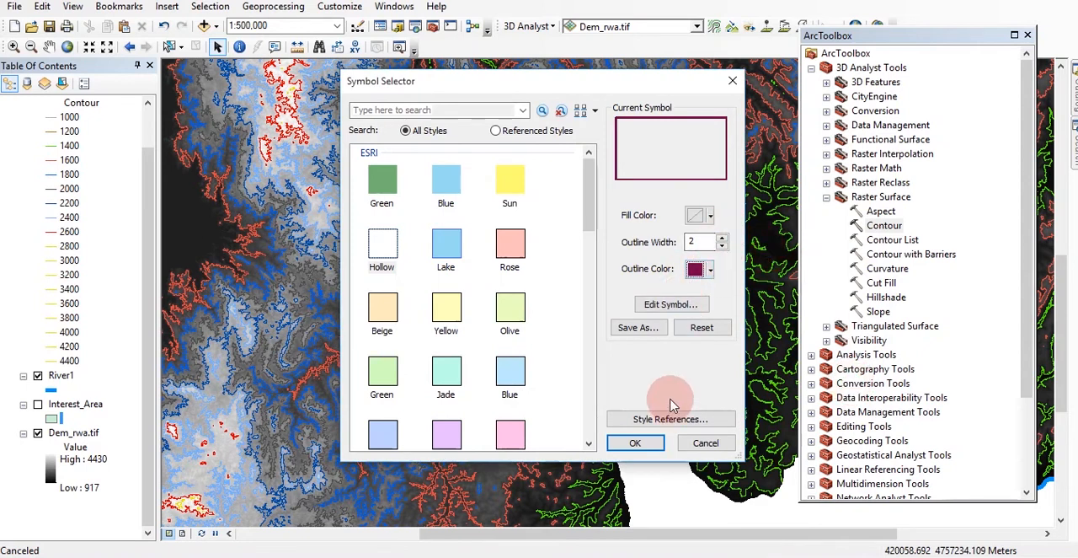
left_click(635, 441)
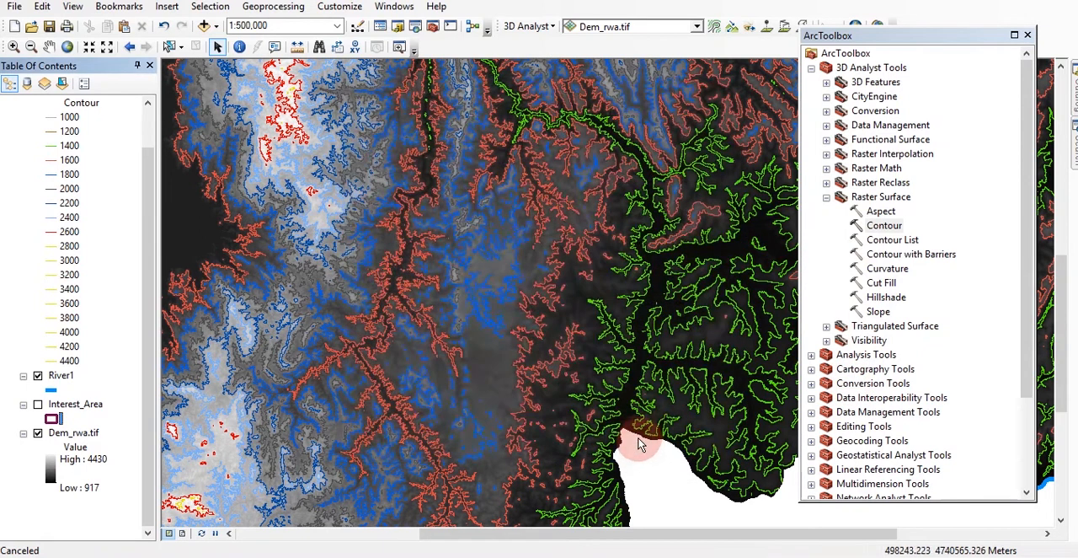
Zoom the map to the full extent of the Interest_Area layer.
left_click(76, 405)
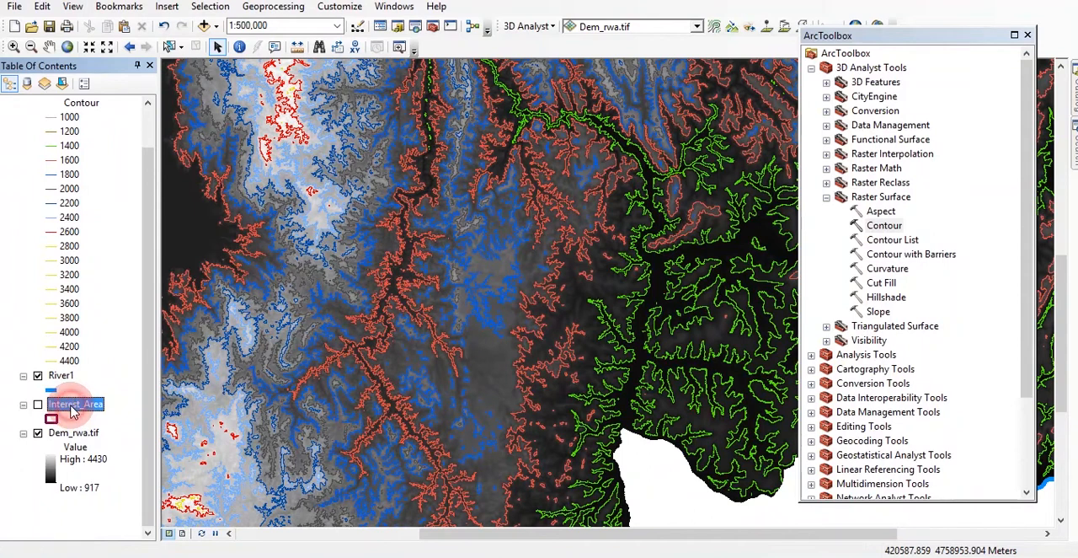
right_click(76, 404)
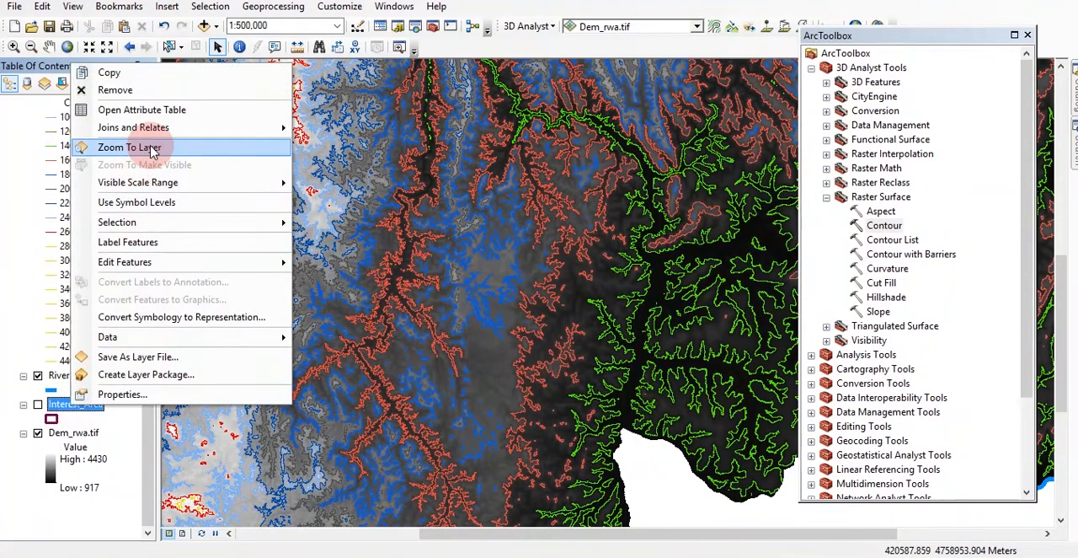
left_click(128, 147)
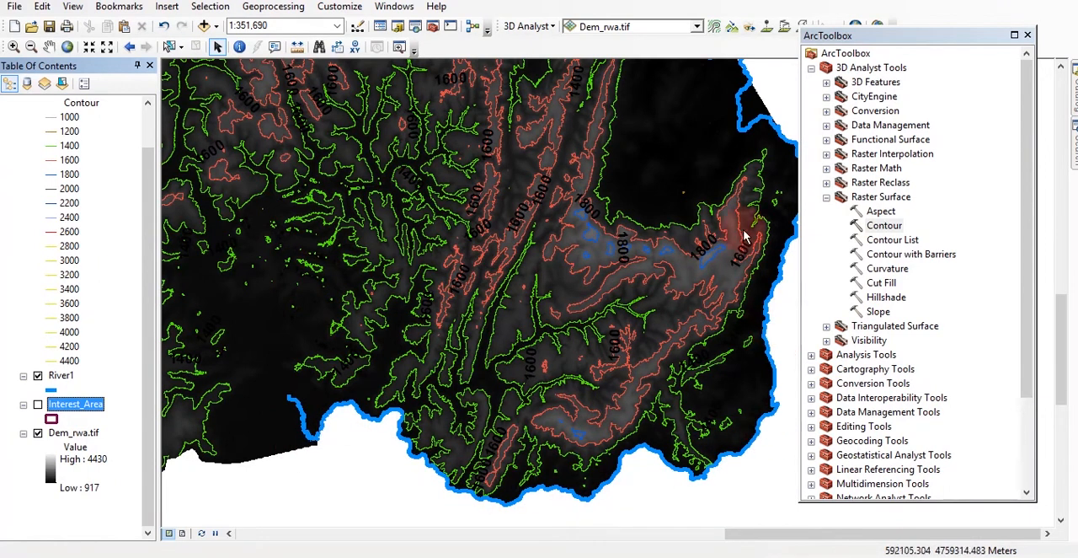
mouse_move(596, 392)
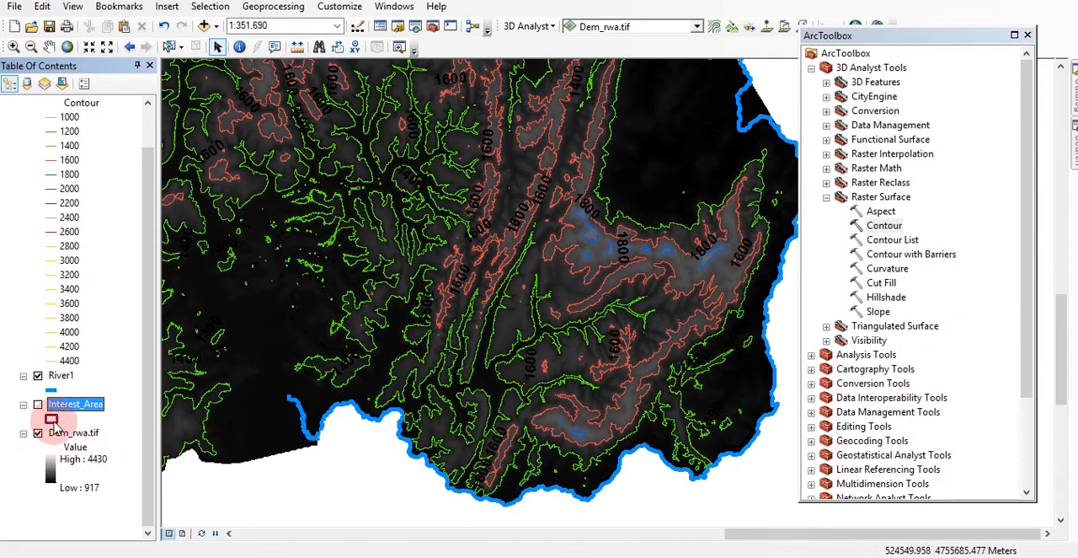
Widen the Interest_Area outline to 5 points.
left_click(53, 418)
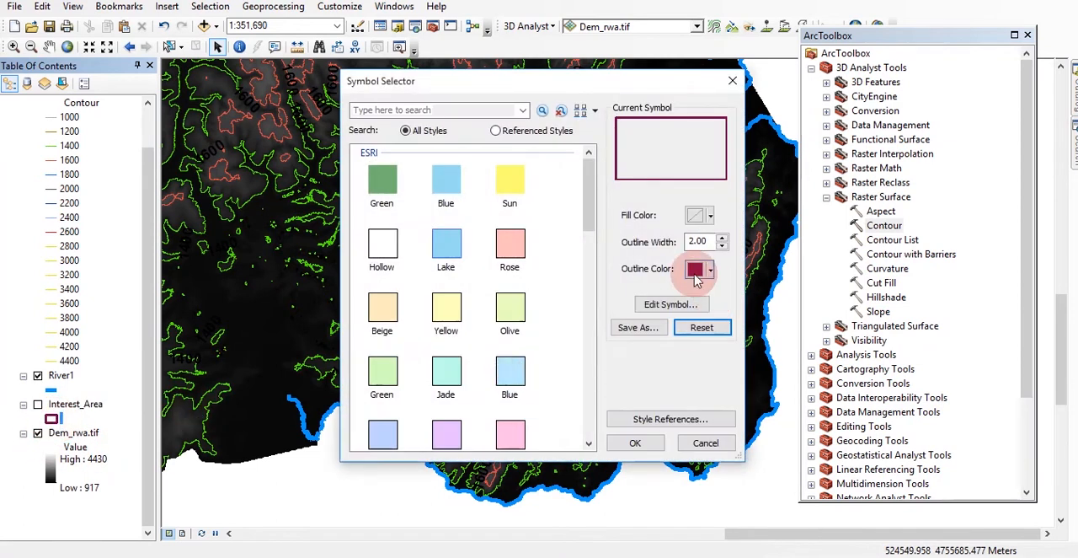
left_click(694, 270)
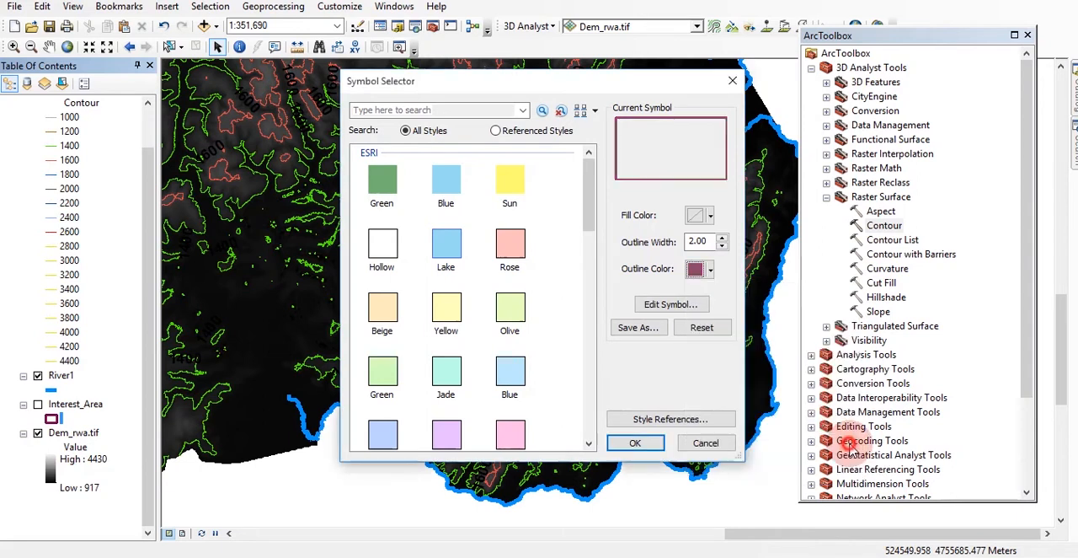
left_click(711, 237)
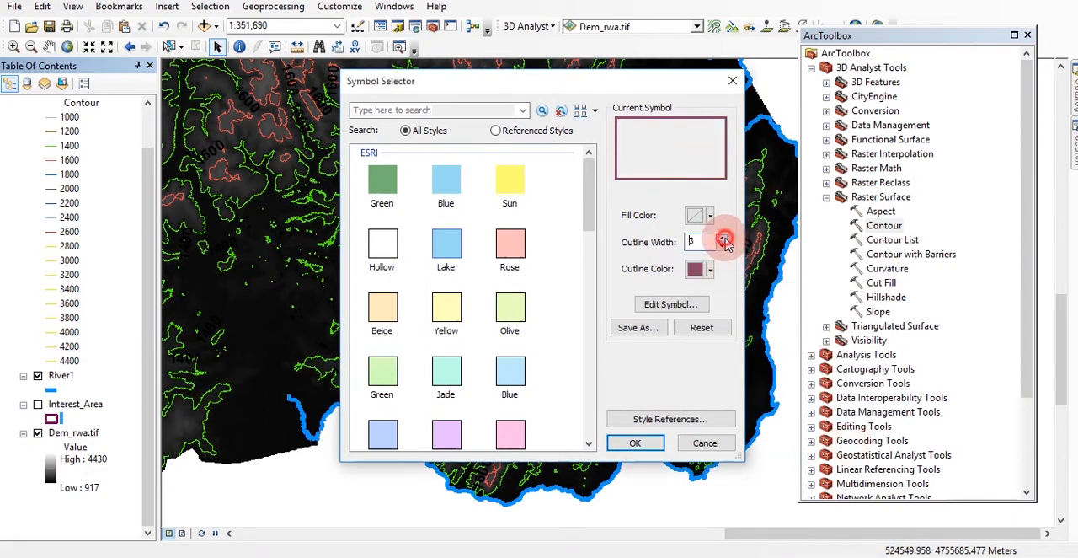
left_click(635, 441)
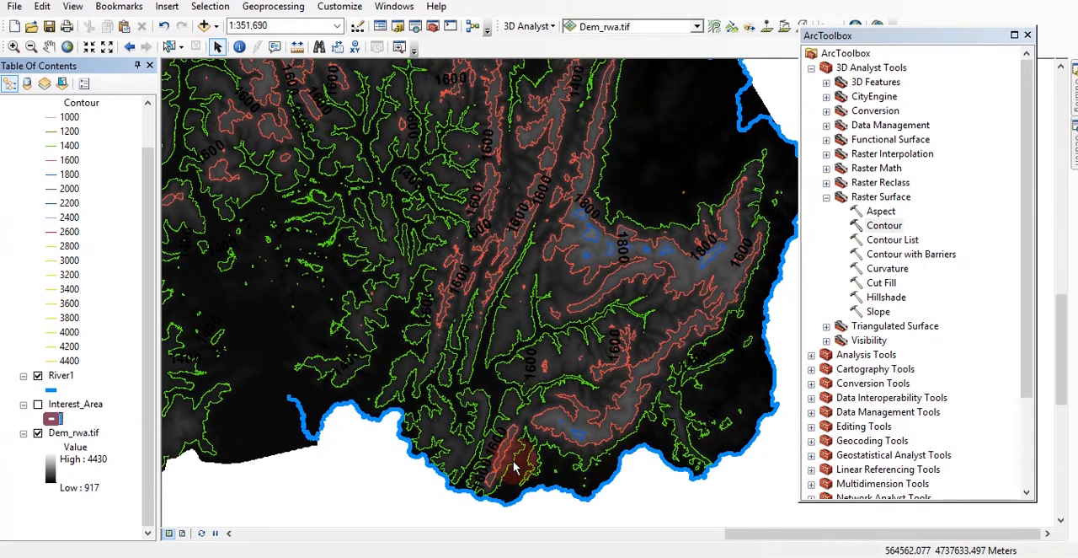
Recolour the Interest_Area outline blue and show it with the River1 layer.
left_click(37, 404)
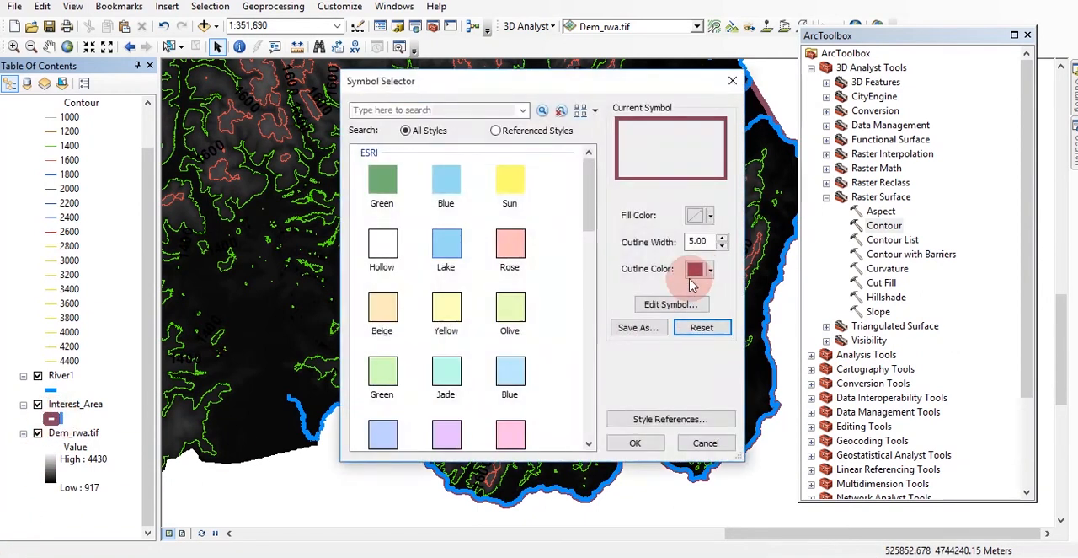
left_click(711, 270)
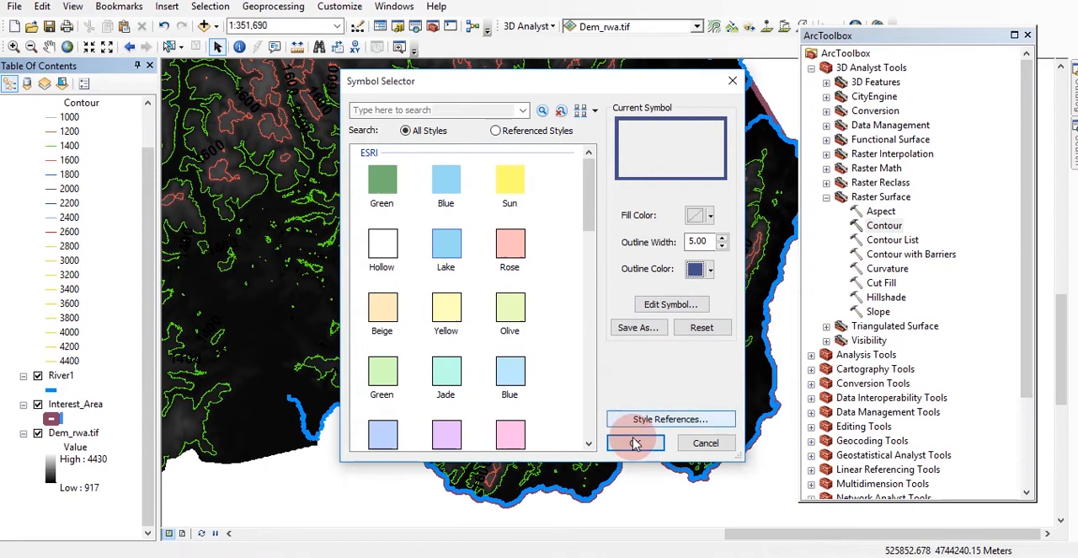
left_click(635, 441)
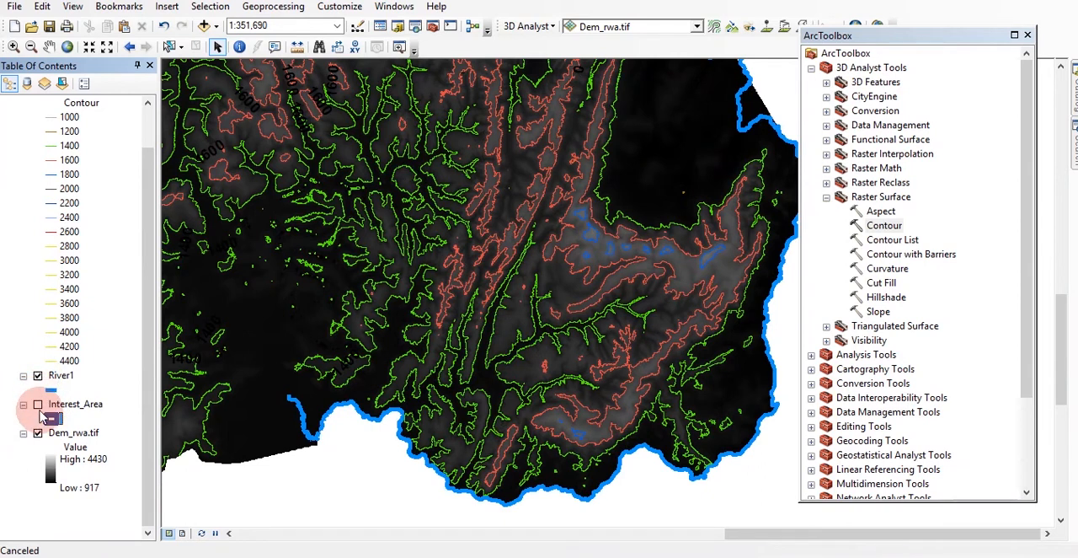
left_click(37, 374)
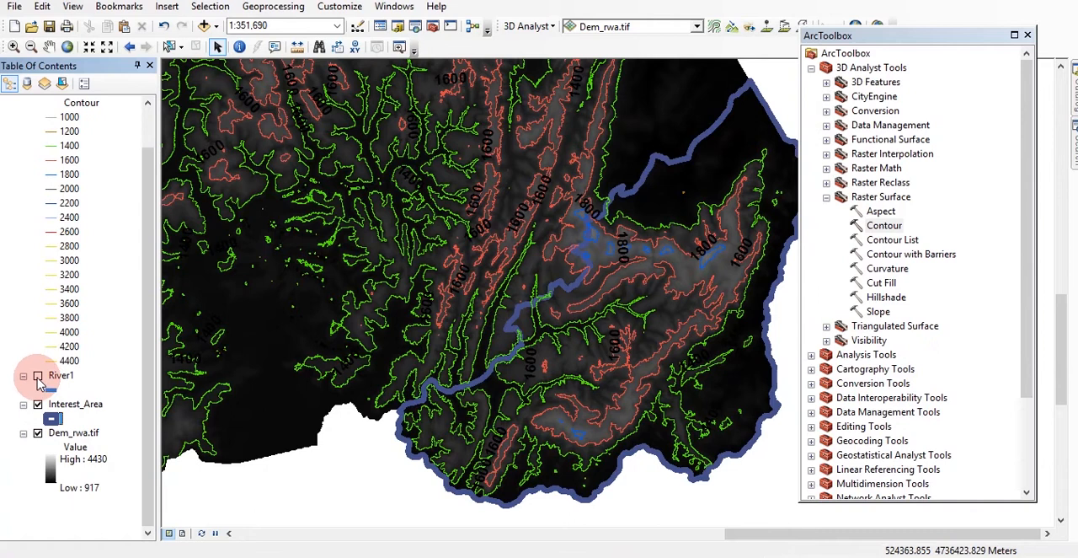
left_click(37, 374)
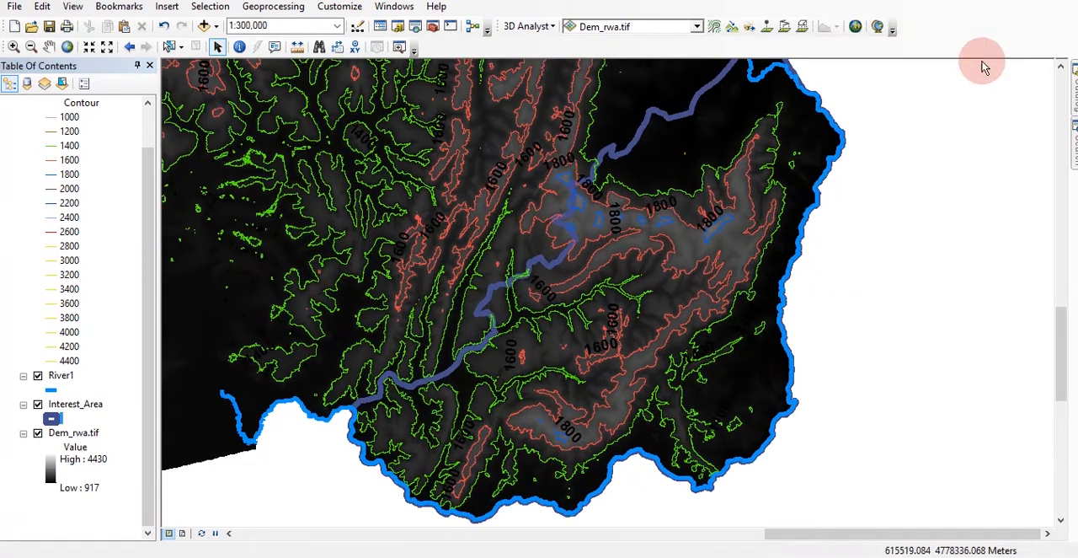
mouse_move(8, 222)
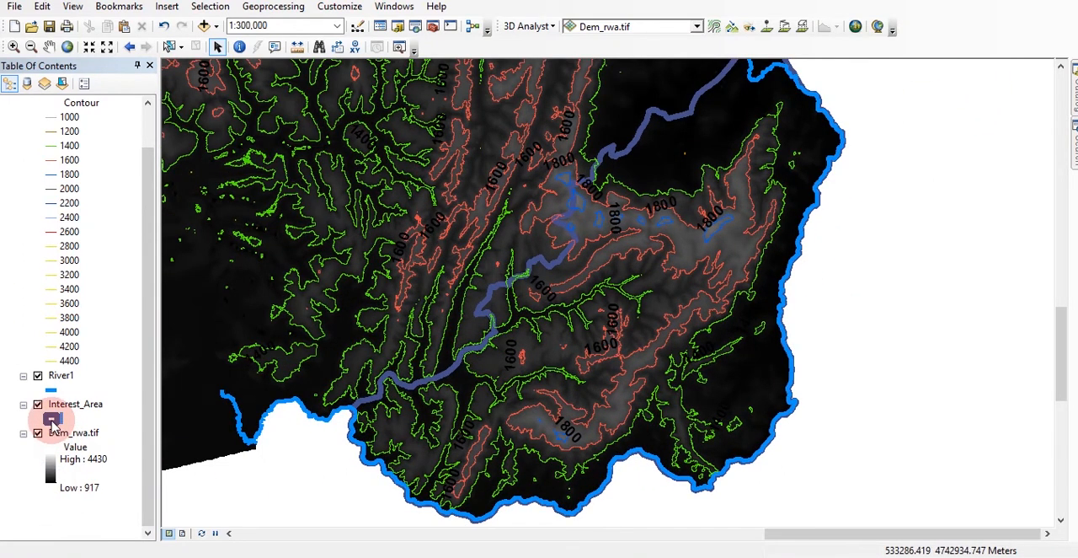
Change the Interest_Area outline colour from blue to red.
left_click(52, 417)
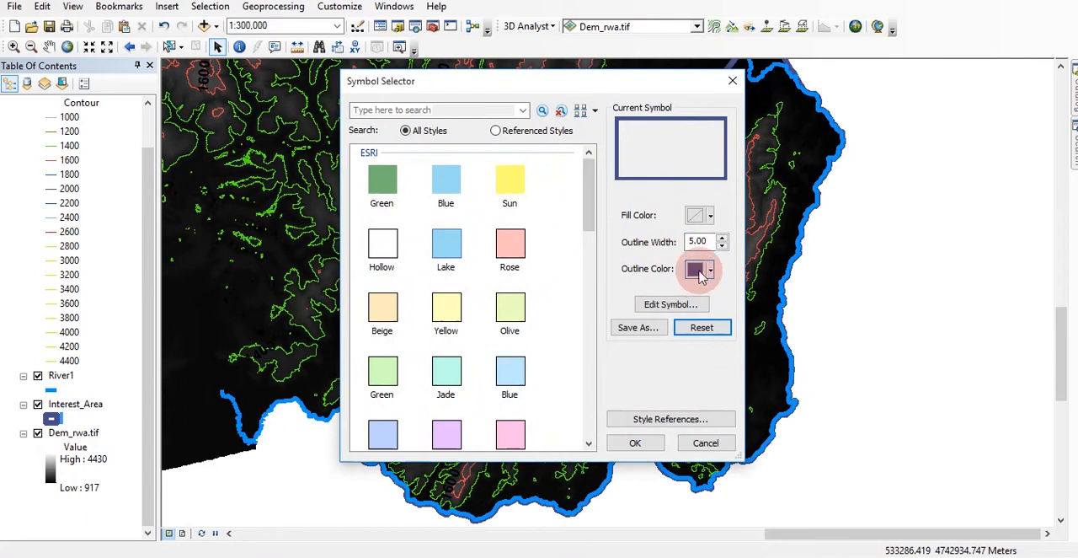
left_click(701, 270)
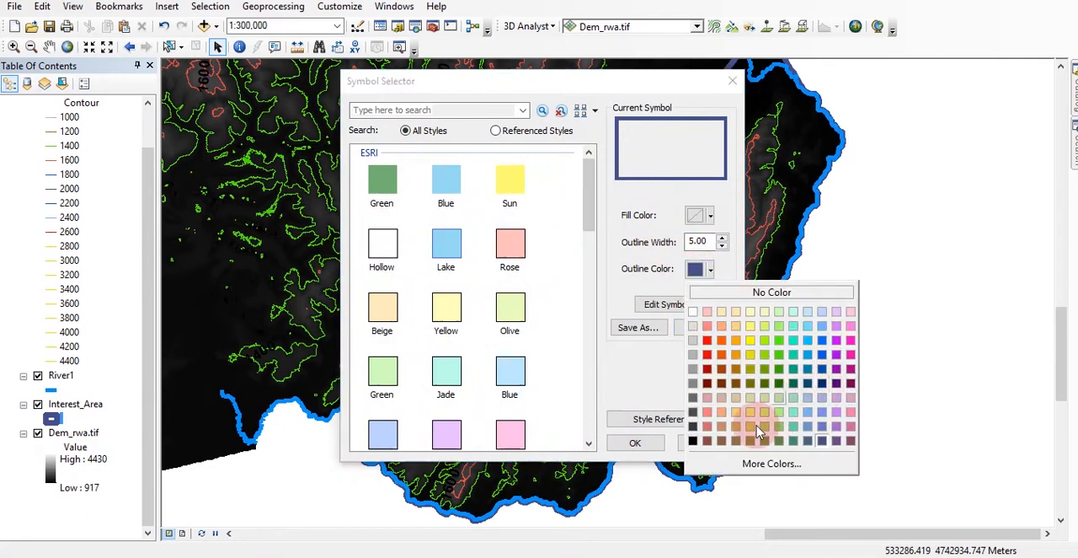
mouse_move(716, 366)
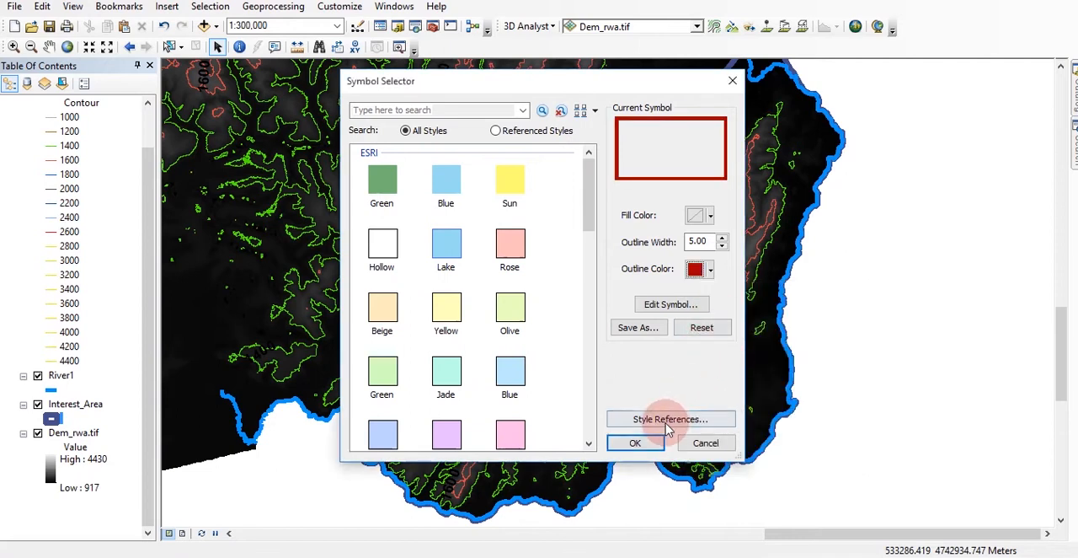
left_click(635, 442)
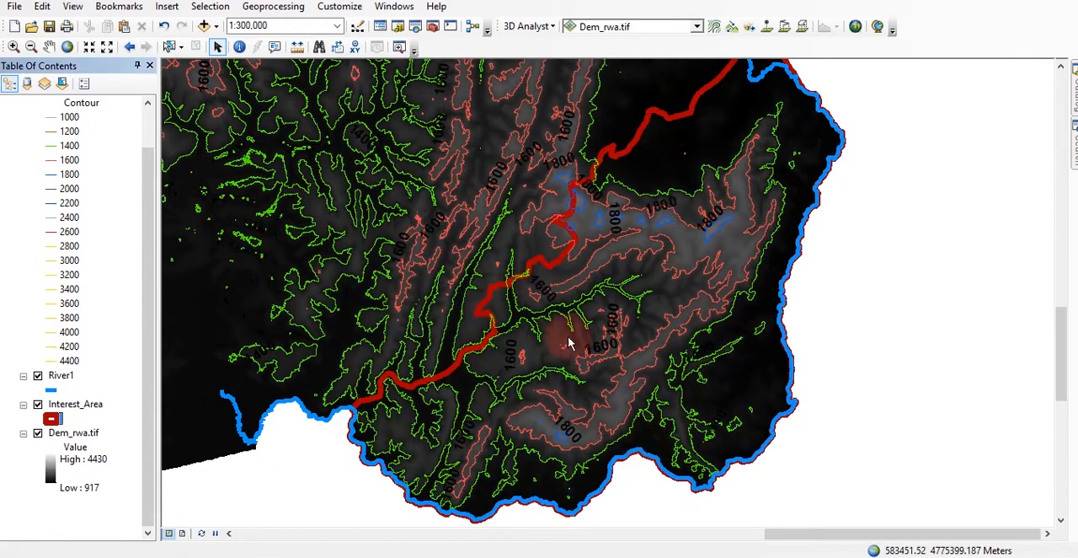
mouse_move(560, 333)
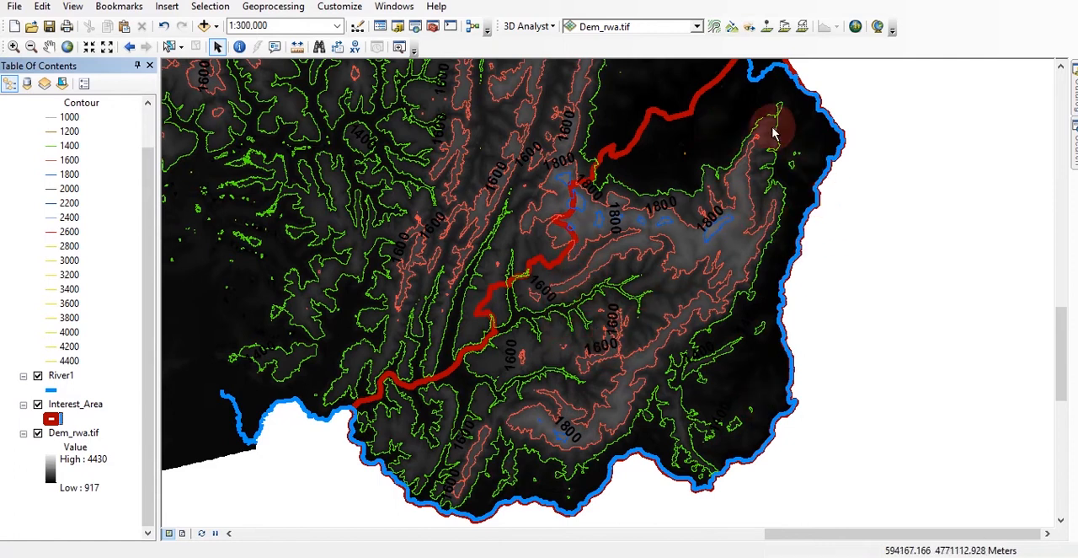
mouse_move(748, 27)
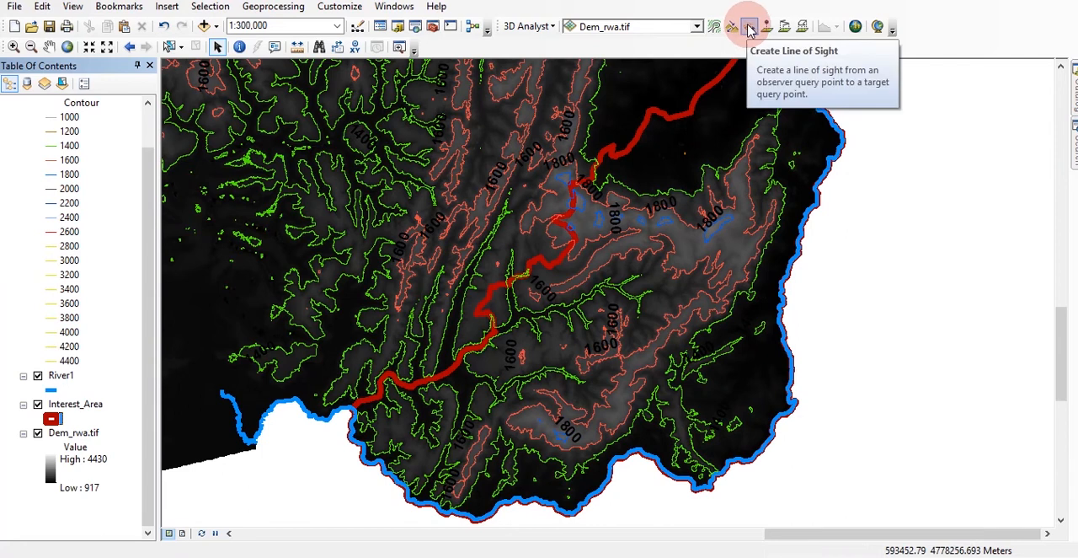
mouse_move(766, 27)
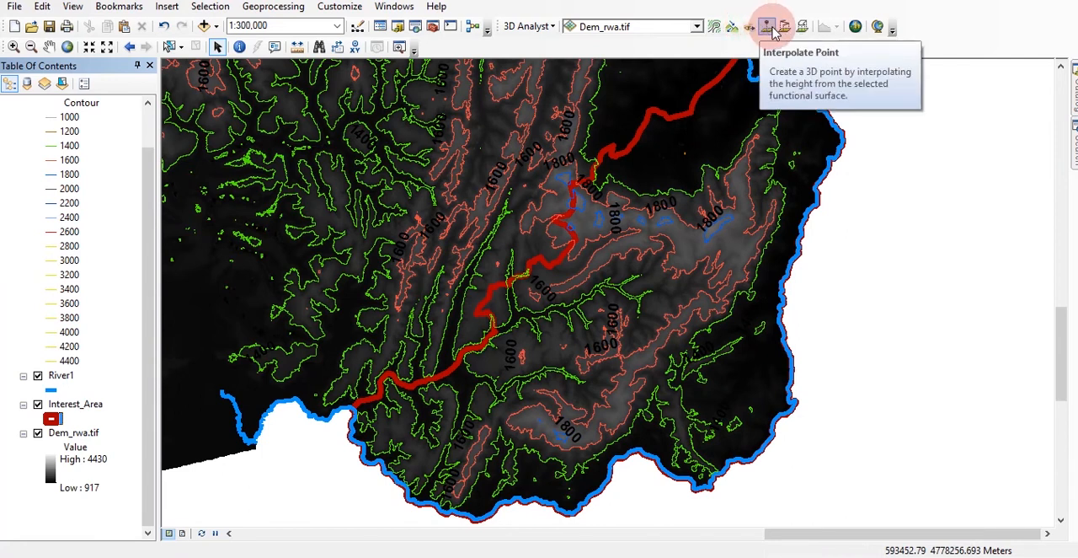
mouse_move(785, 27)
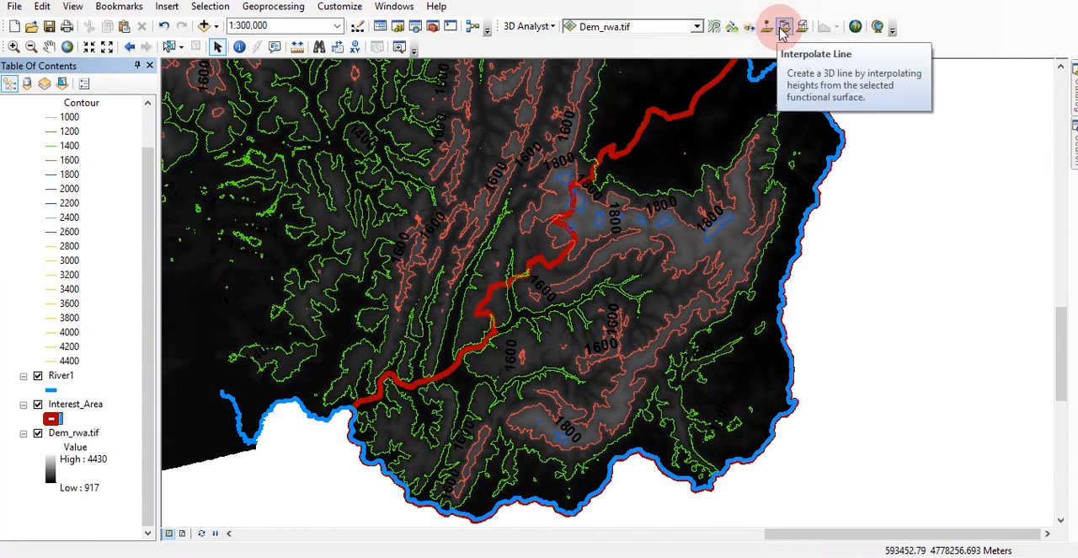
mouse_move(802, 27)
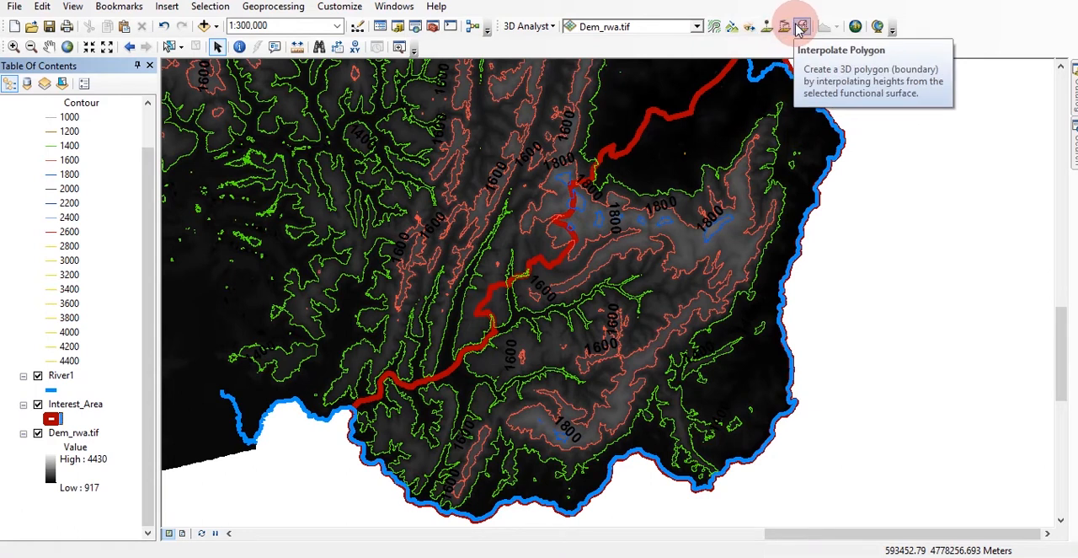
mouse_move(786, 26)
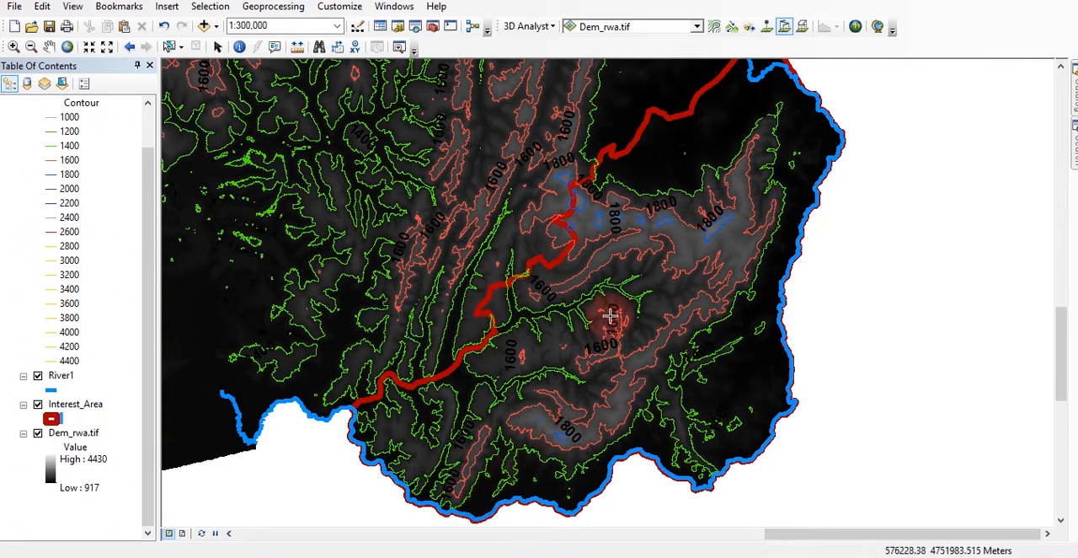
mouse_move(559, 401)
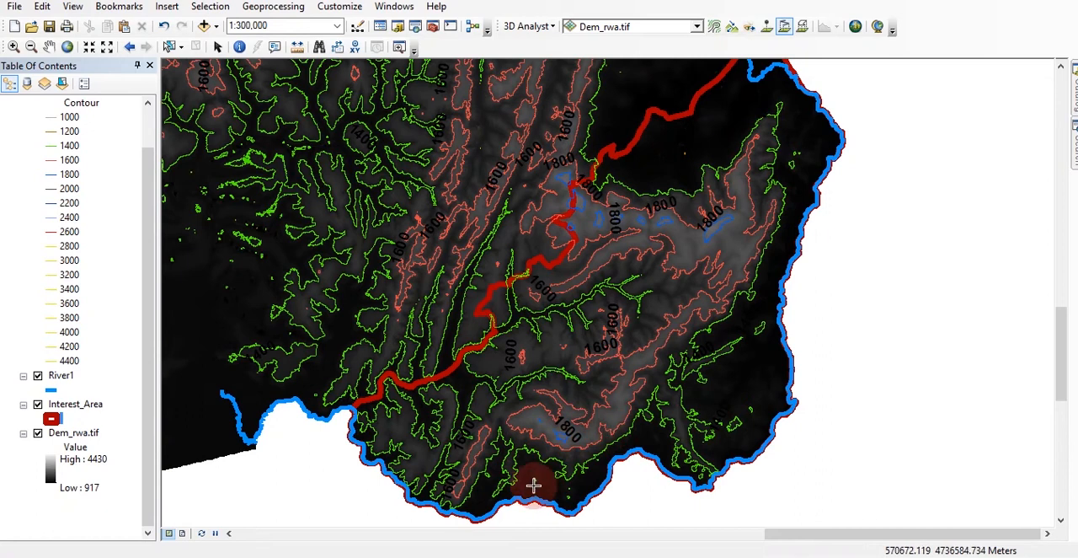
mouse_move(472, 507)
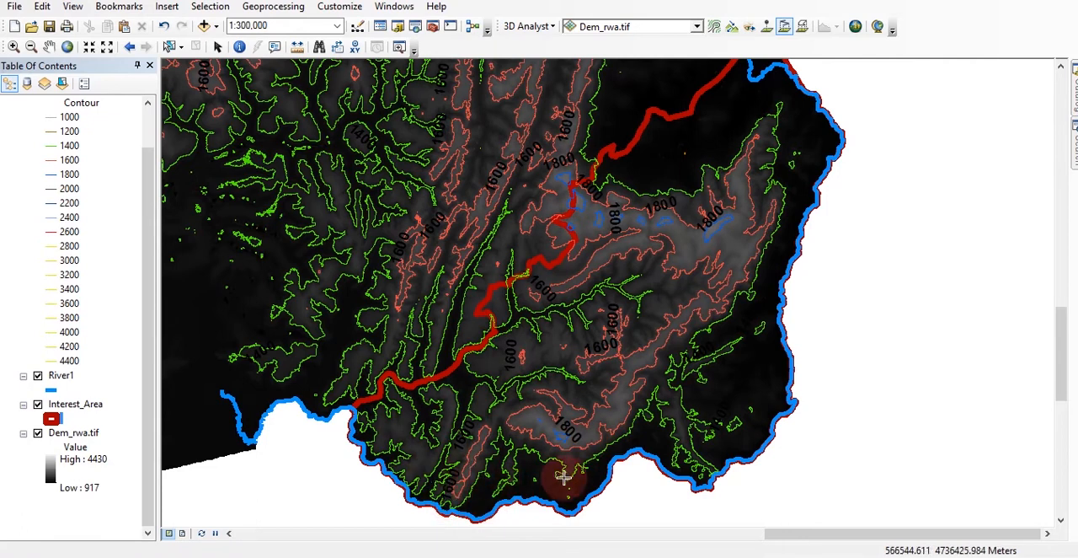
mouse_move(462, 505)
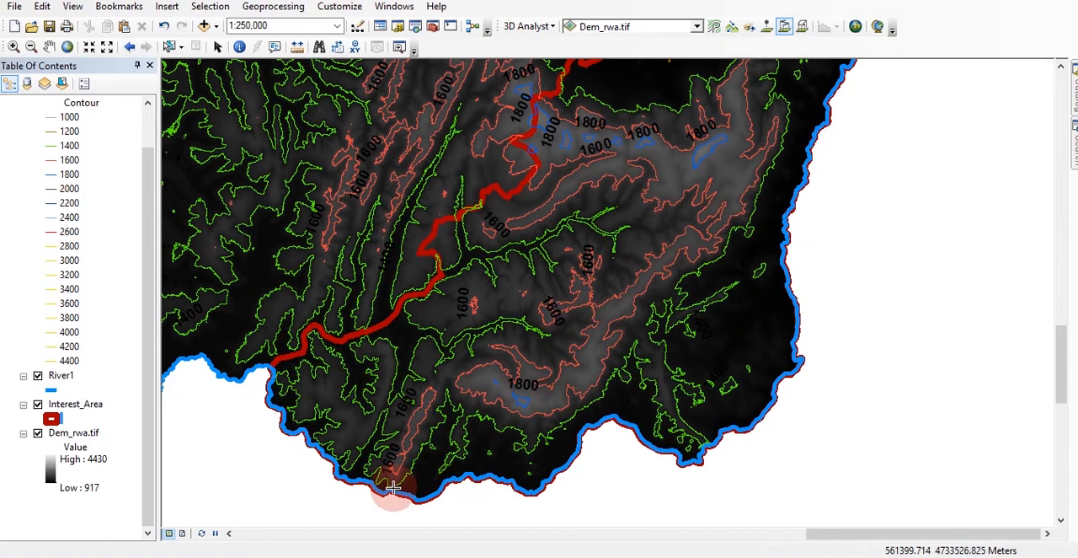
Zoom in on the straight profile line drawn across the contours.
left_click_drag(395, 487, 558, 300)
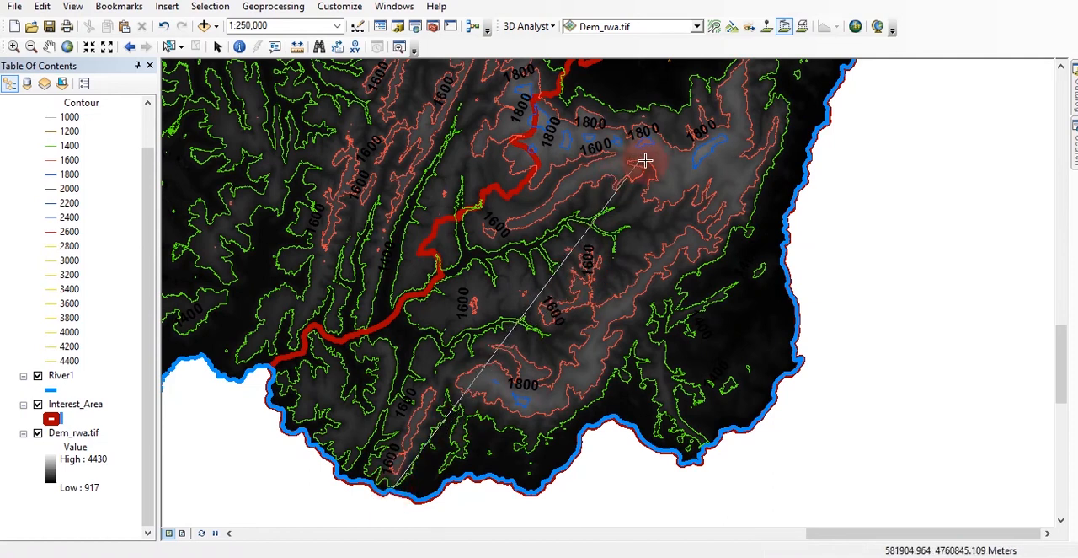
mouse_move(607, 244)
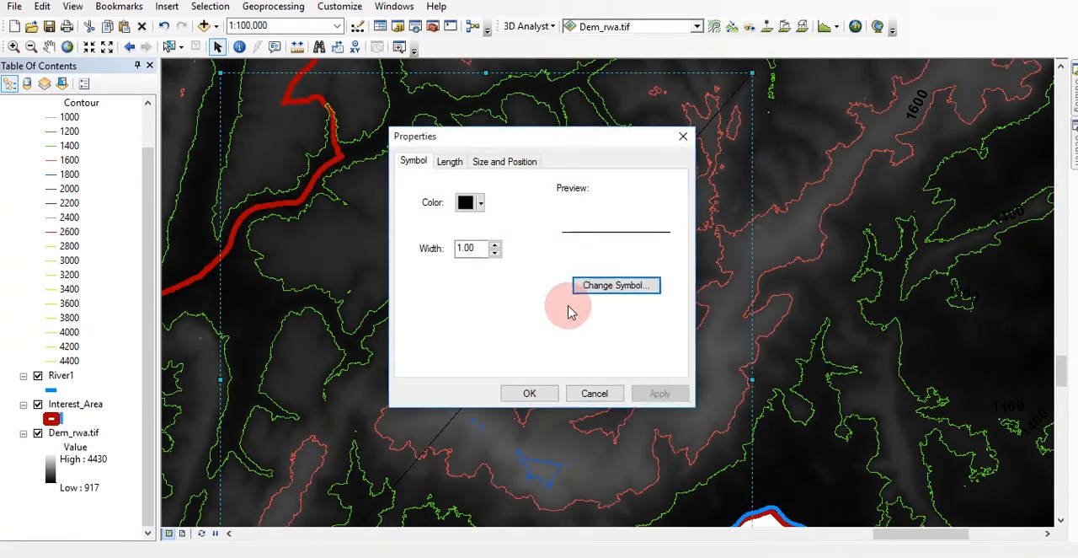
Restyle the profile line as a thick brown line, confirming its length of about 26 km.
left_click(480, 202)
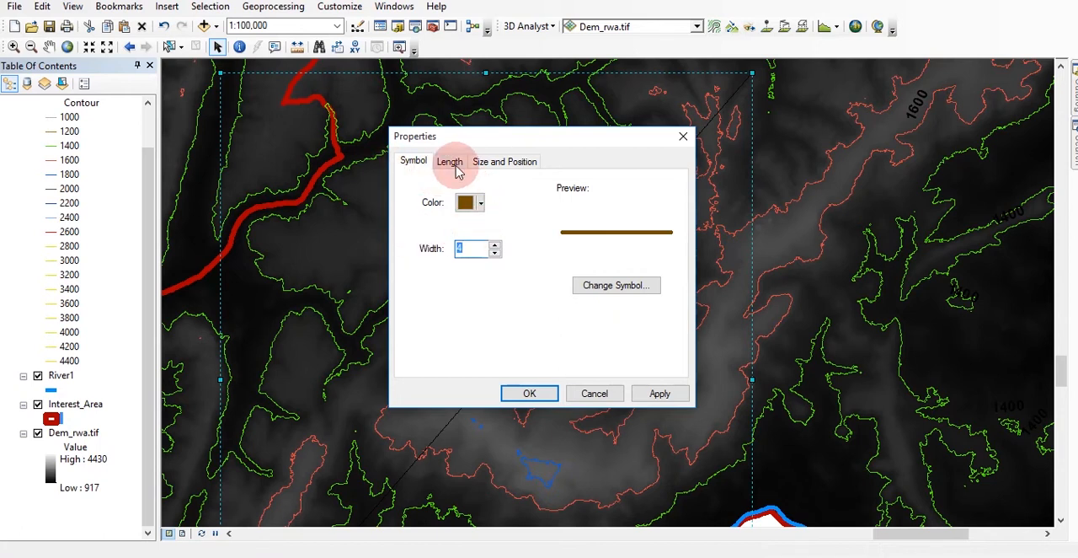
left_click(450, 161)
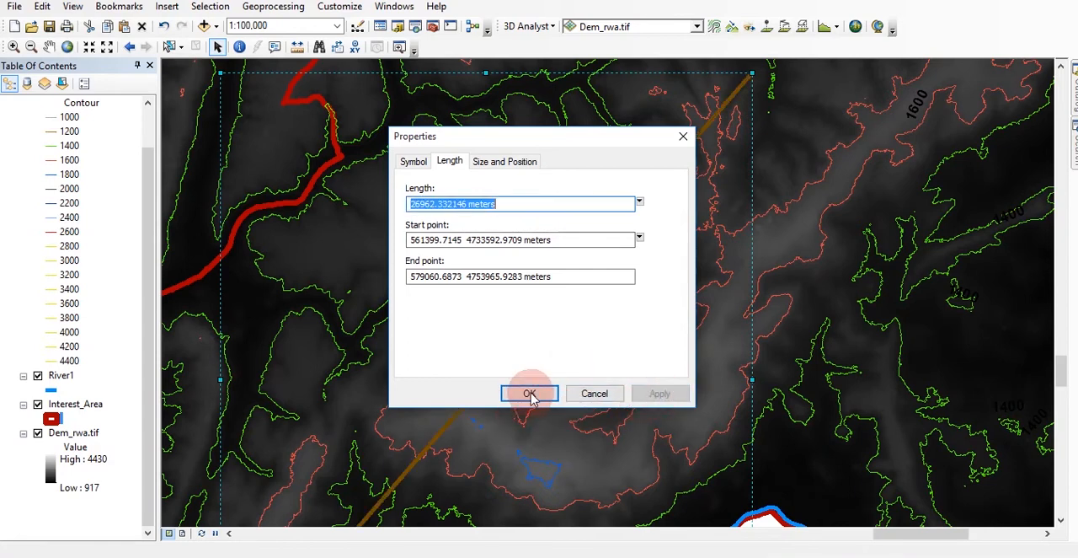
left_click(529, 393)
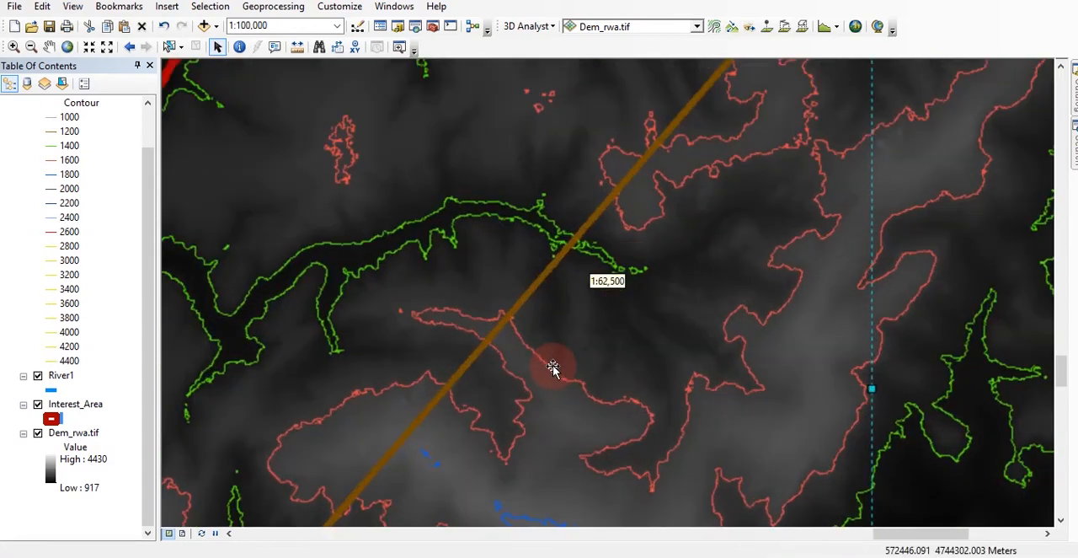
Zoom out to show the whole brown line and choose Profile Graph from the 3D Analyst tools.
scroll("down", 3)
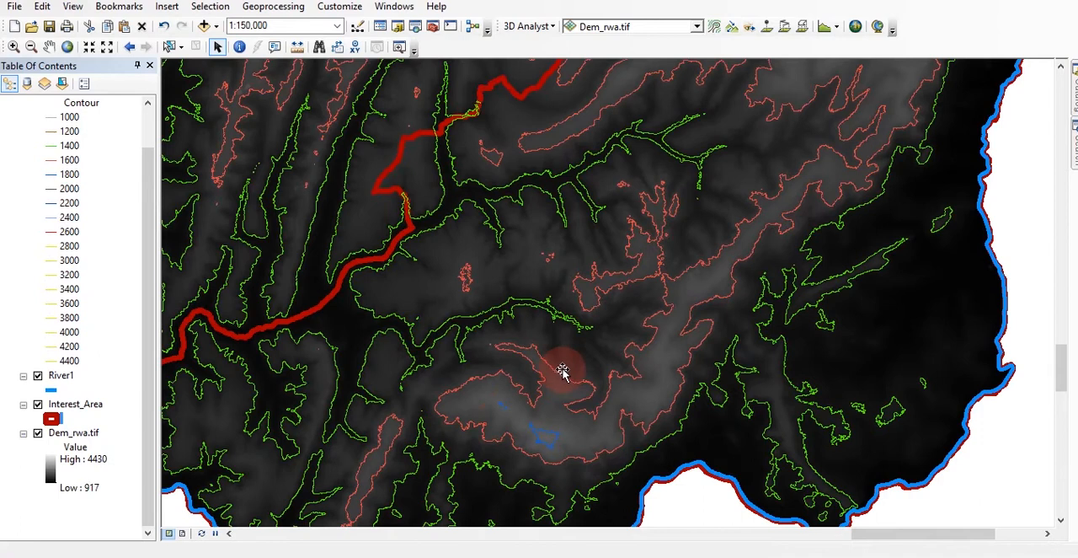
scroll("down", 3)
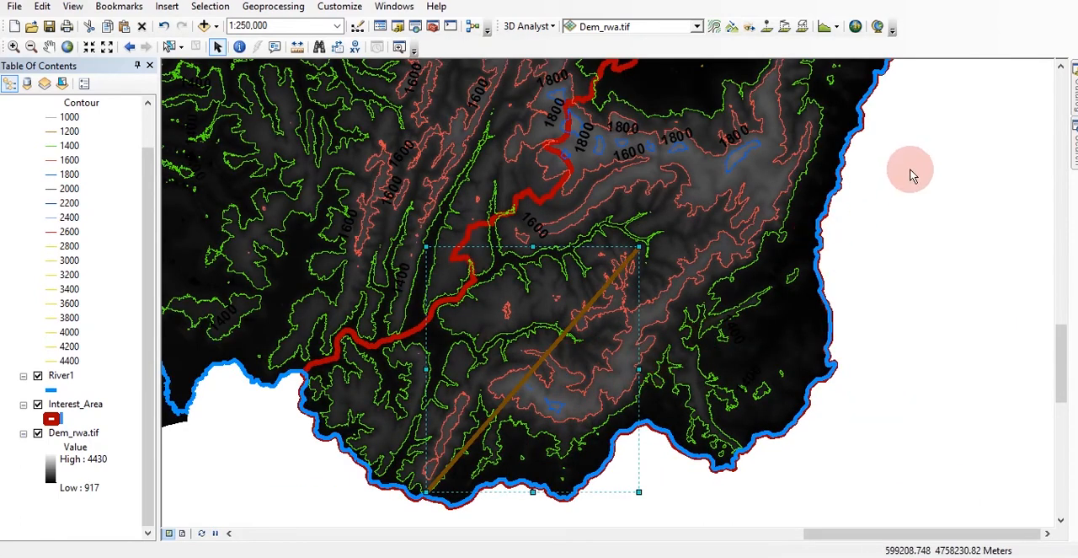
left_click(827, 25)
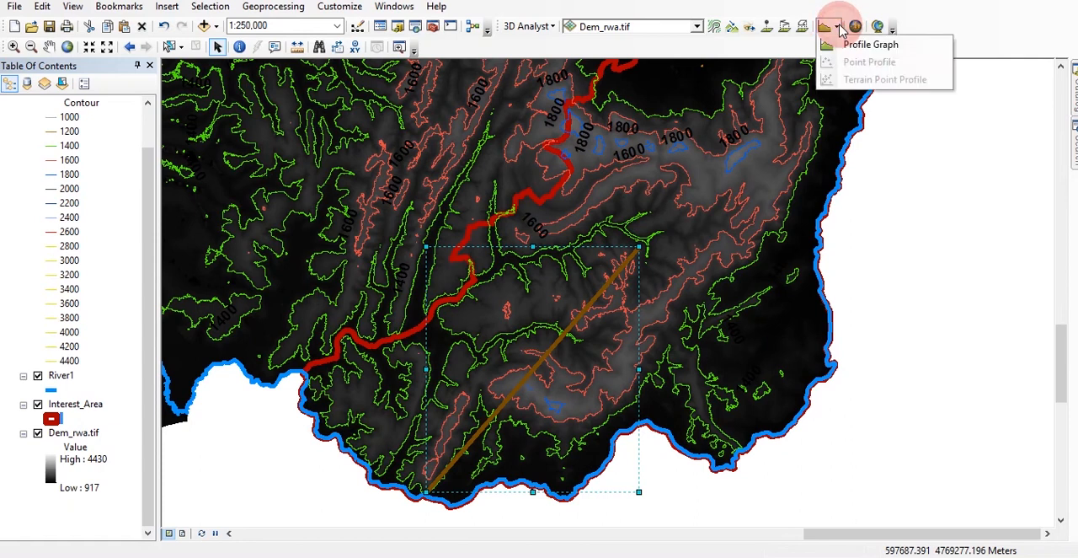
left_click(870, 44)
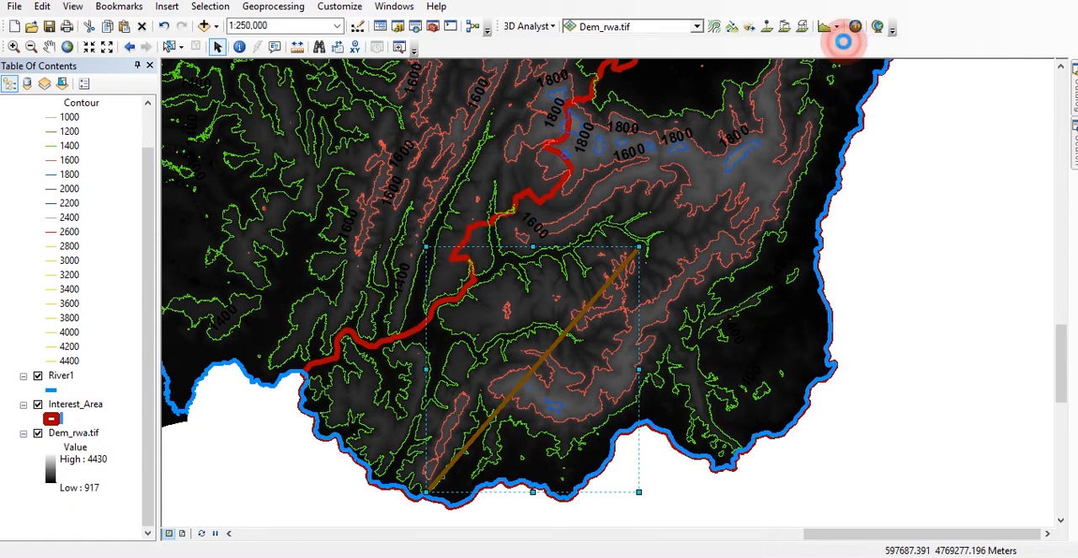
Generate the elevation profile graph for the line and bring up its options.
left_click(830, 27)
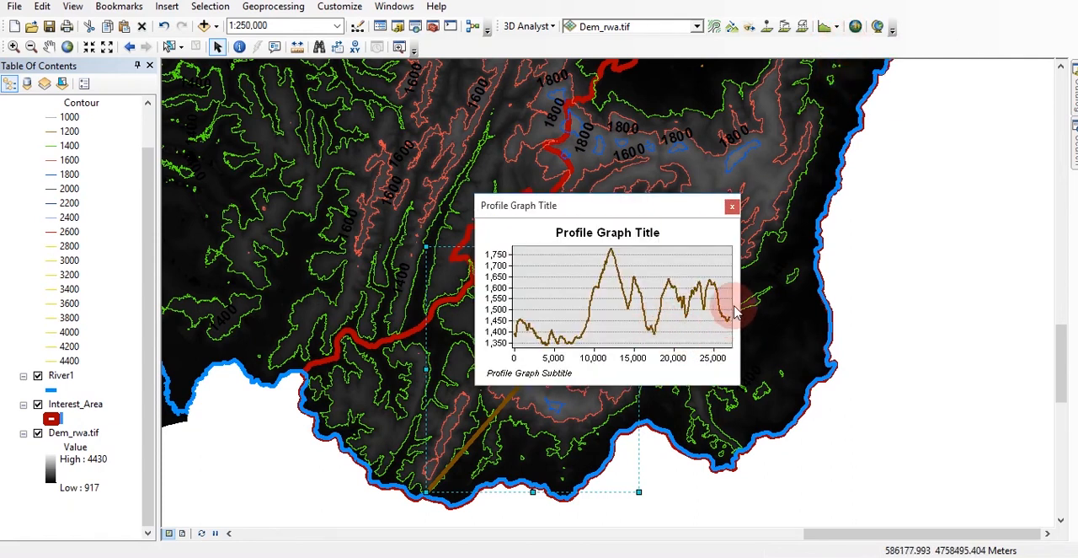
mouse_move(745, 330)
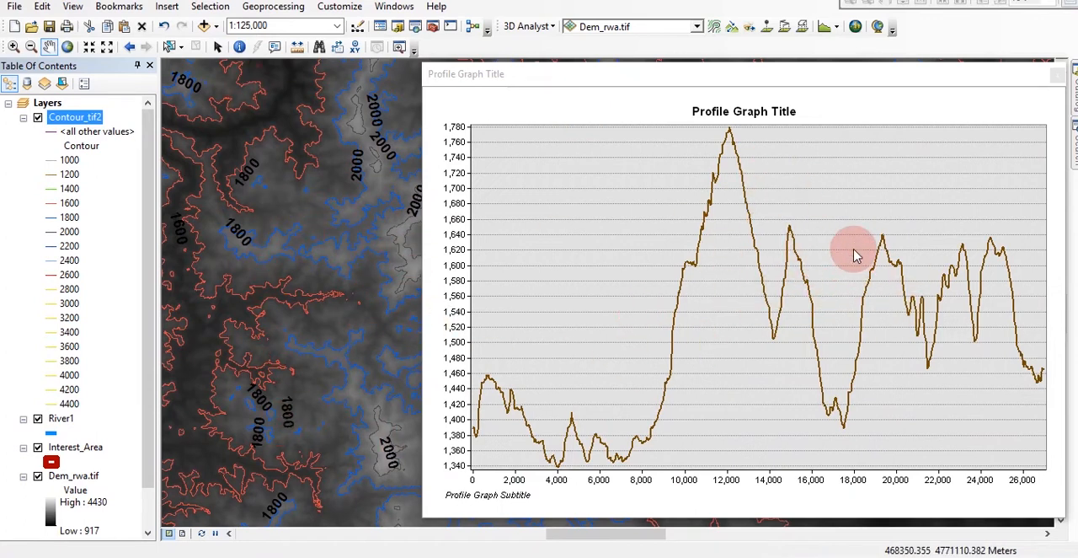
mouse_move(1048, 341)
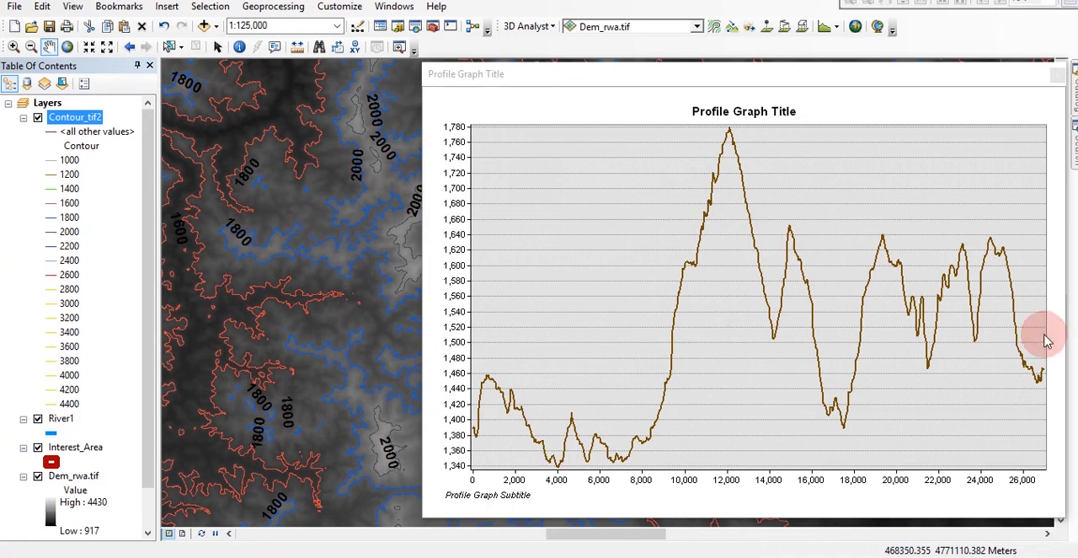
mouse_move(835, 115)
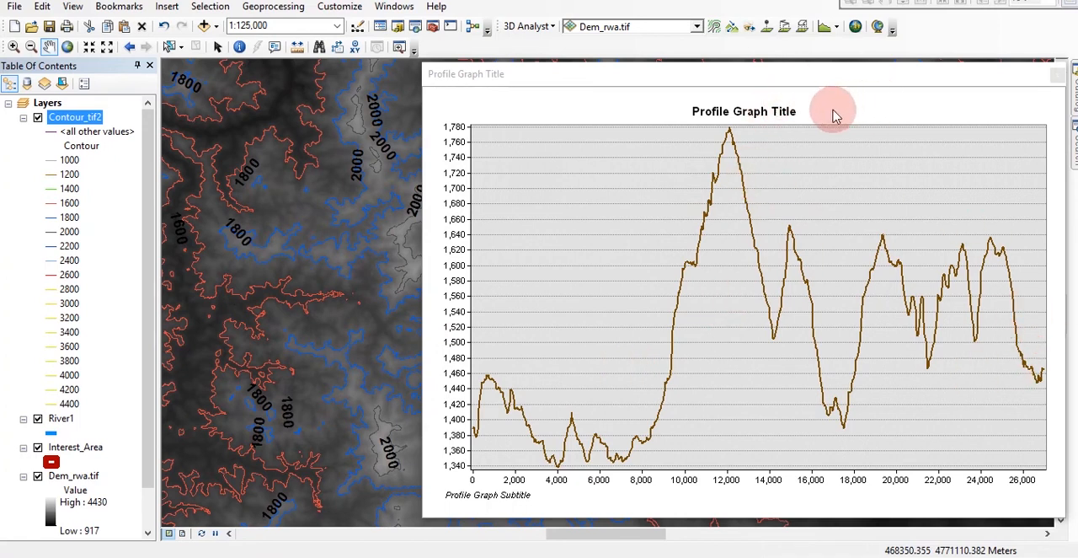
right_click(833, 114)
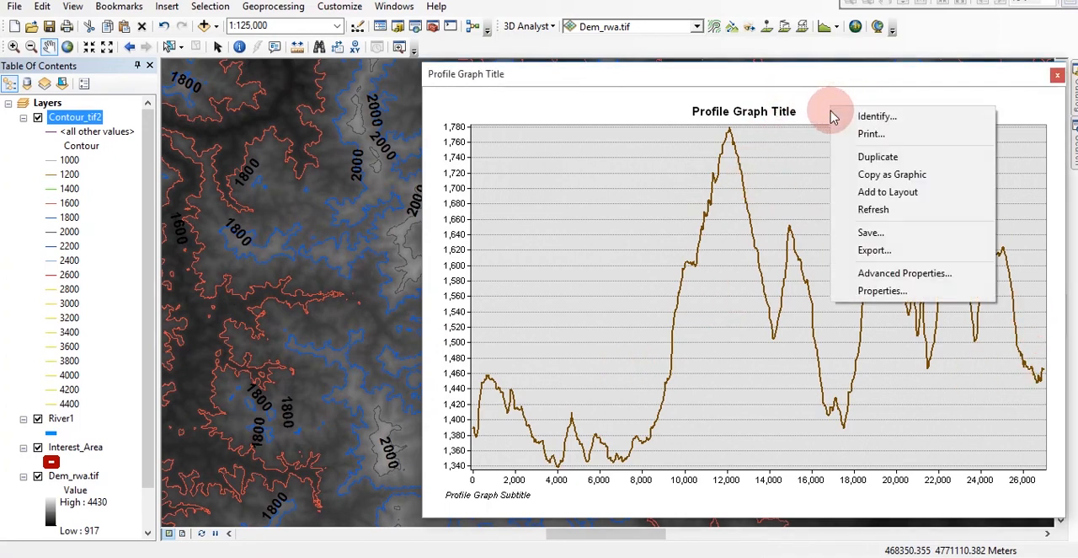
mouse_move(883, 290)
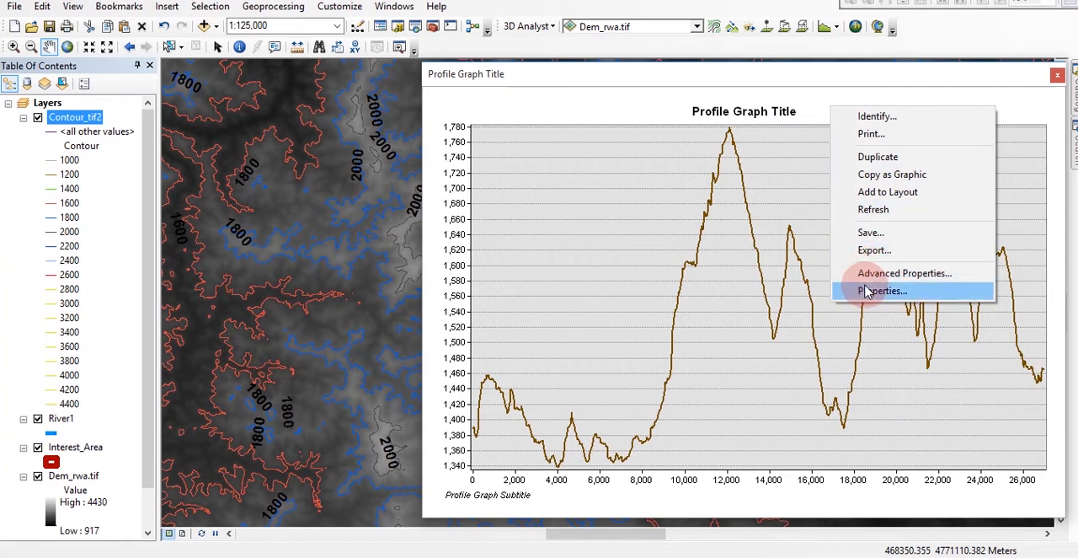
Title the profile graph Pipeline with the footer Water Supply.
left_click(883, 290)
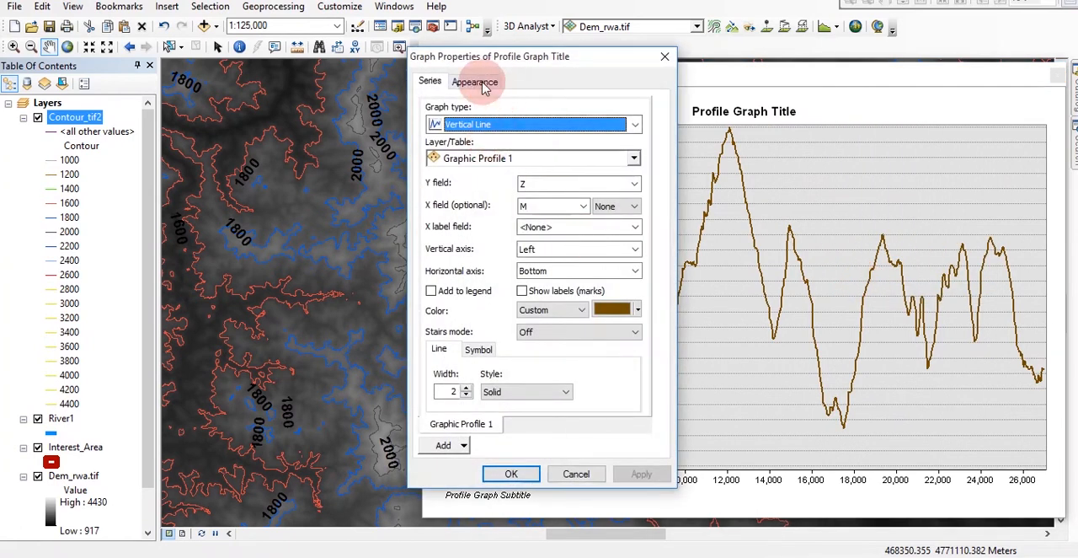
left_click(475, 81)
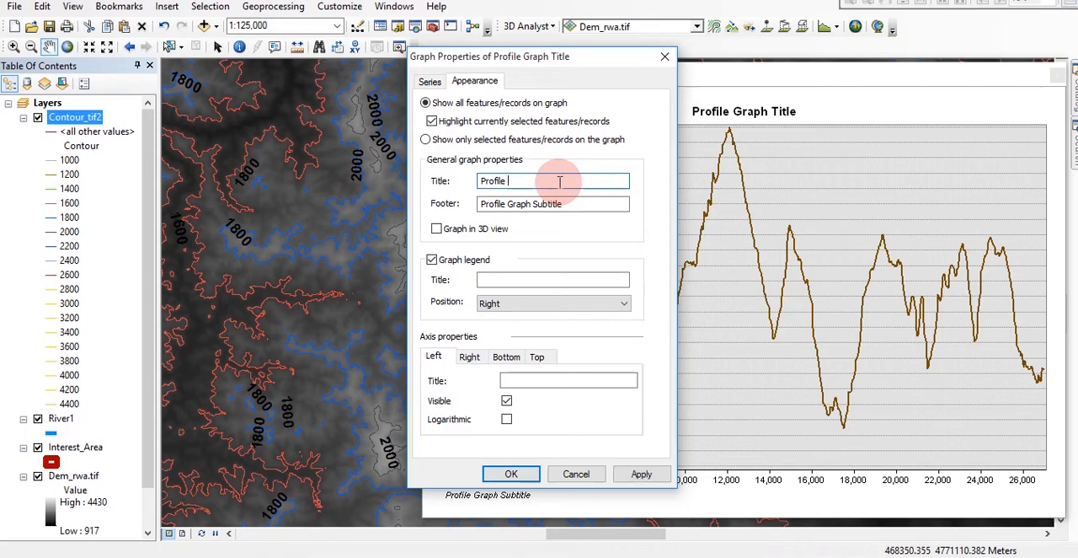
type("P")
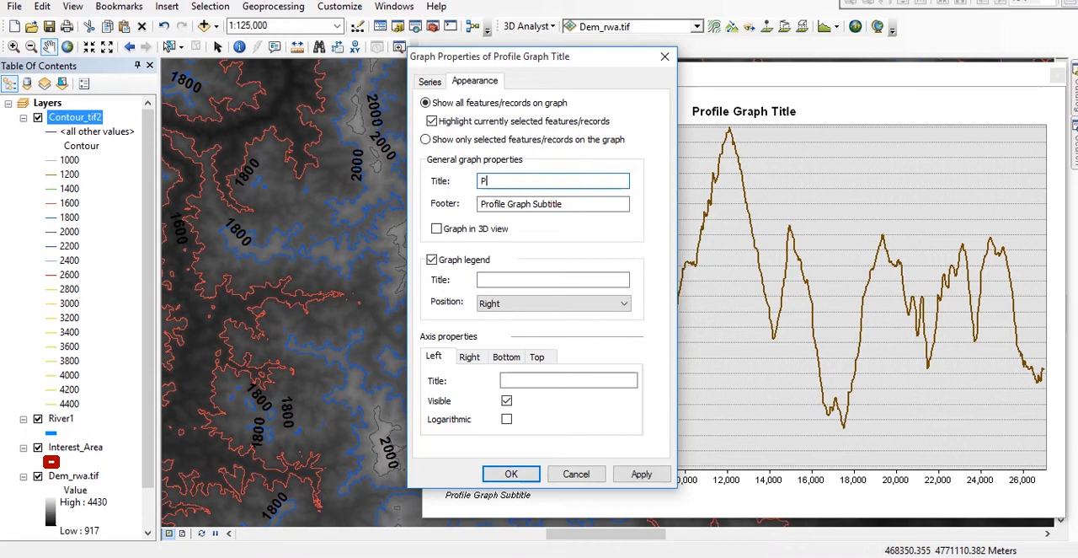
type("ipe")
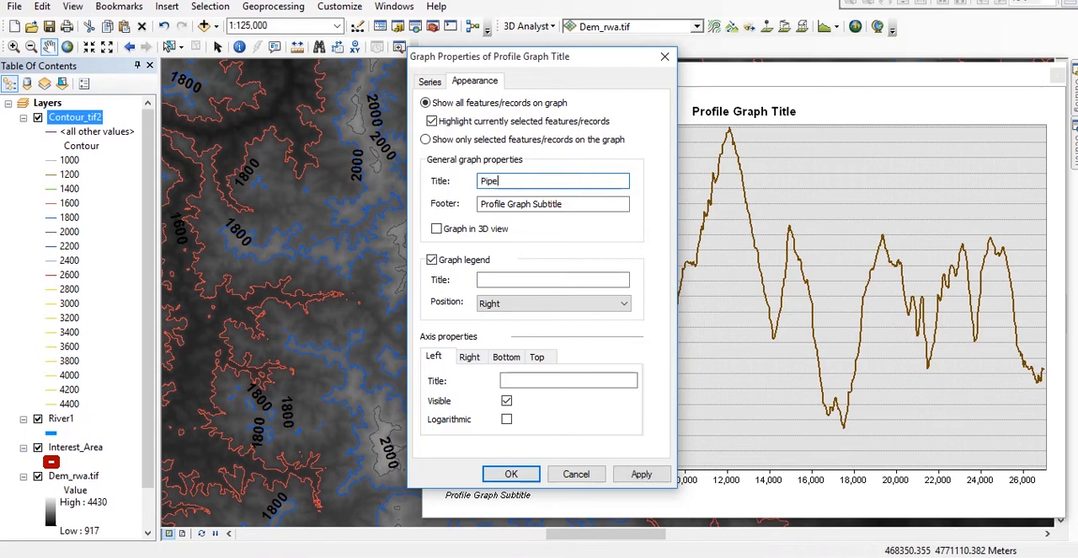
type("line")
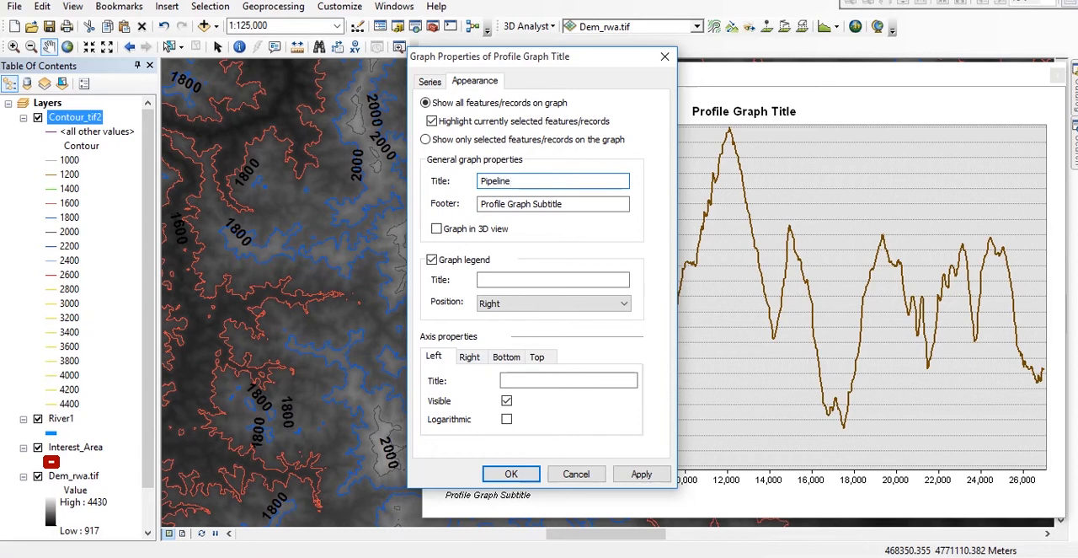
triple_click(553, 204)
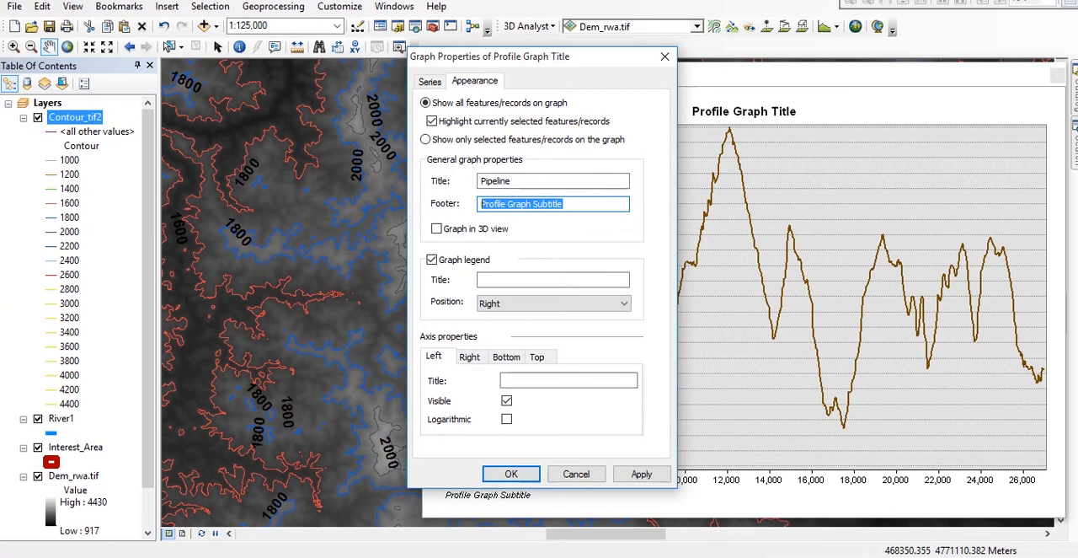
type("Water")
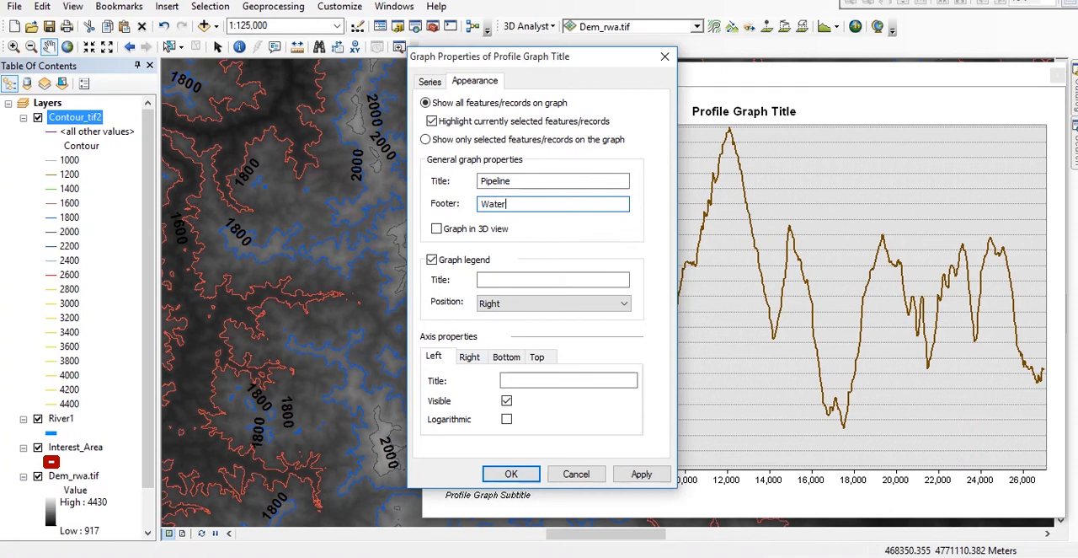
type("Supply")
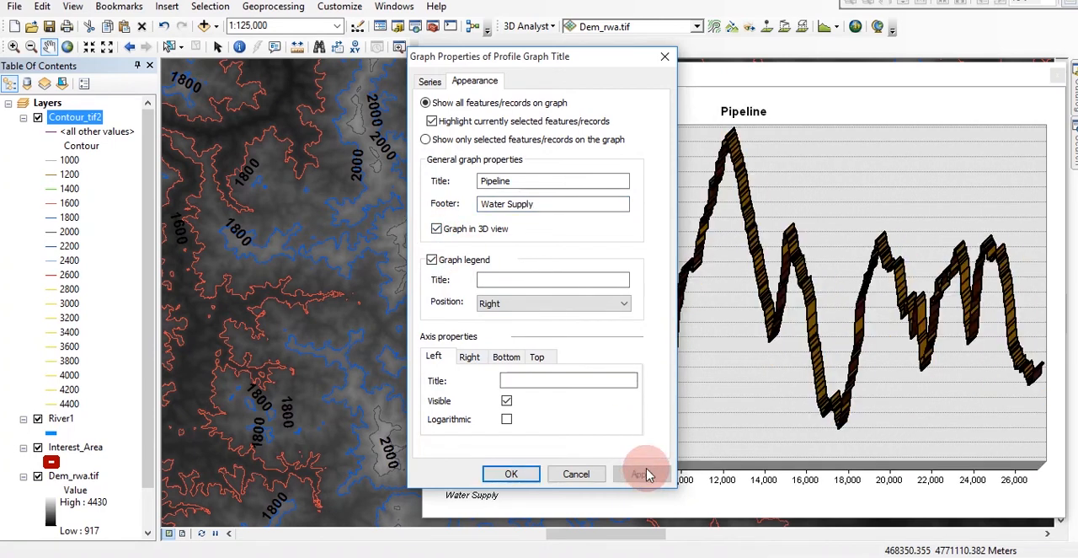
left_click(640, 474)
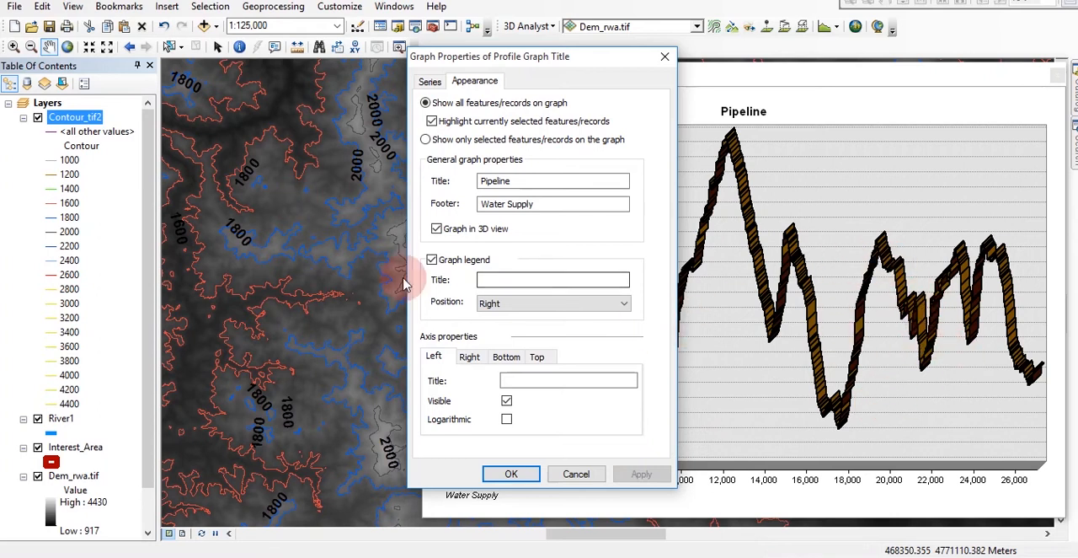
Switch off the 3D graph view so the profile draws as a flat line.
left_click(436, 229)
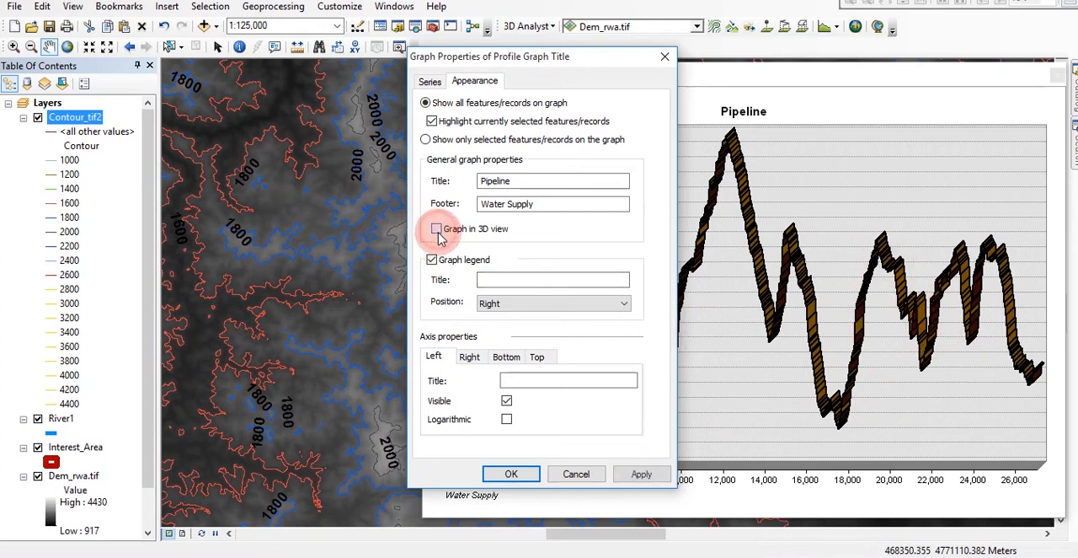
left_click(436, 229)
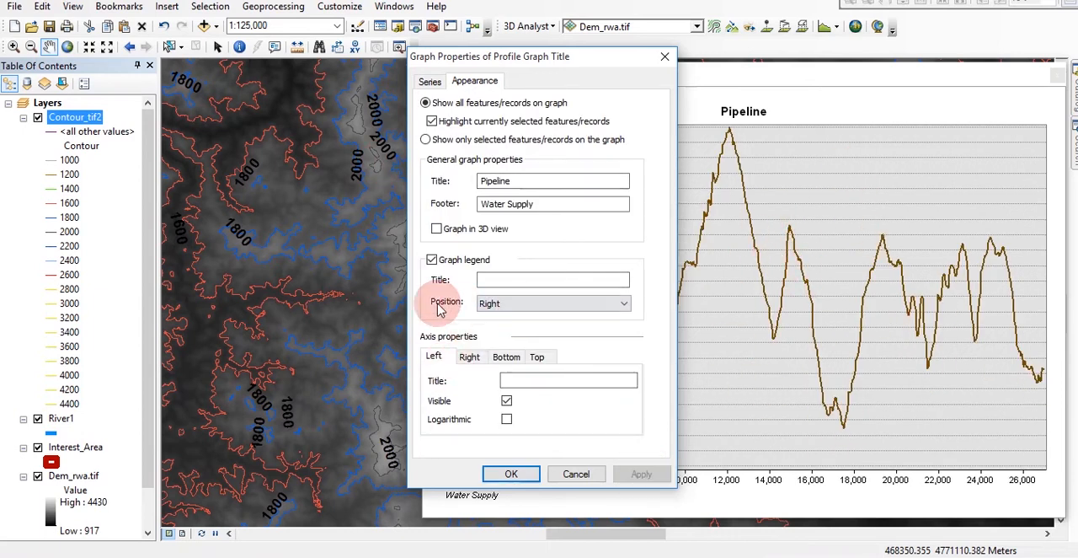
mouse_move(458, 374)
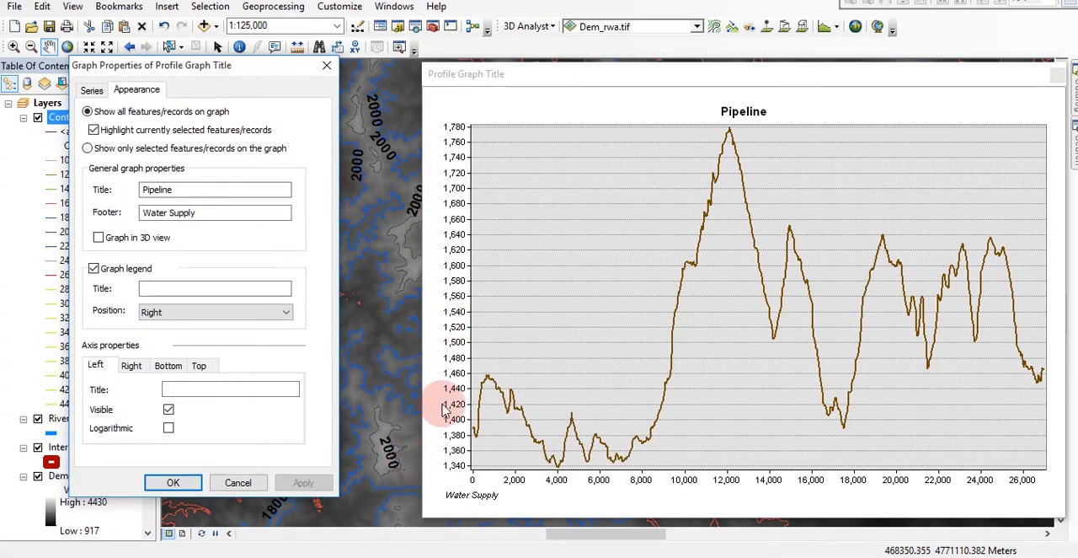
mouse_move(446, 209)
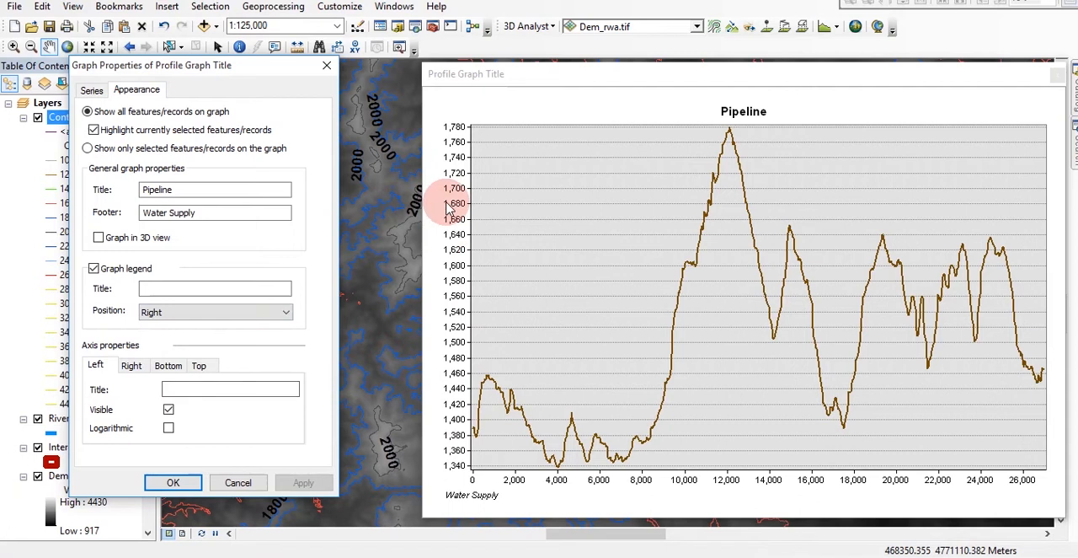
Enter Elevations as the left axis title.
left_click(229, 387)
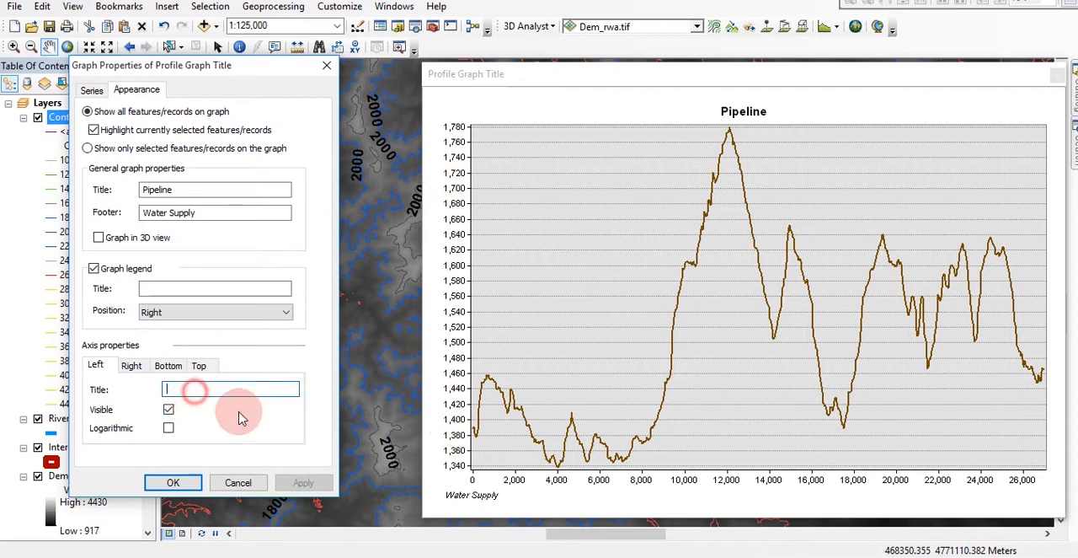
type("E")
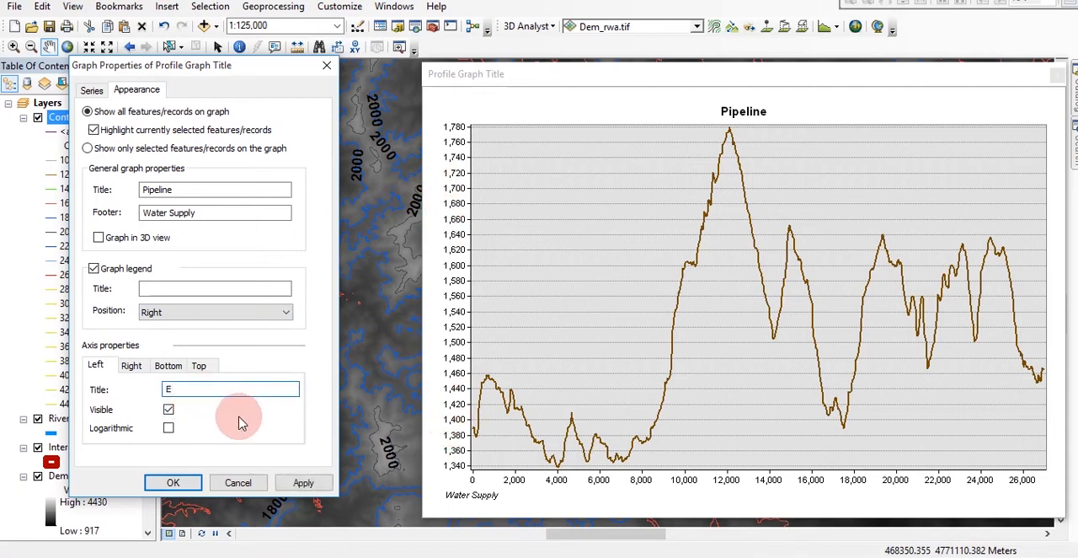
type("levati")
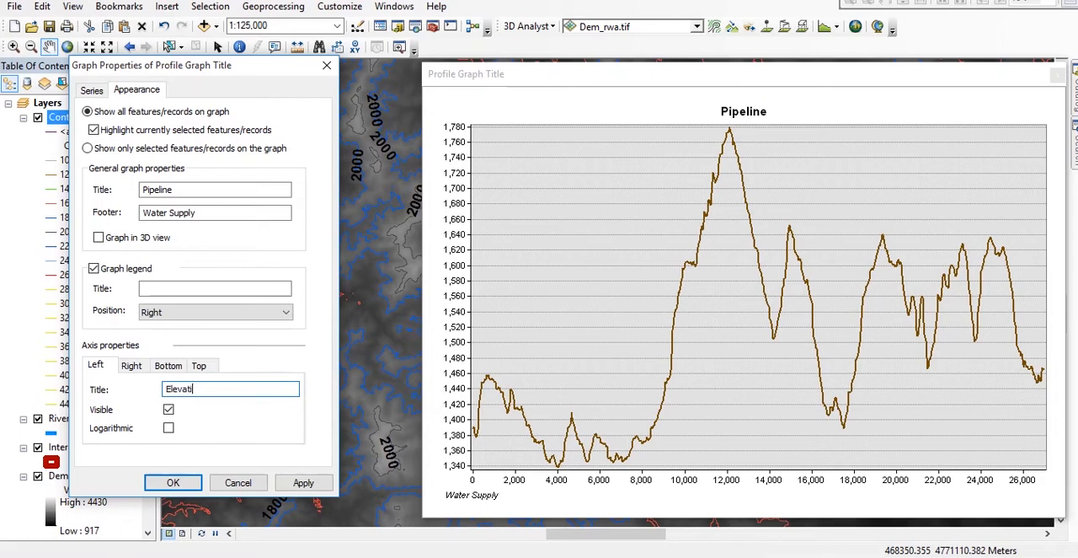
type("ons")
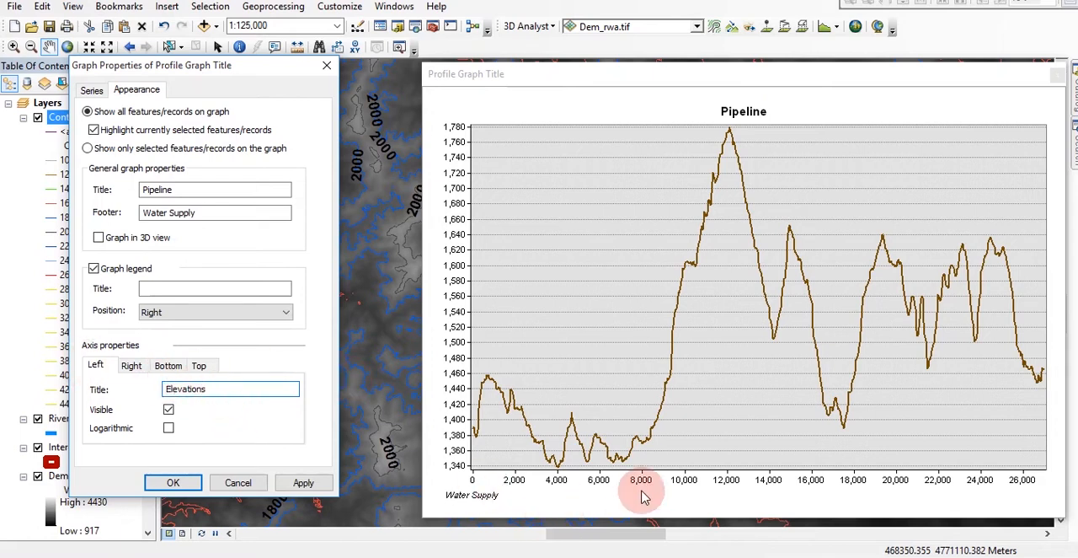
mouse_move(775, 502)
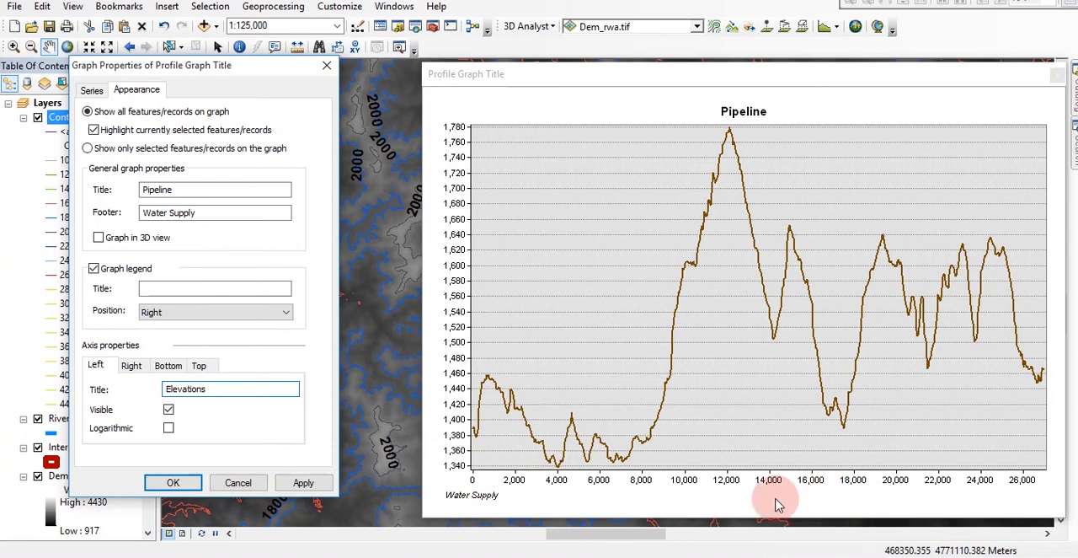
Enter Distances as the bottom axis title.
left_click(168, 366)
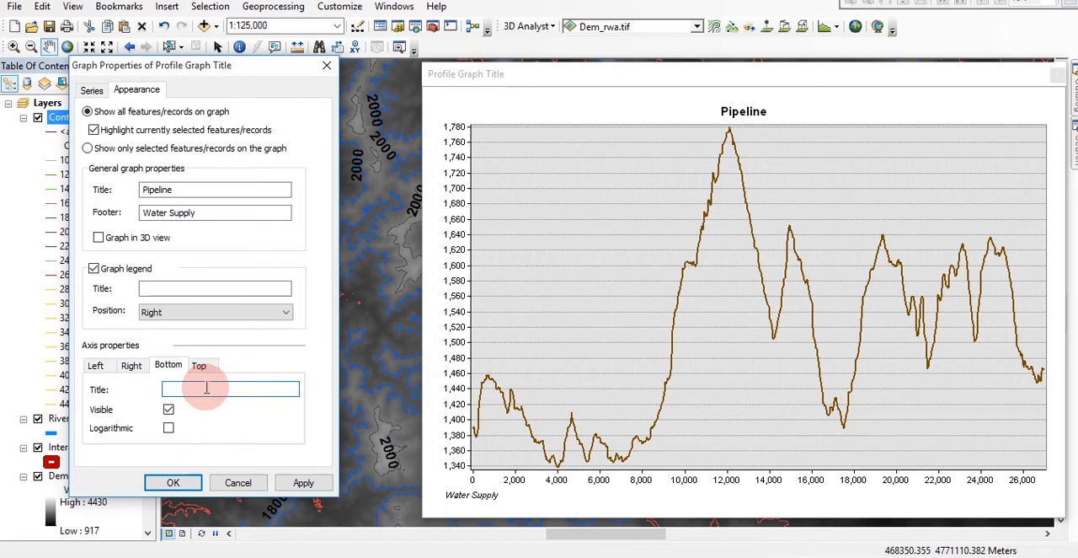
type("D")
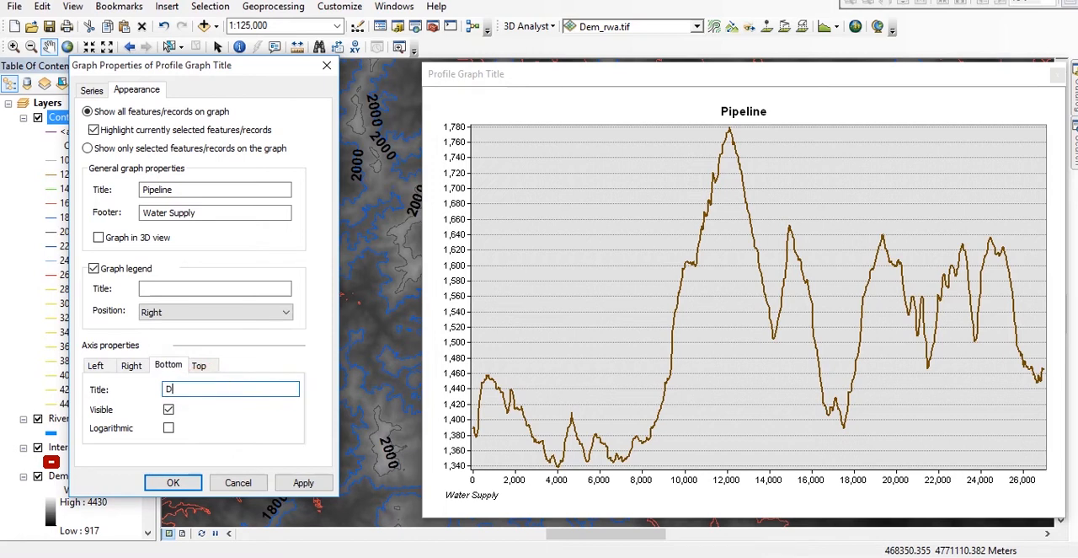
type("istances")
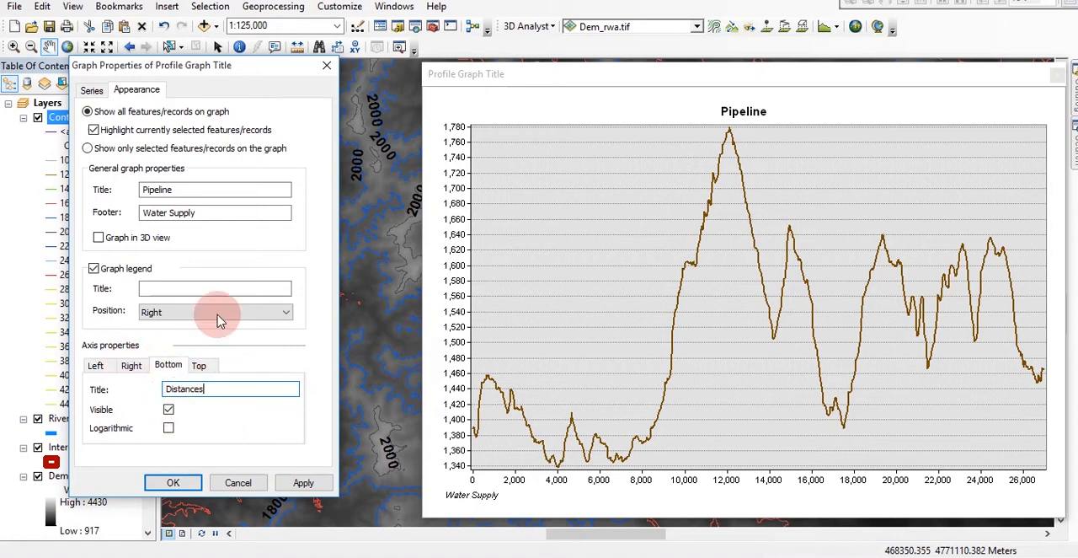
In the Series settings, colour the profile line blue and apply it with the axis titles.
left_click(91, 89)
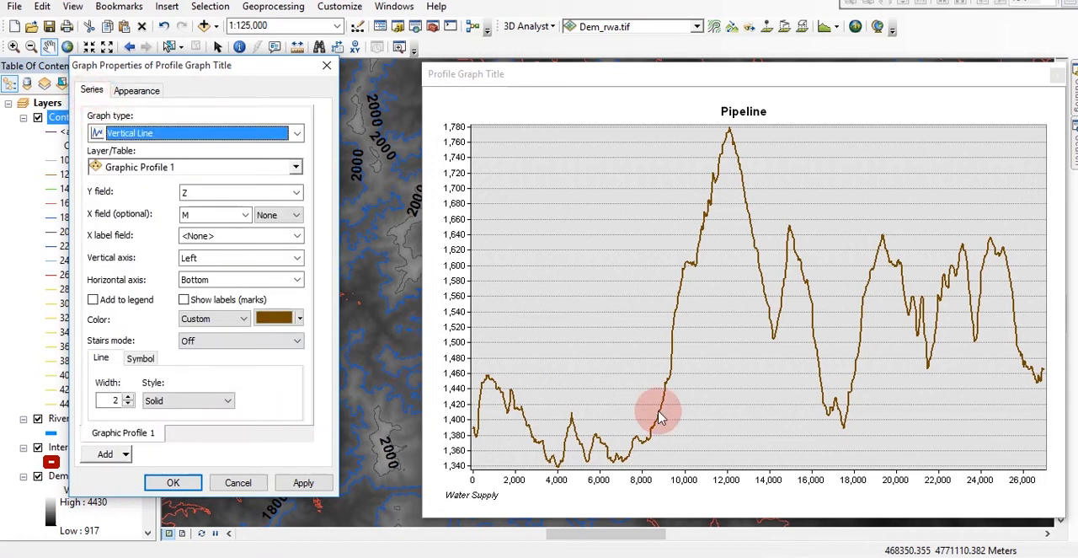
mouse_move(933, 256)
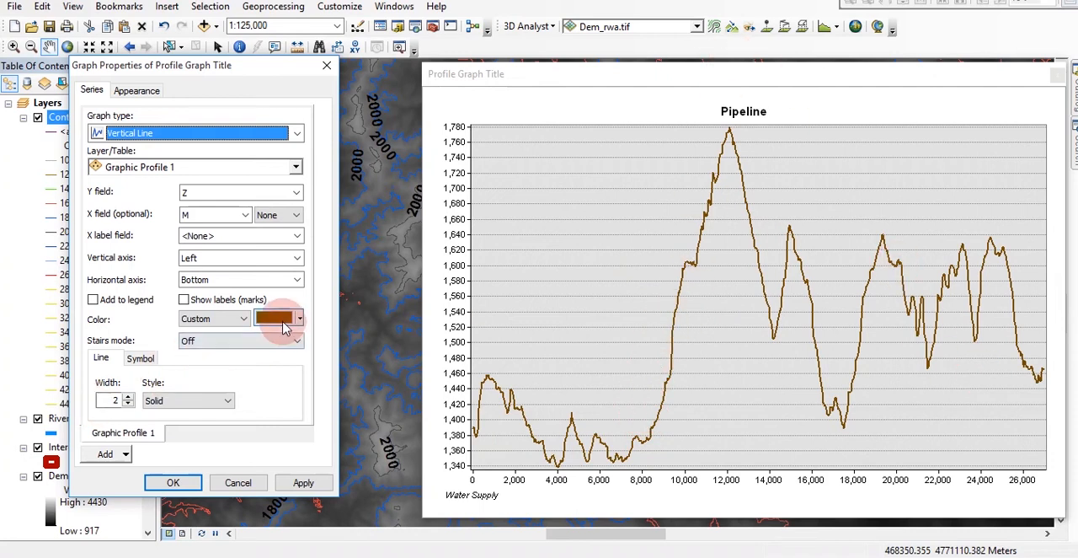
left_click(300, 316)
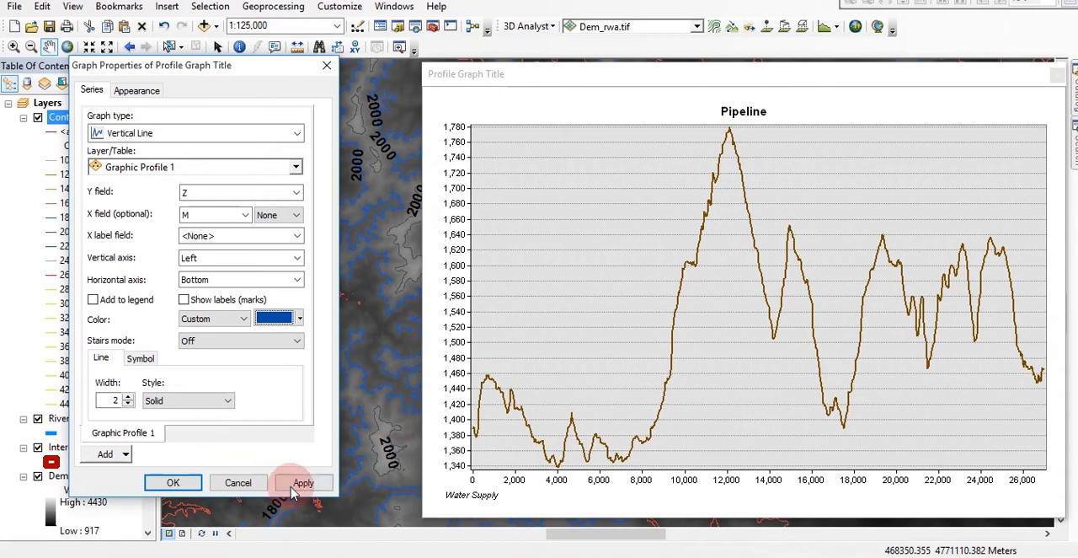
left_click(303, 481)
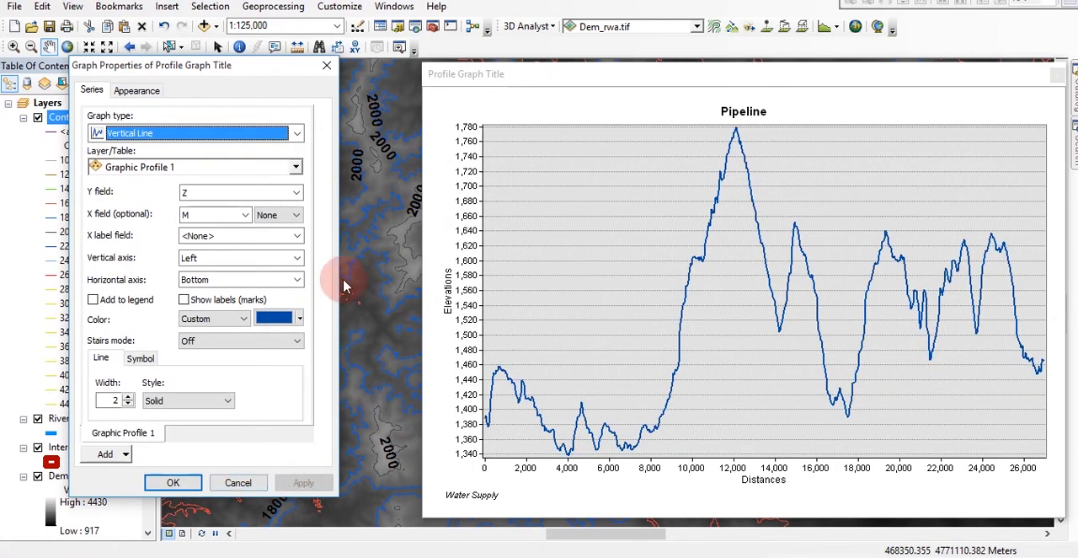
Change the profile line to brown and close the graph properties.
left_click(300, 317)
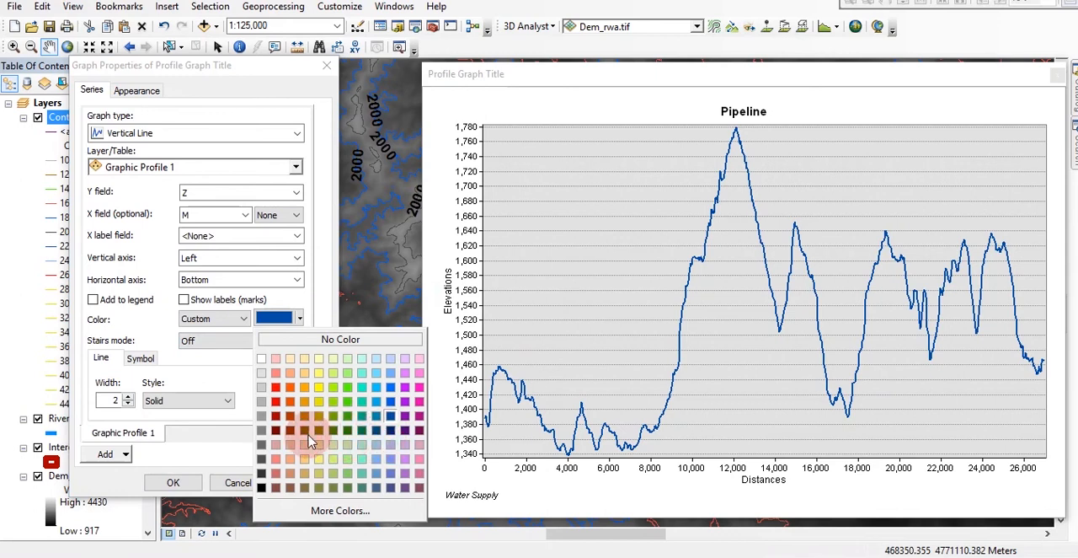
left_click(304, 429)
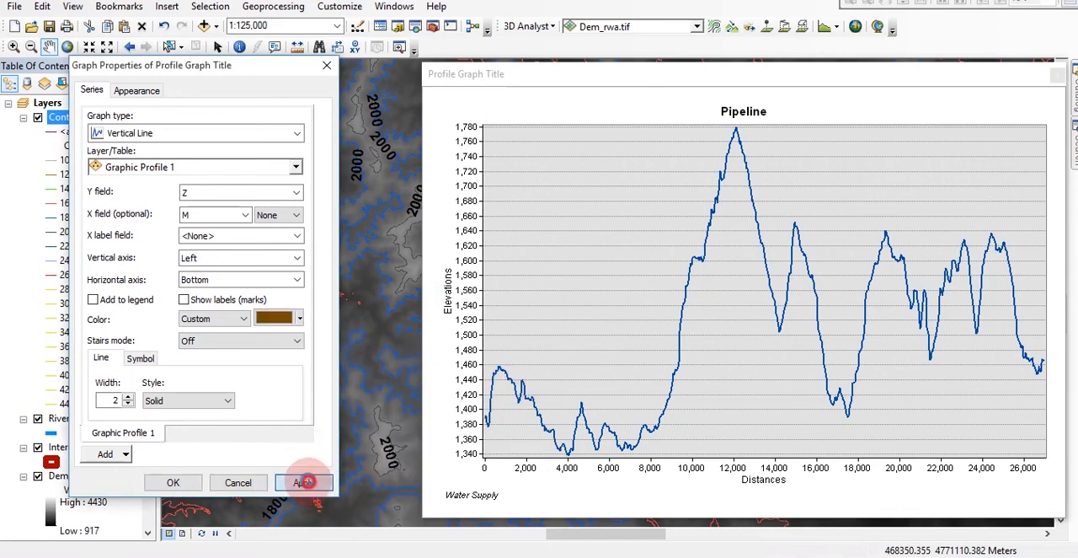
left_click(303, 482)
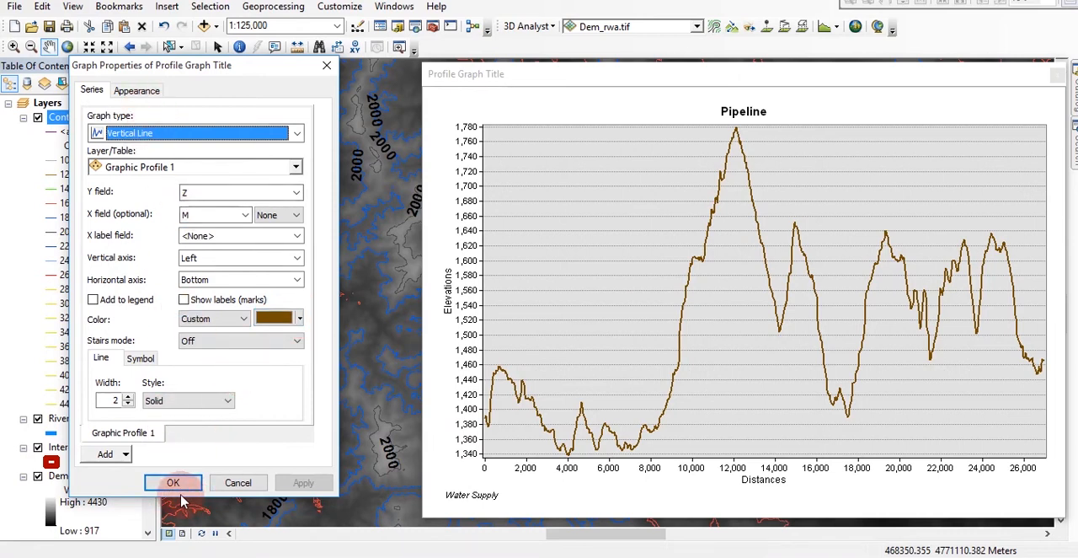
left_click(172, 482)
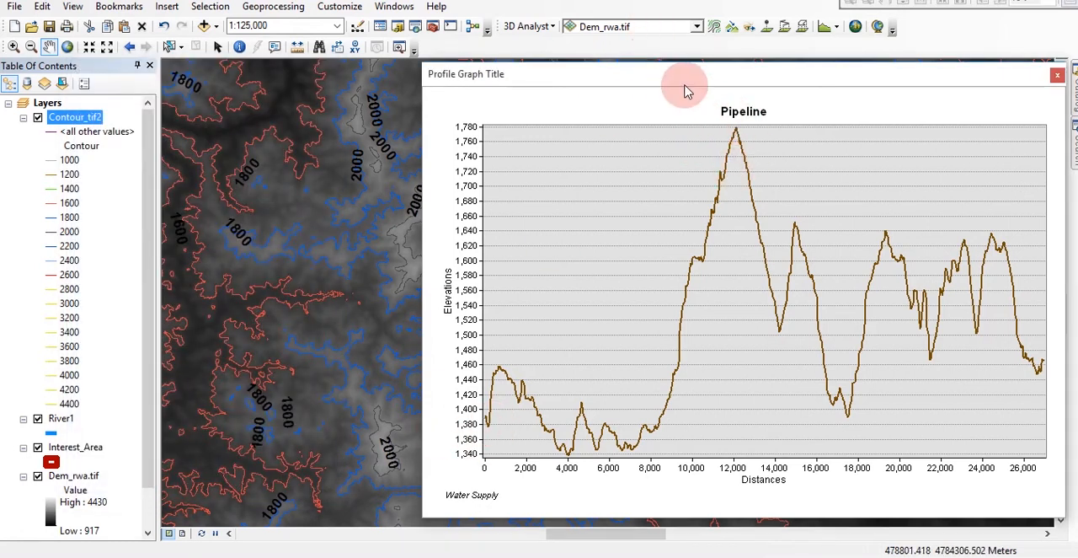
mouse_move(649, 374)
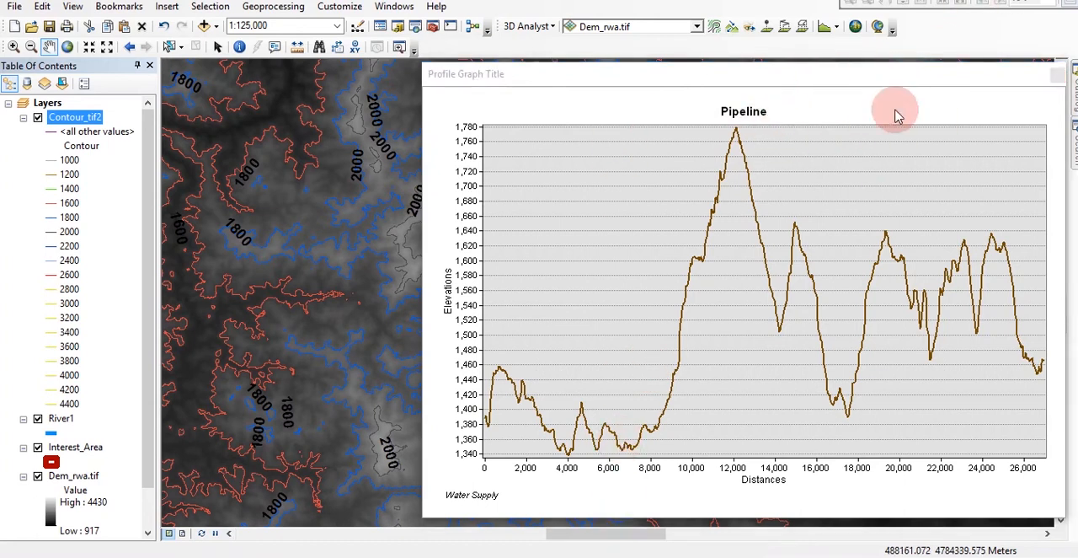
mouse_move(812, 110)
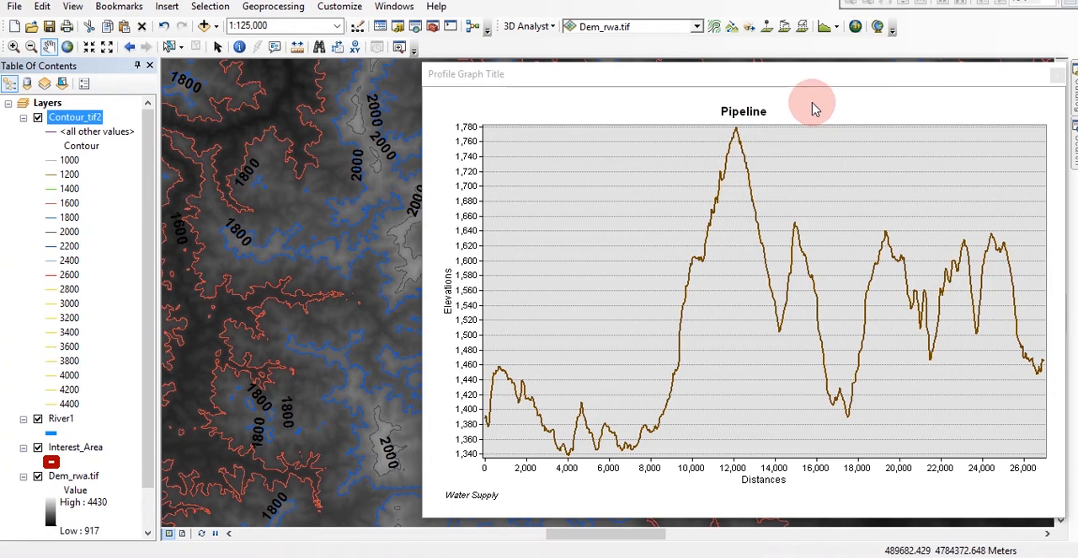
Show the profile graph's context menu with copy and export actions.
right_click(812, 105)
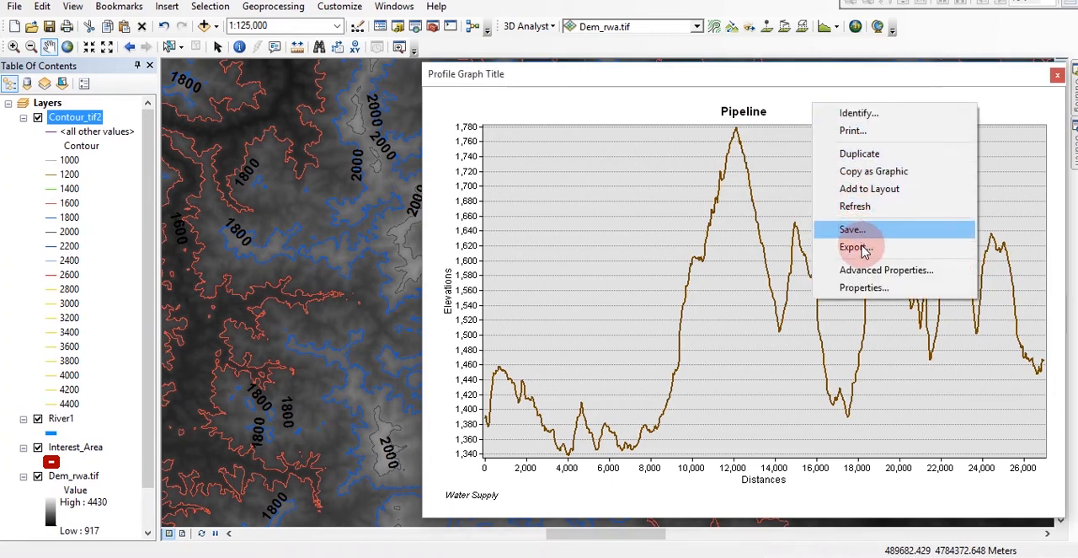
mouse_move(856, 246)
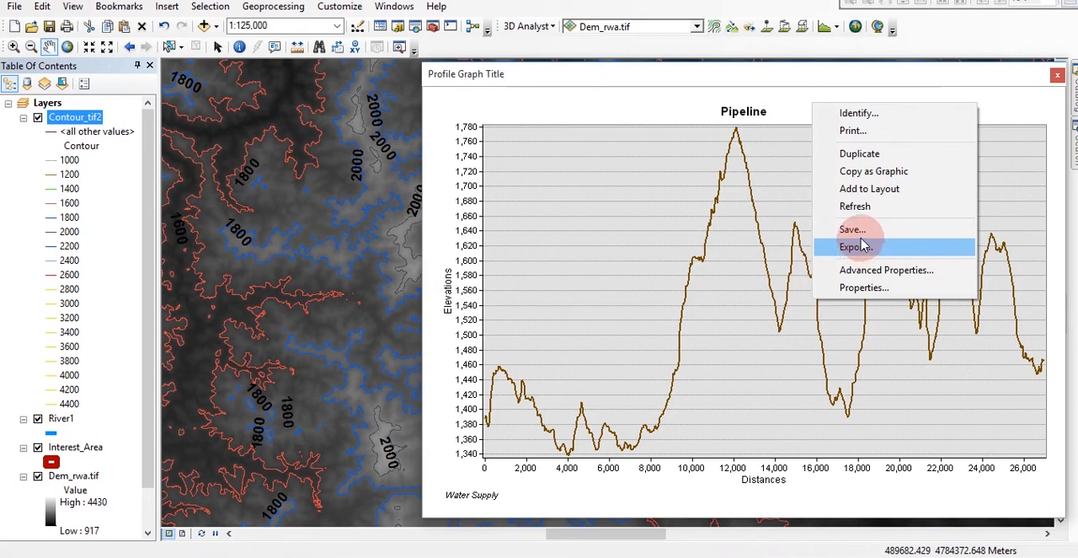
mouse_move(868, 194)
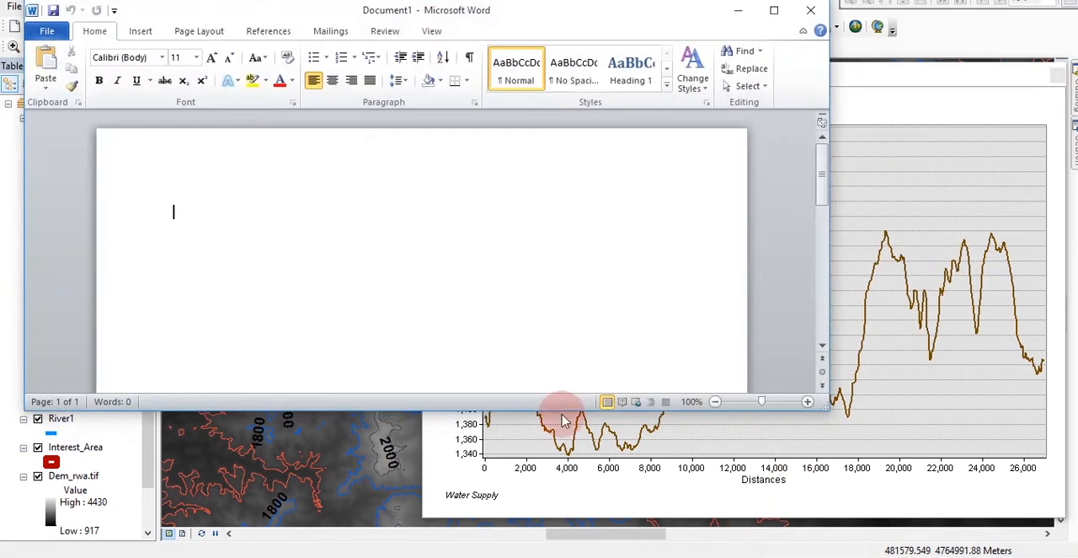
Paste the Pipeline profile graph into the blank Word document and maximize Word.
left_click(214, 216)
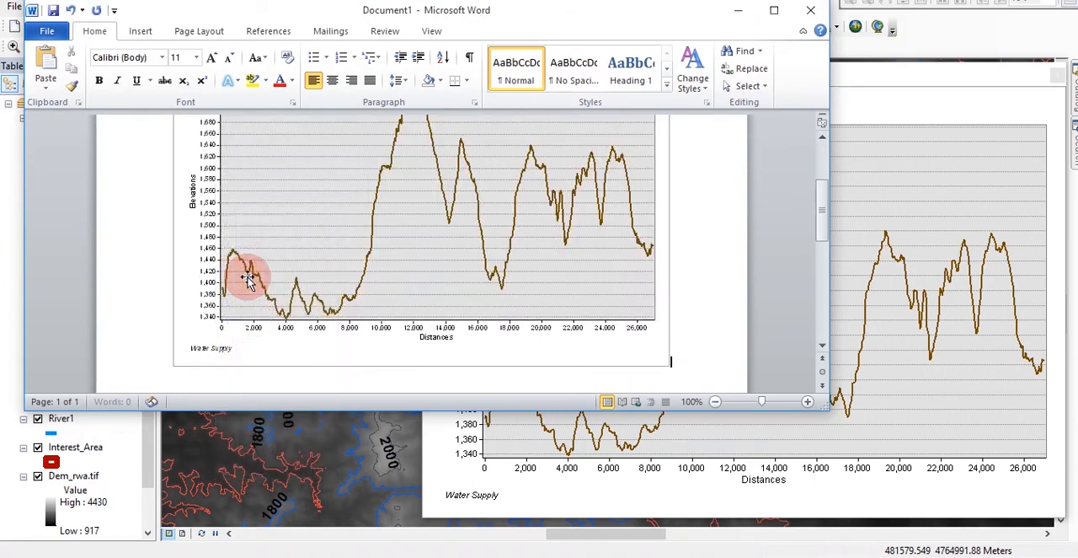
left_click(765, 10)
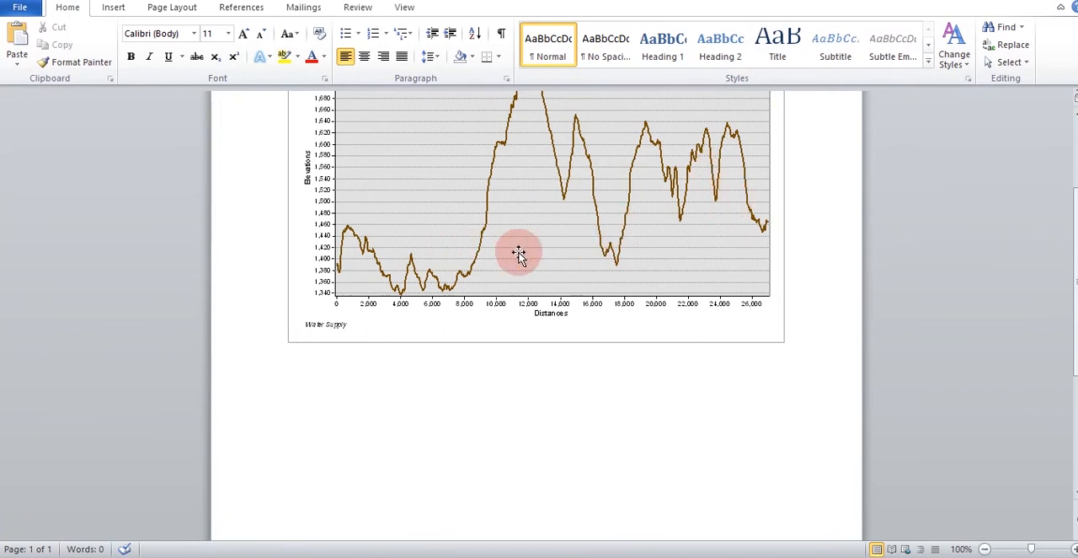
mouse_move(526, 392)
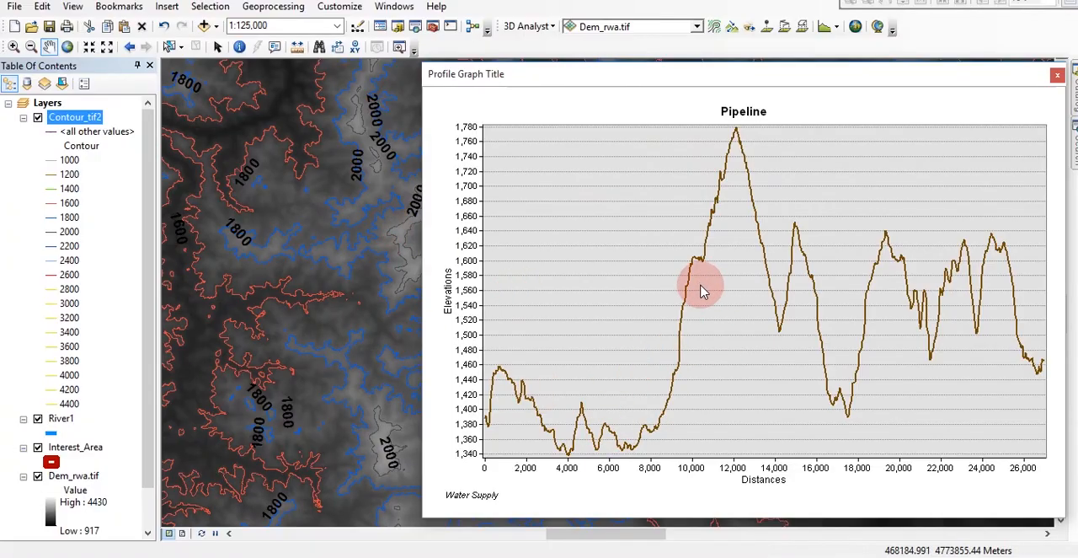
mouse_move(340, 193)
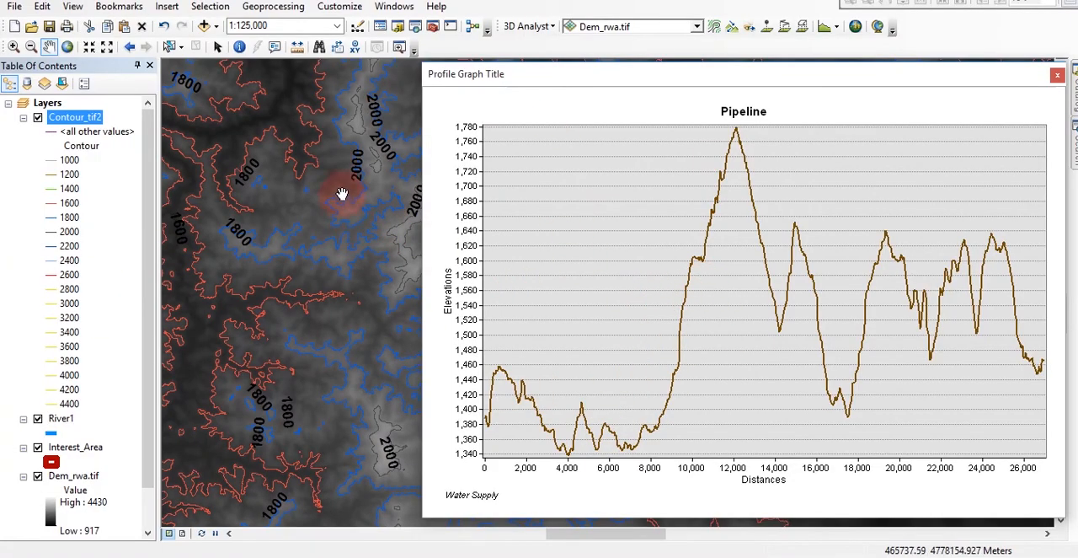
mouse_move(367, 252)
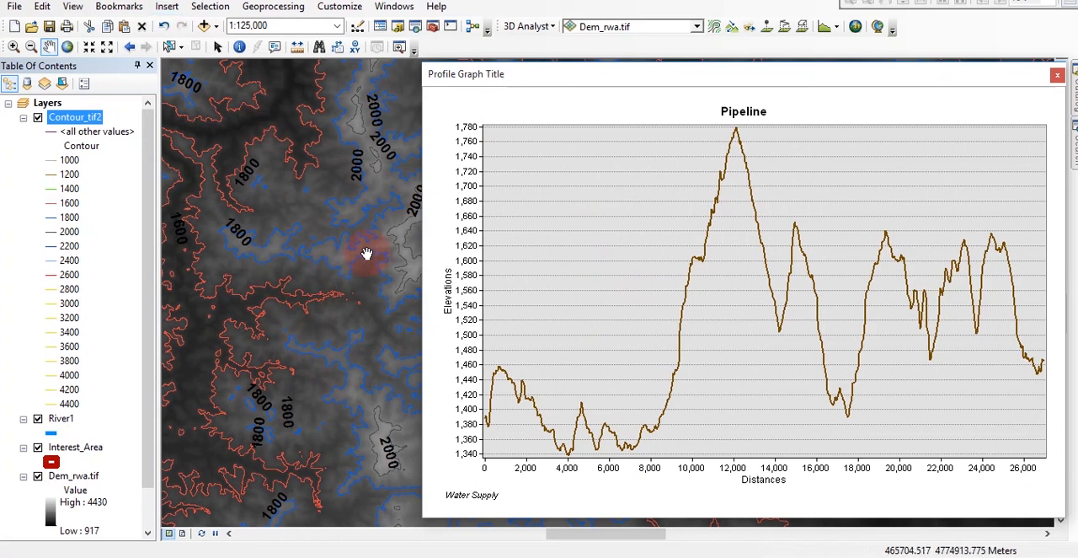
mouse_move(327, 172)
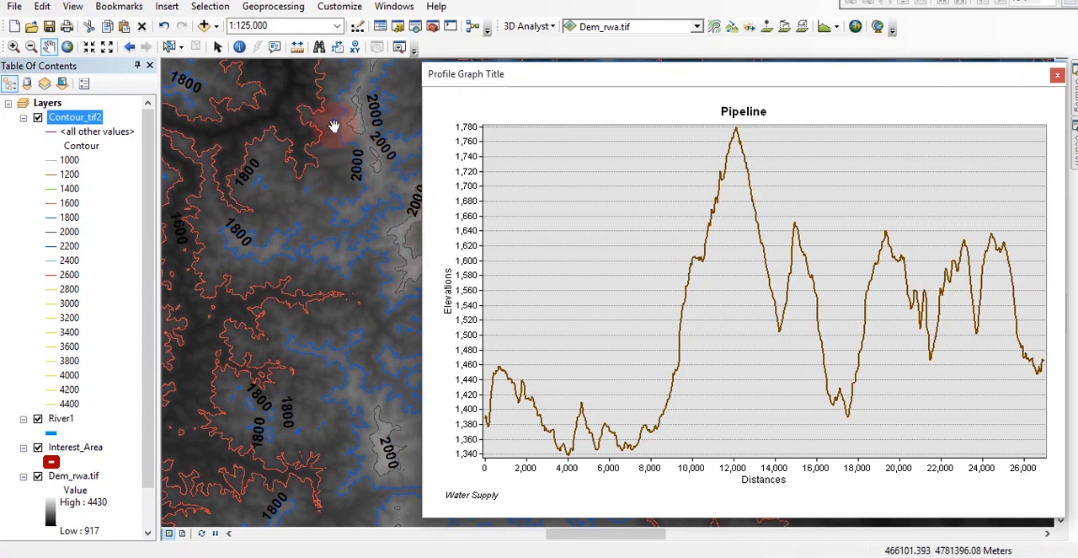
mouse_move(347, 140)
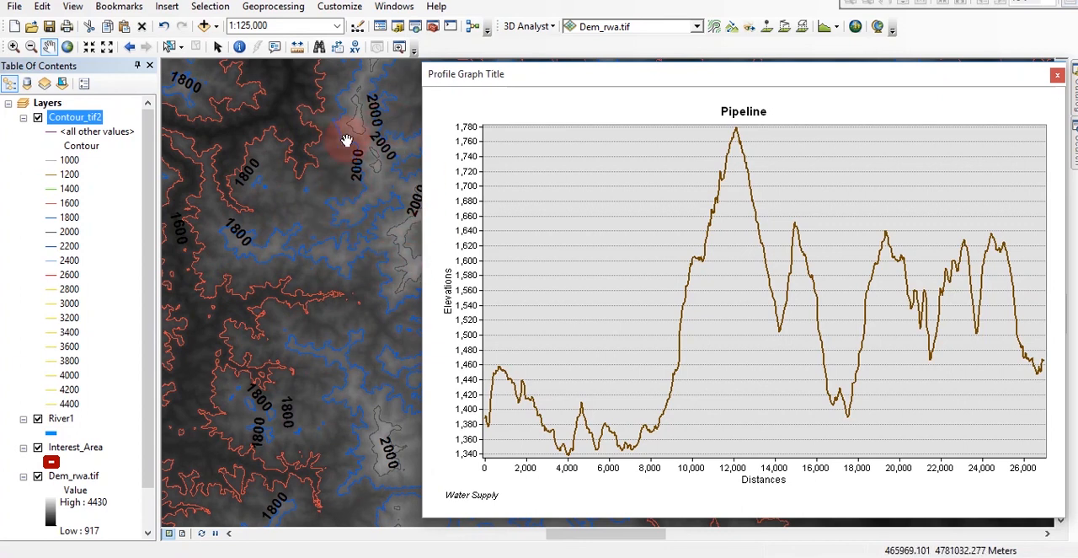